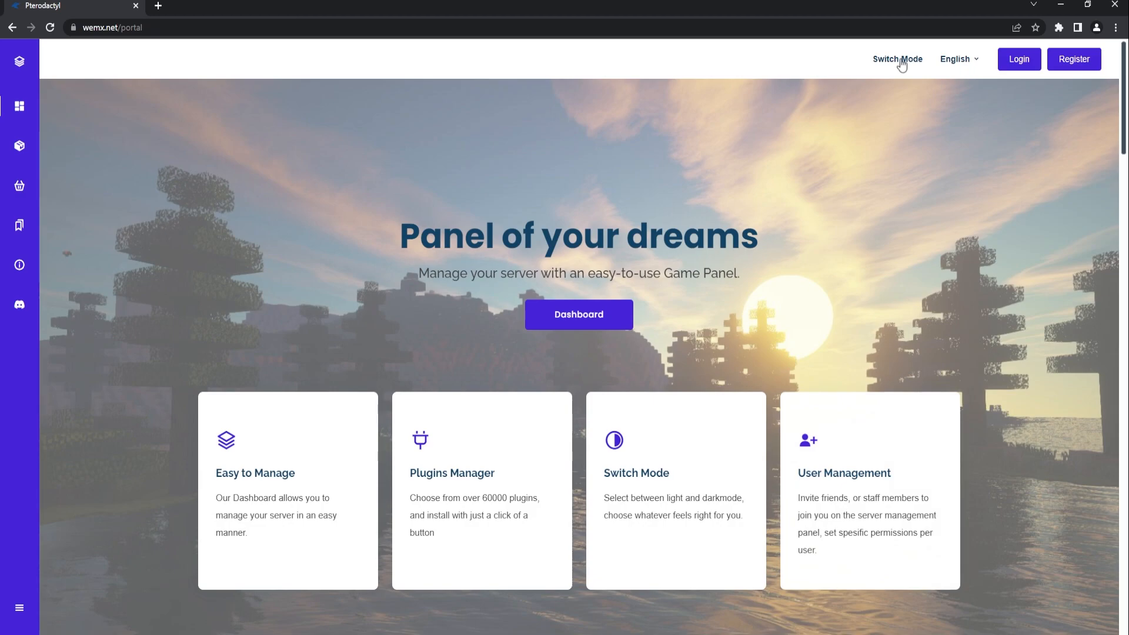
# Switch the landing page to dark mode and advance the Game Panel carousel to the console preview.
pyautogui.click(897, 59)
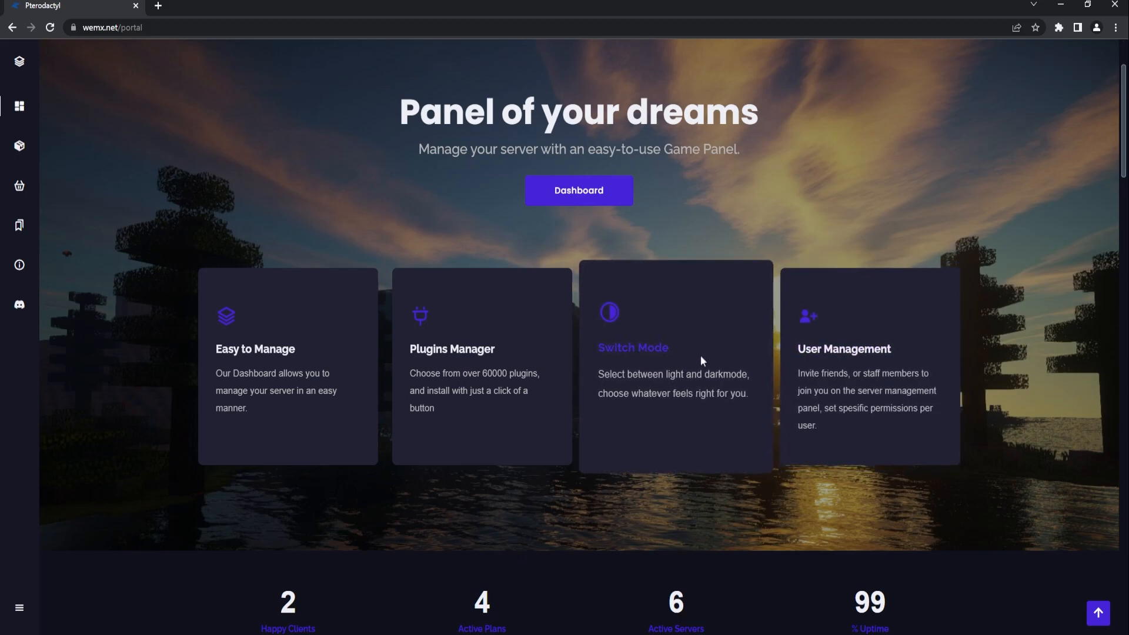
pyautogui.scroll(-3)
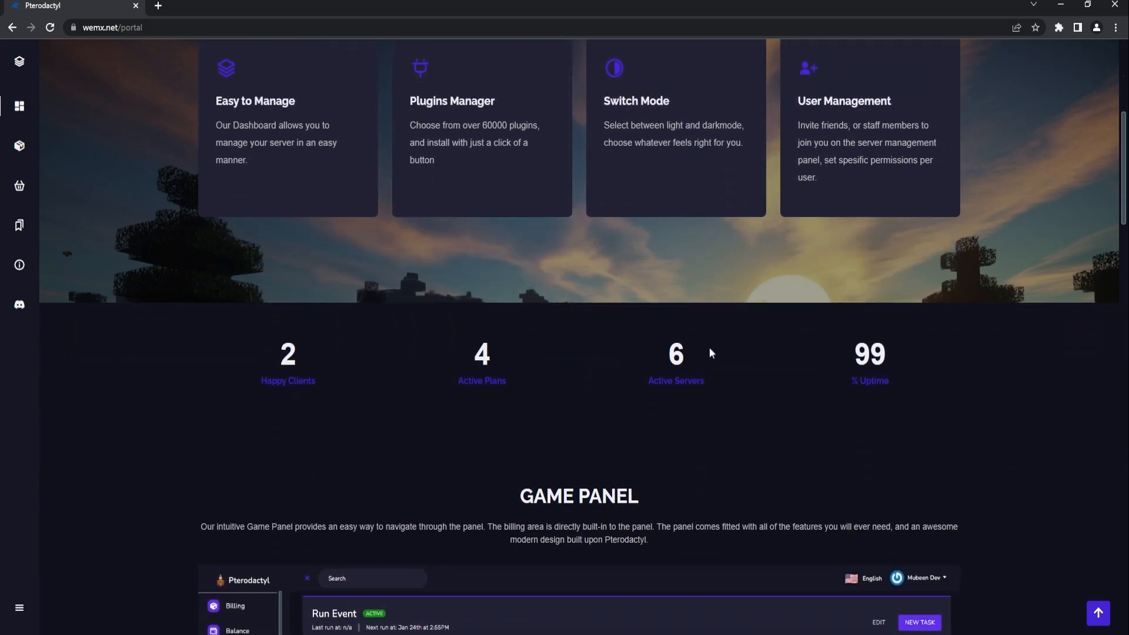
pyautogui.scroll(-3)
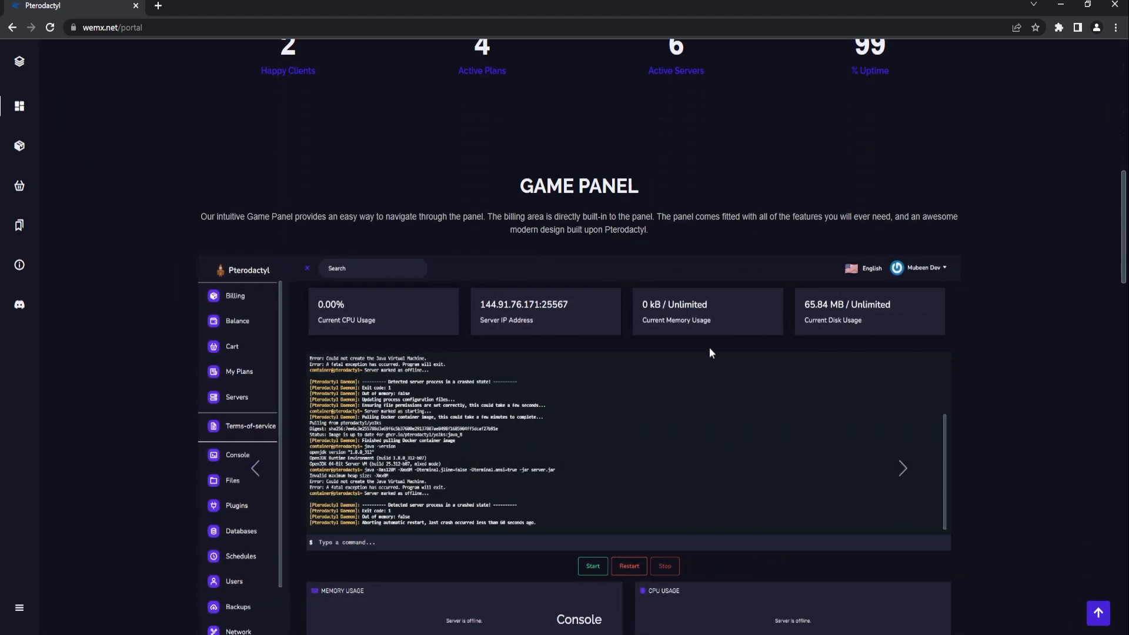
pyautogui.scroll(-3)
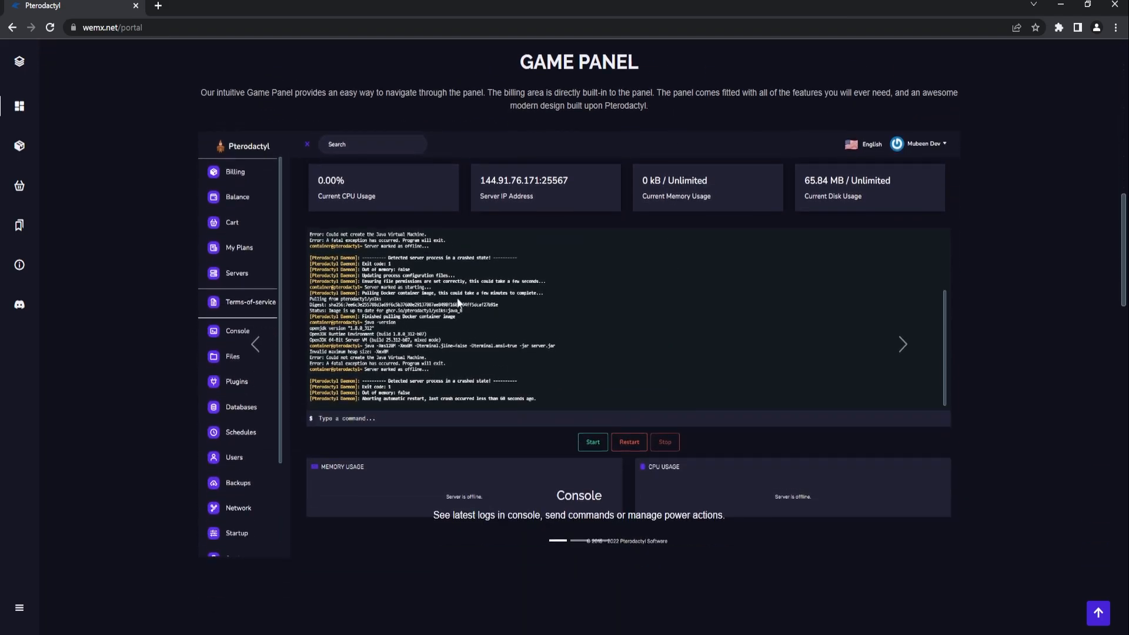
pyautogui.scroll(-3)
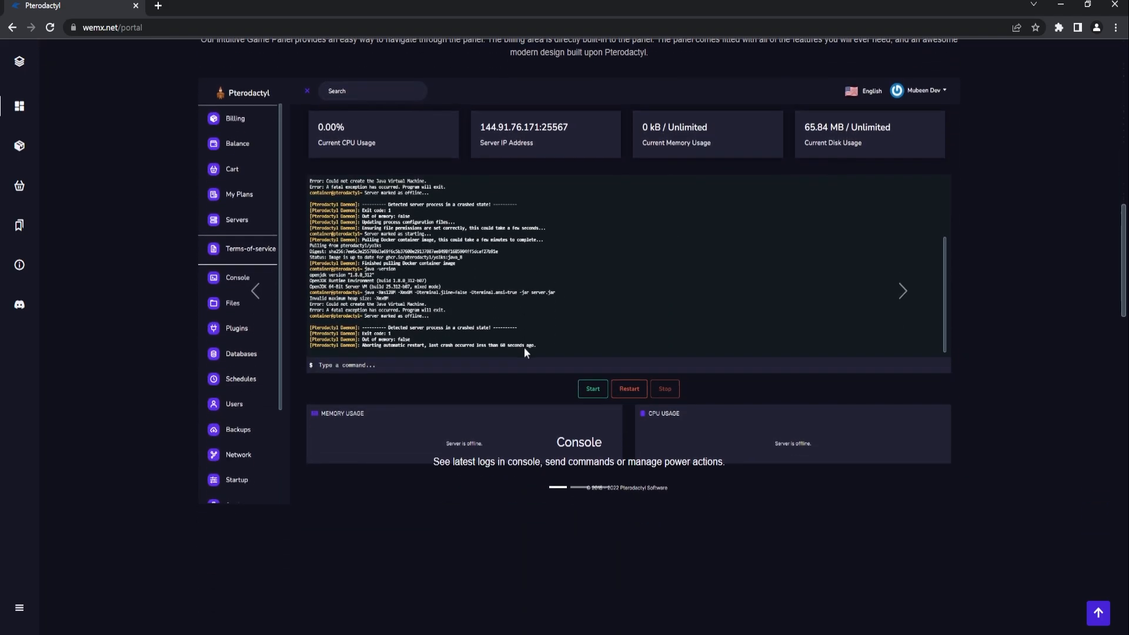
pyautogui.scroll(-3)
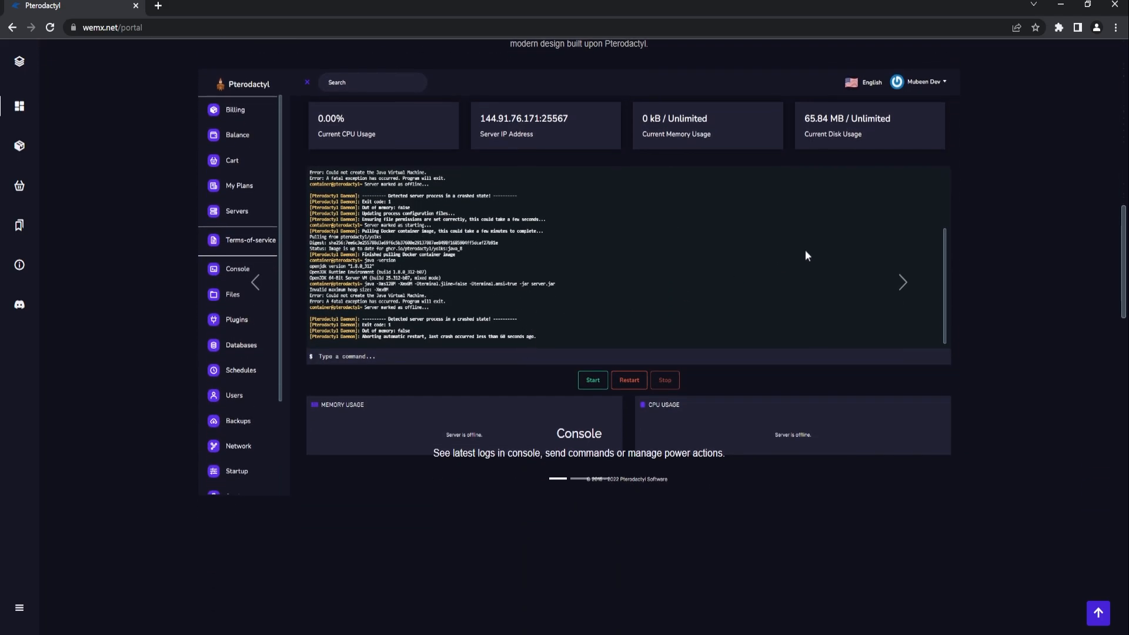
pyautogui.moveTo(902, 282)
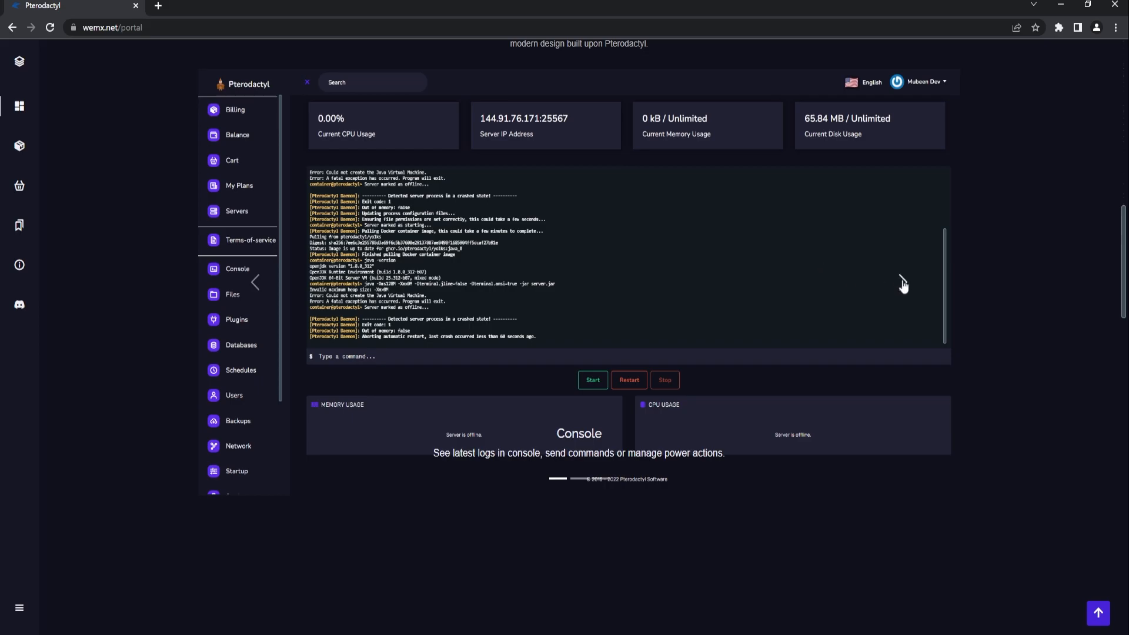
pyautogui.click(239, 369)
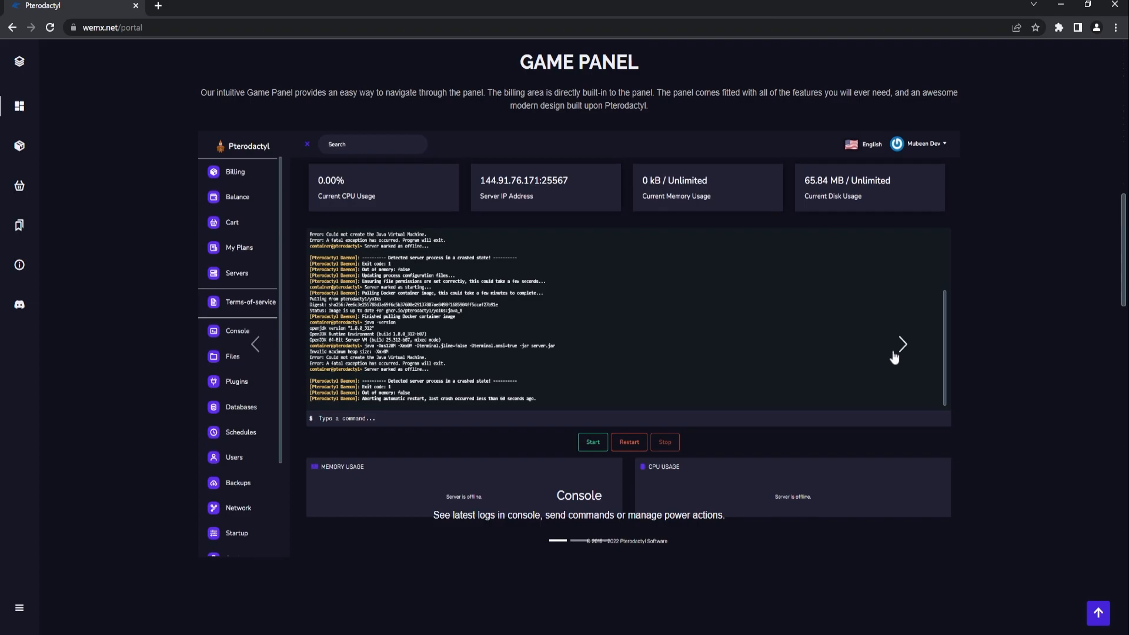
pyautogui.moveTo(370, 205)
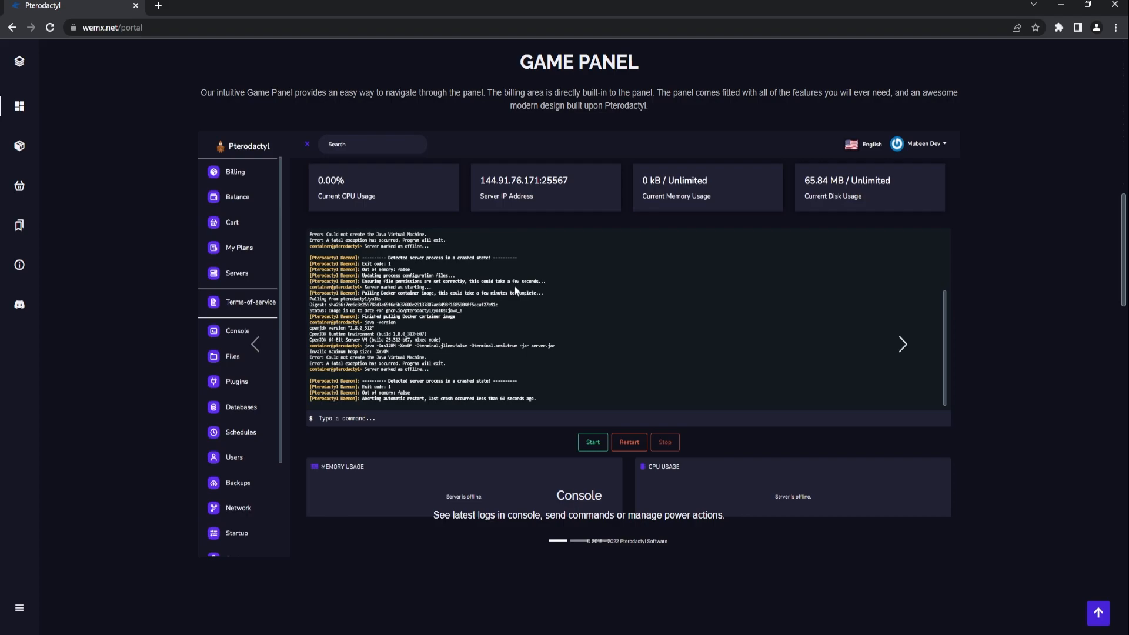
pyautogui.moveTo(558, 291)
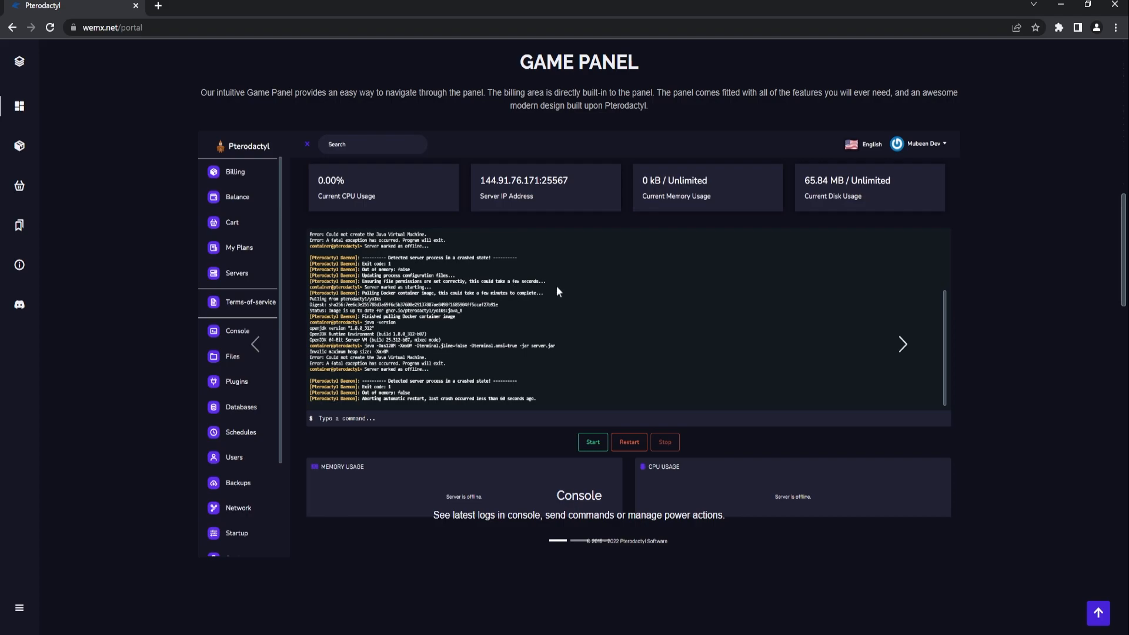
pyautogui.scroll(-3)
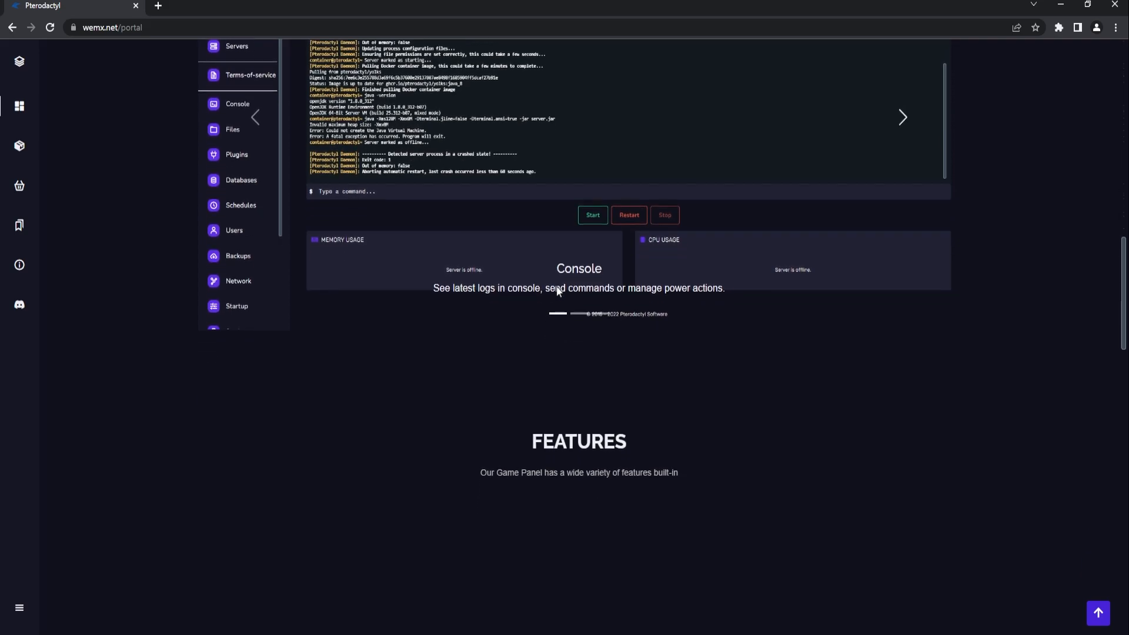
pyautogui.scroll(-3)
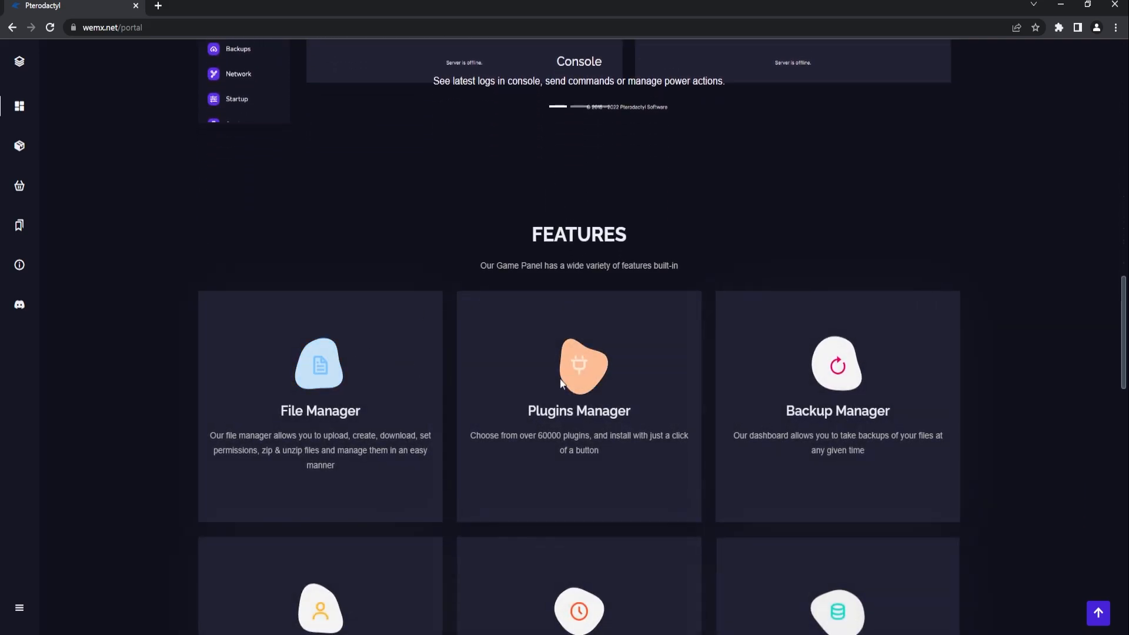
pyautogui.scroll(-3)
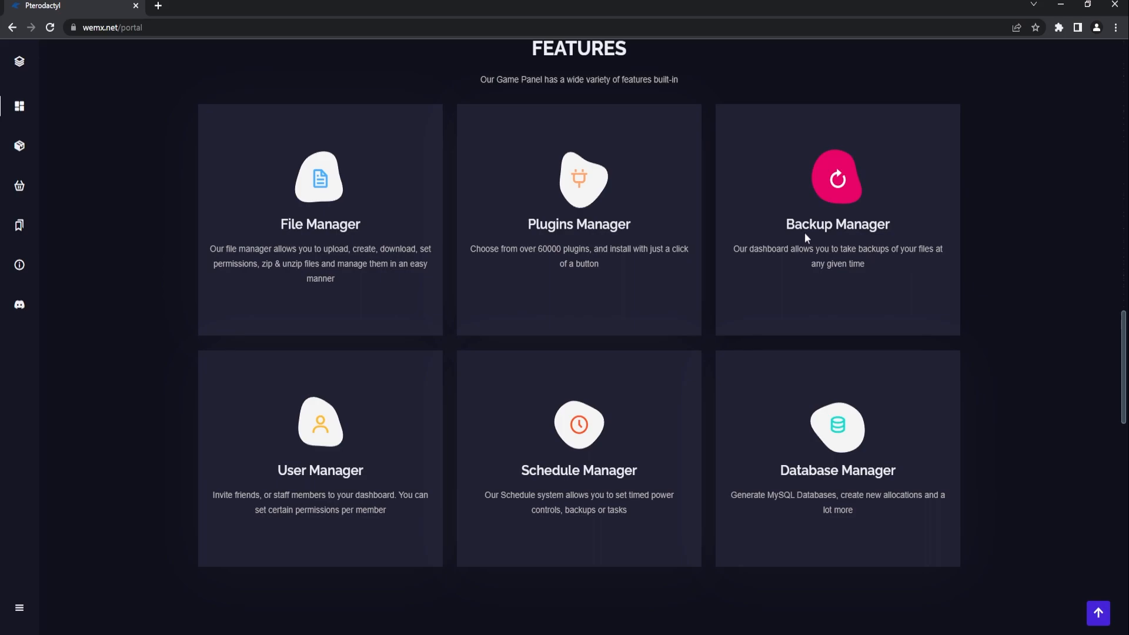
pyautogui.scroll(-3)
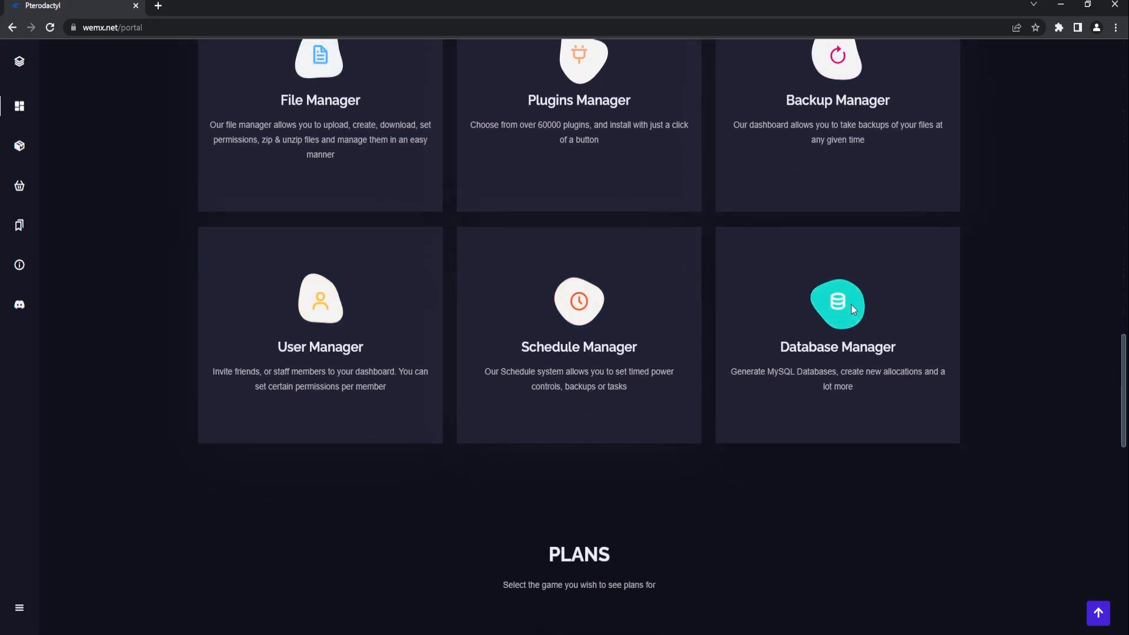
pyautogui.scroll(-3)
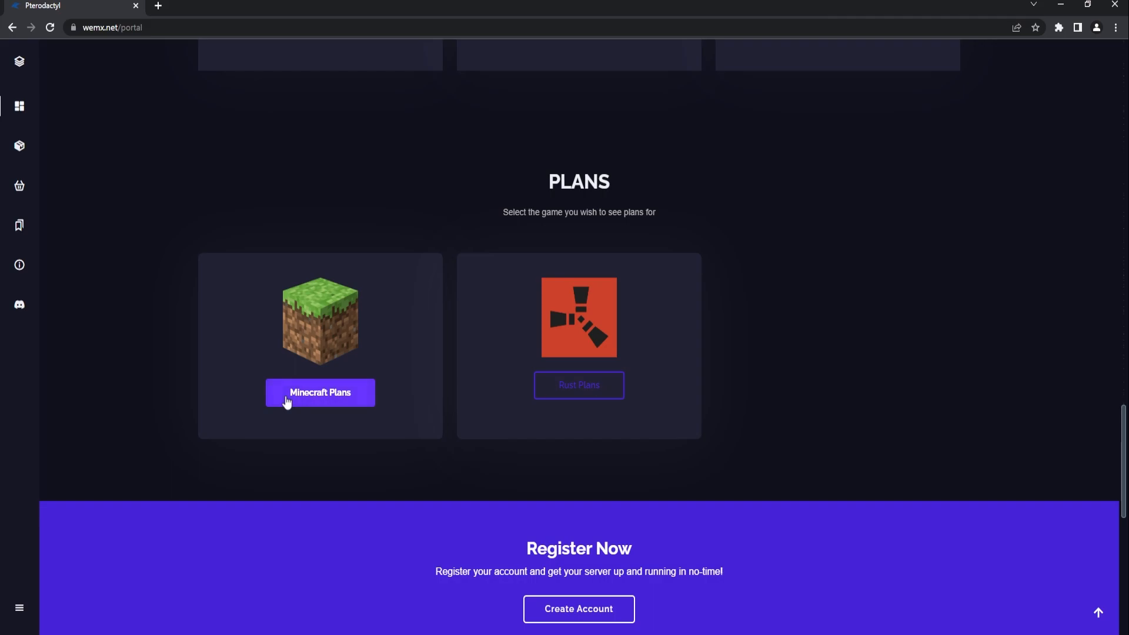
# Browse the Minecraft Plans page with its Magma, Enchanted and Mythical tier cards.
pyautogui.click(320, 392)
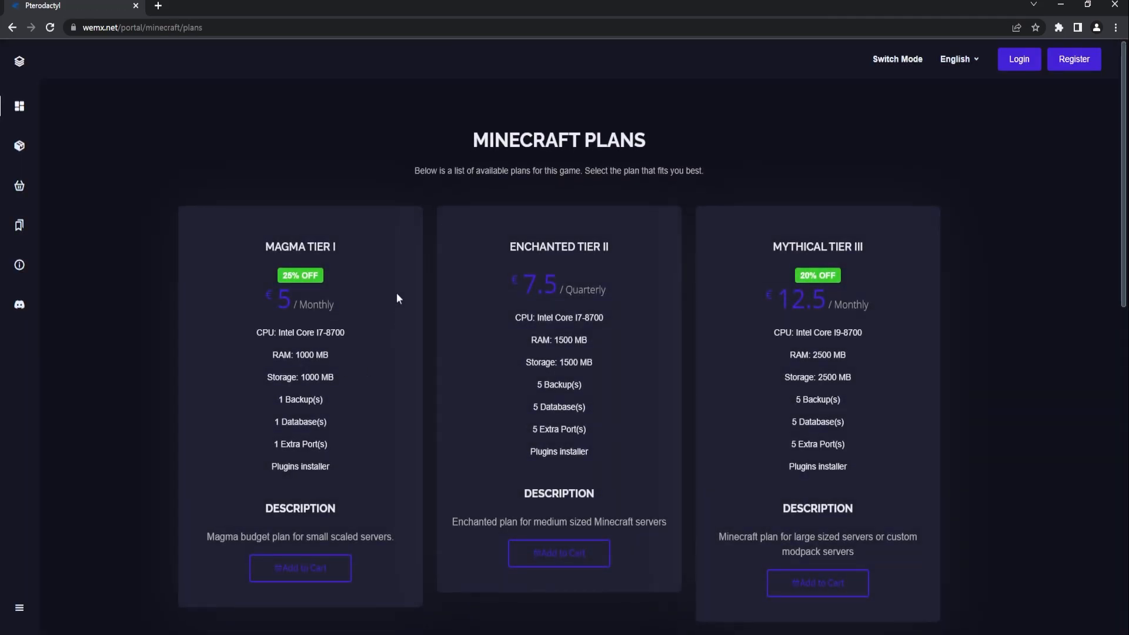
pyautogui.scroll(-3)
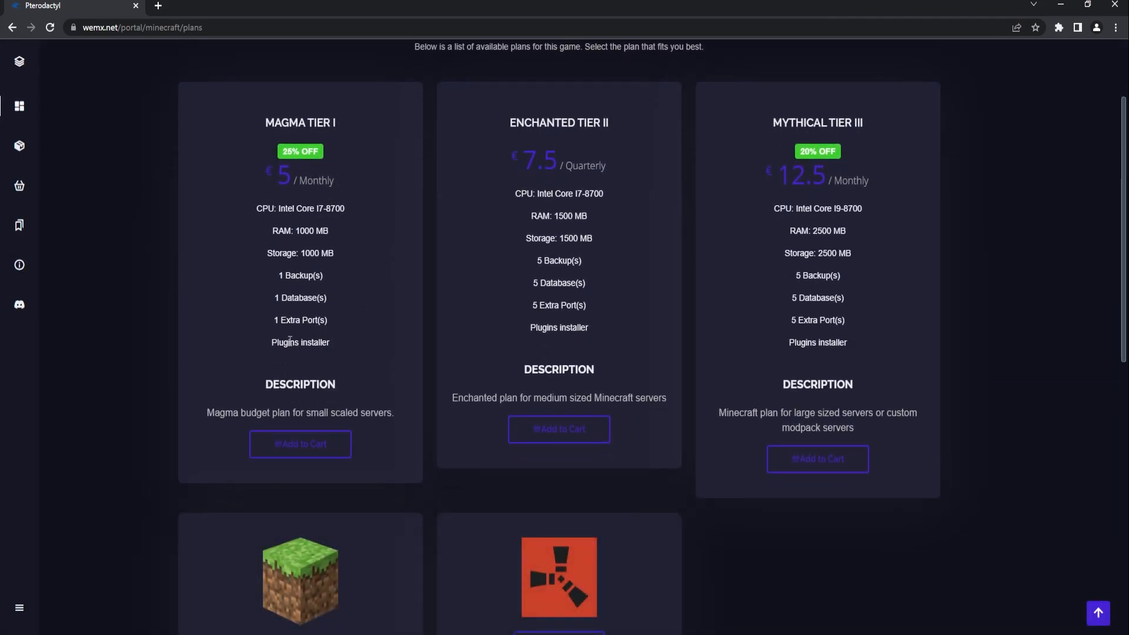
pyautogui.moveTo(817, 459)
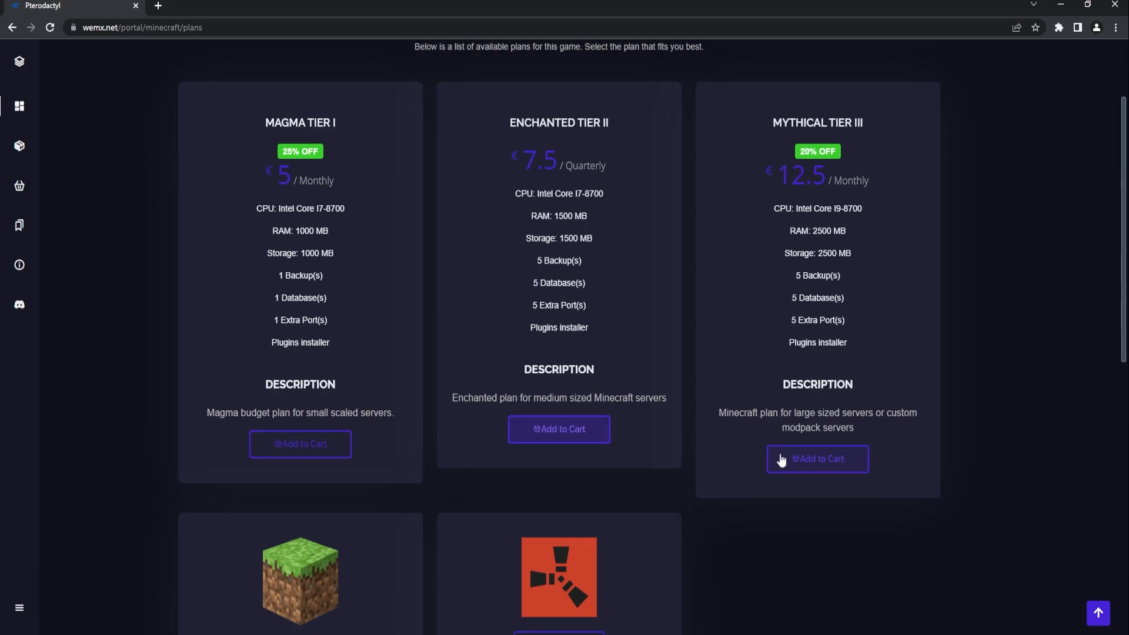
pyautogui.scroll(3)
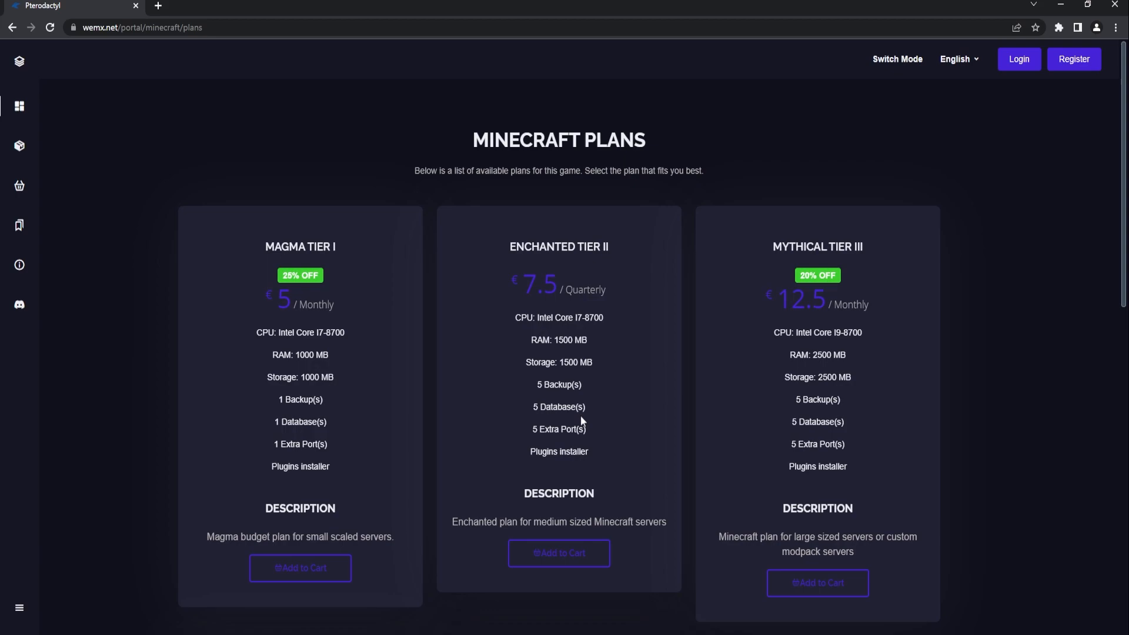
pyautogui.moveTo(574, 326)
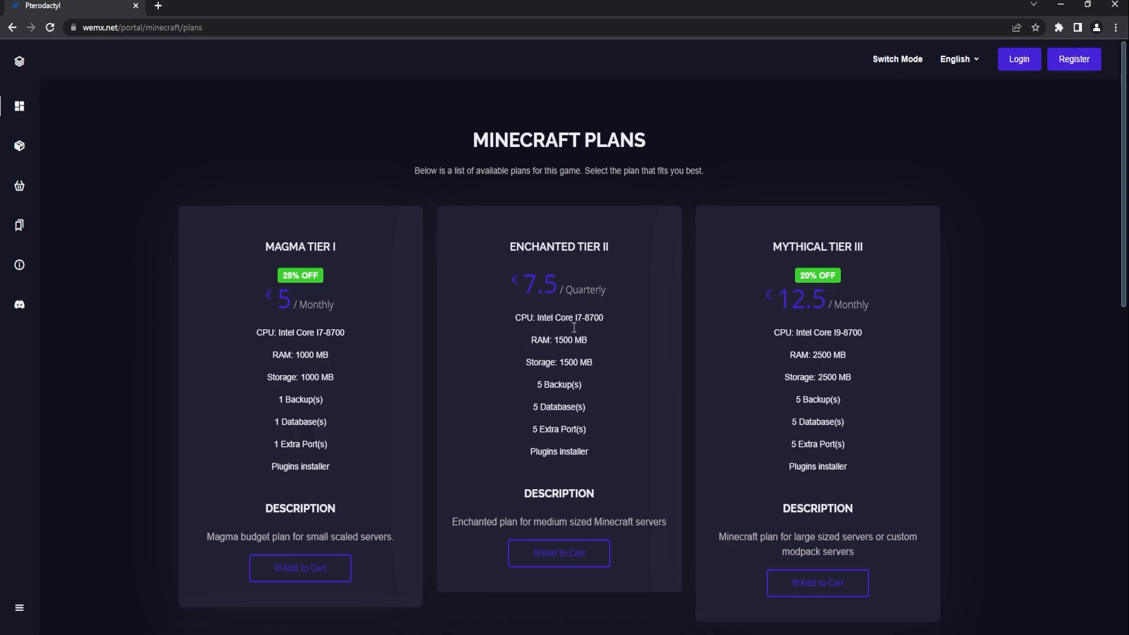
pyautogui.moveTo(776, 282)
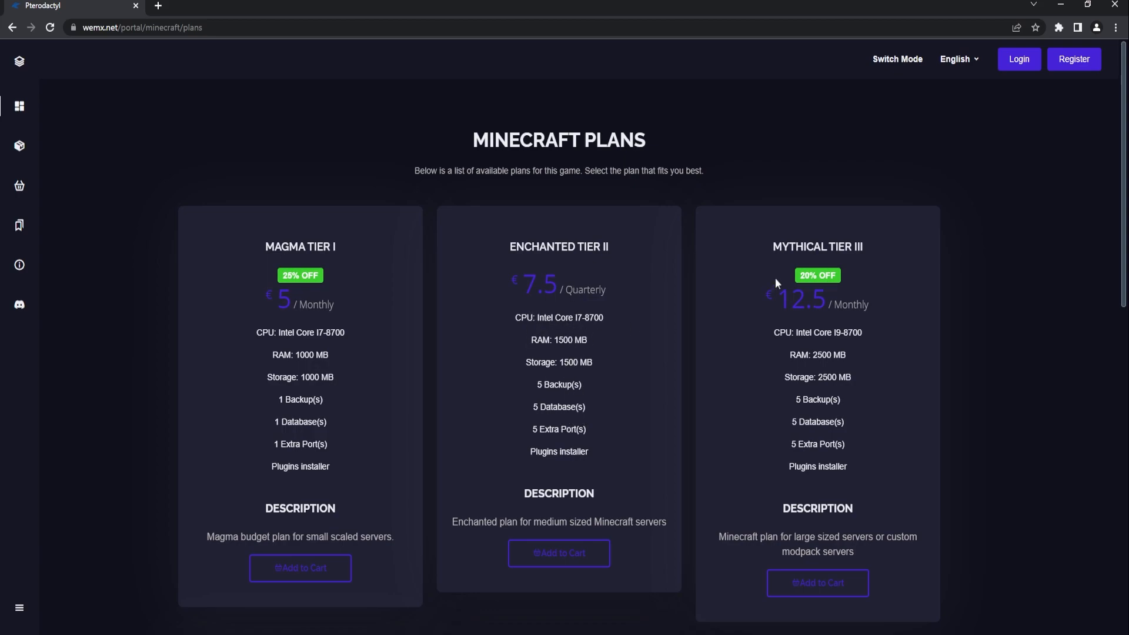
pyautogui.scroll(-3)
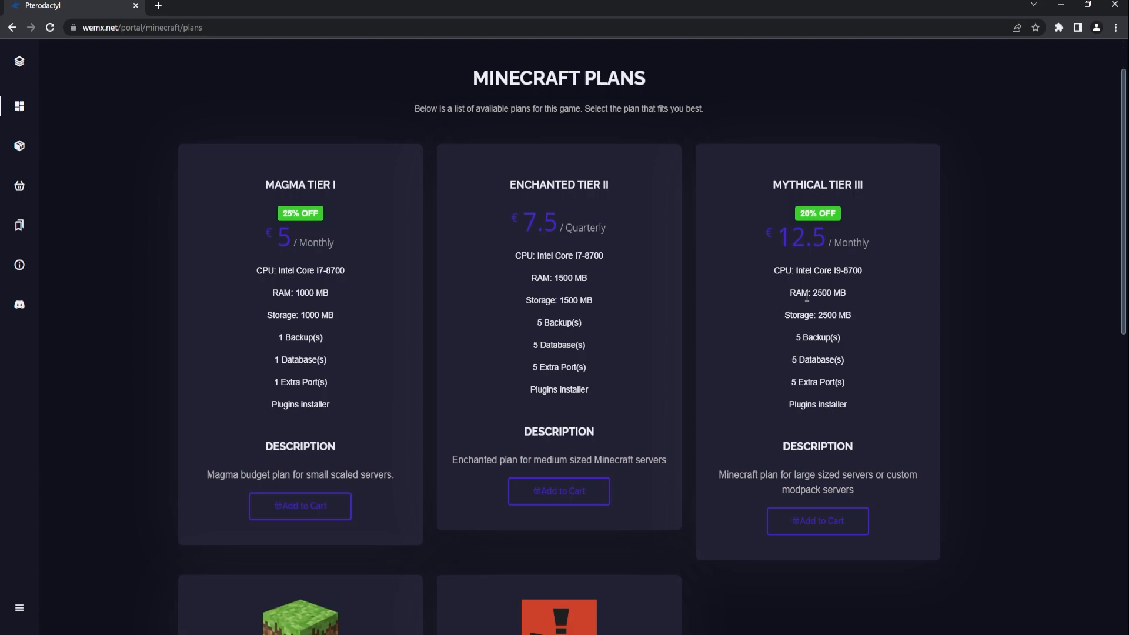
pyautogui.scroll(-3)
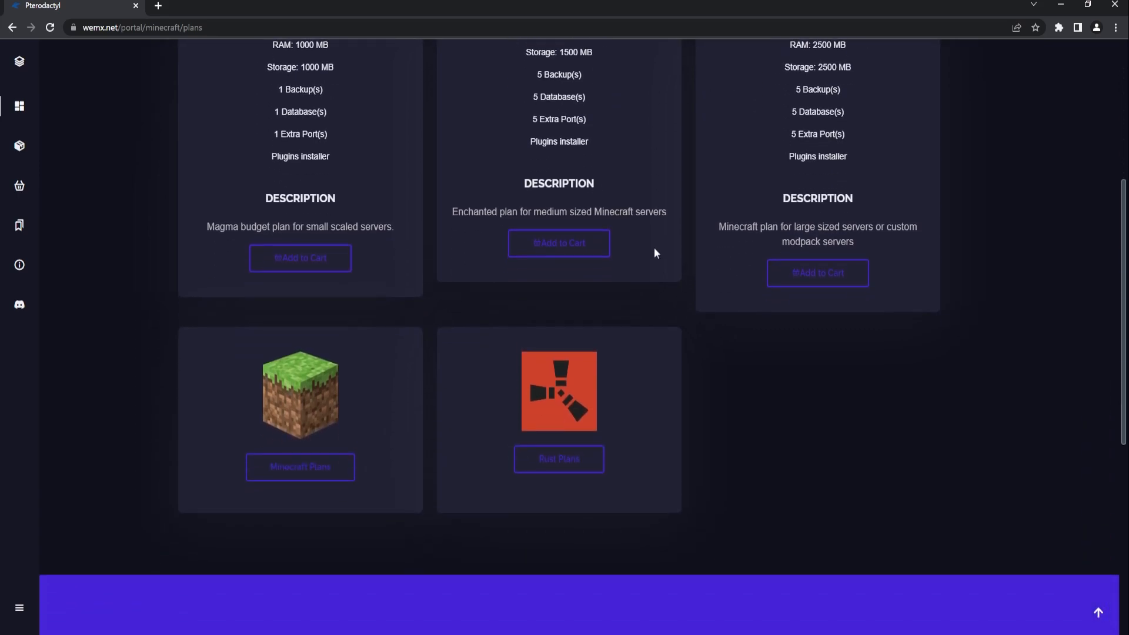
# View the €20 quarterly Standard Rust plan and add it to the cart, landing on the login page.
pyautogui.click(557, 459)
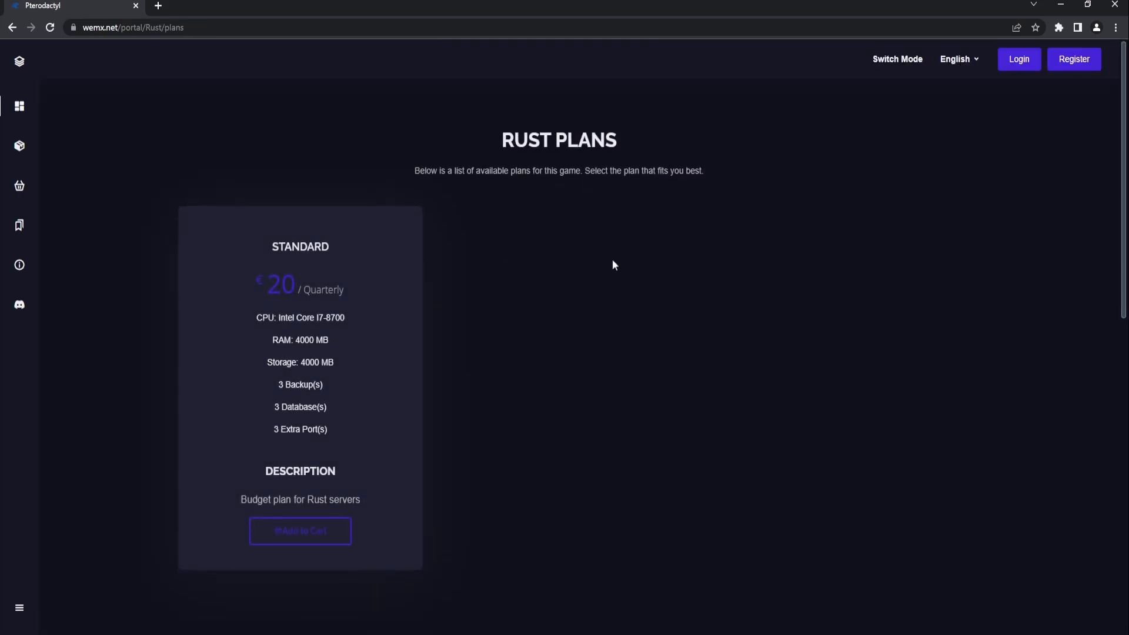
pyautogui.scroll(-3)
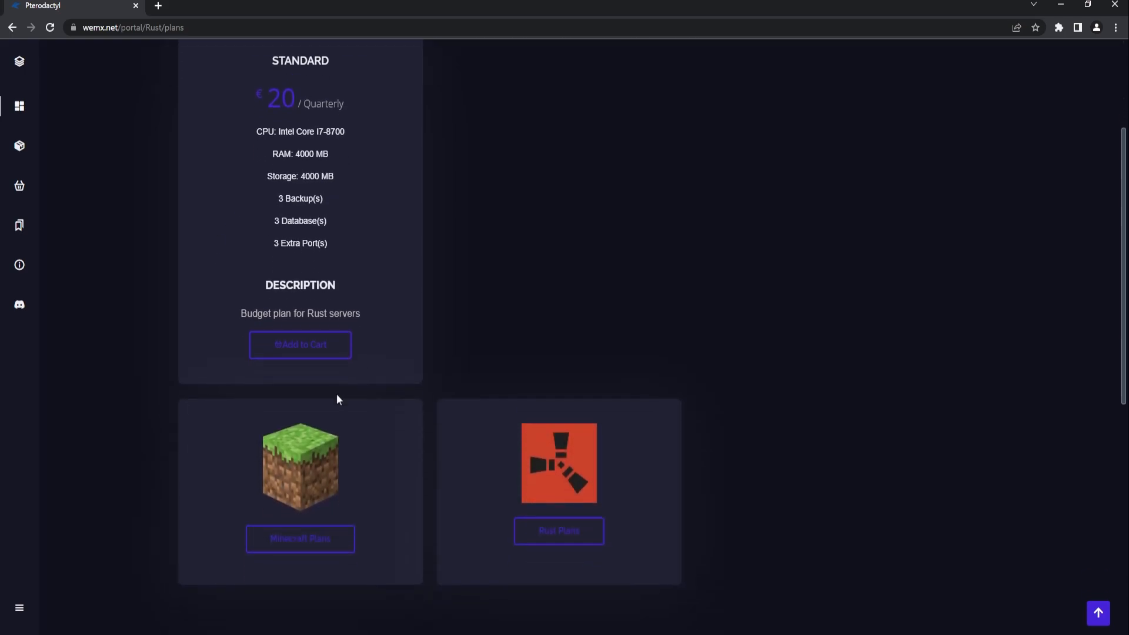
pyautogui.click(300, 538)
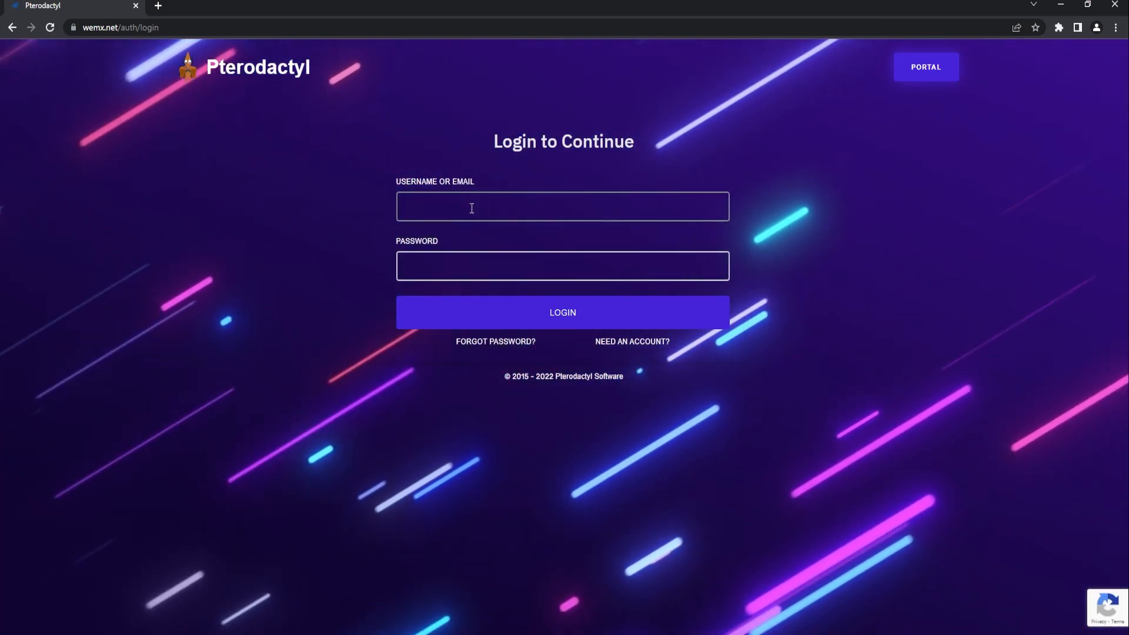
# Begin entering the test account's login credentials on the panel login page.
pyautogui.click(630, 341)
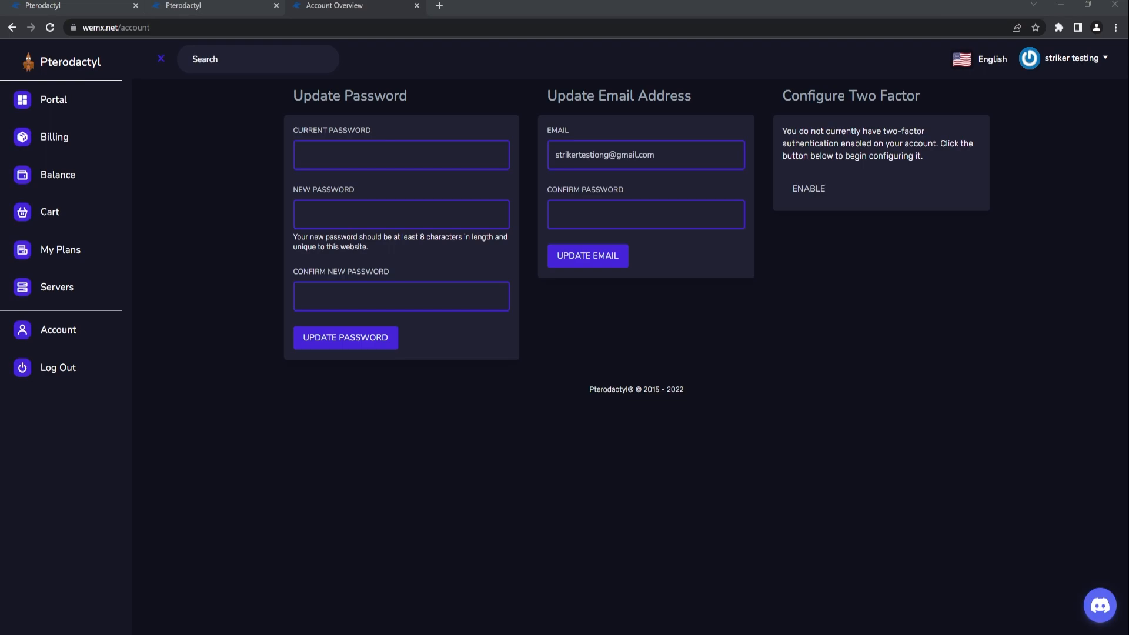
# Visit the Billing page listing Minecraft and Rust, then the Account Balance page showing €25.
pyautogui.click(53, 136)
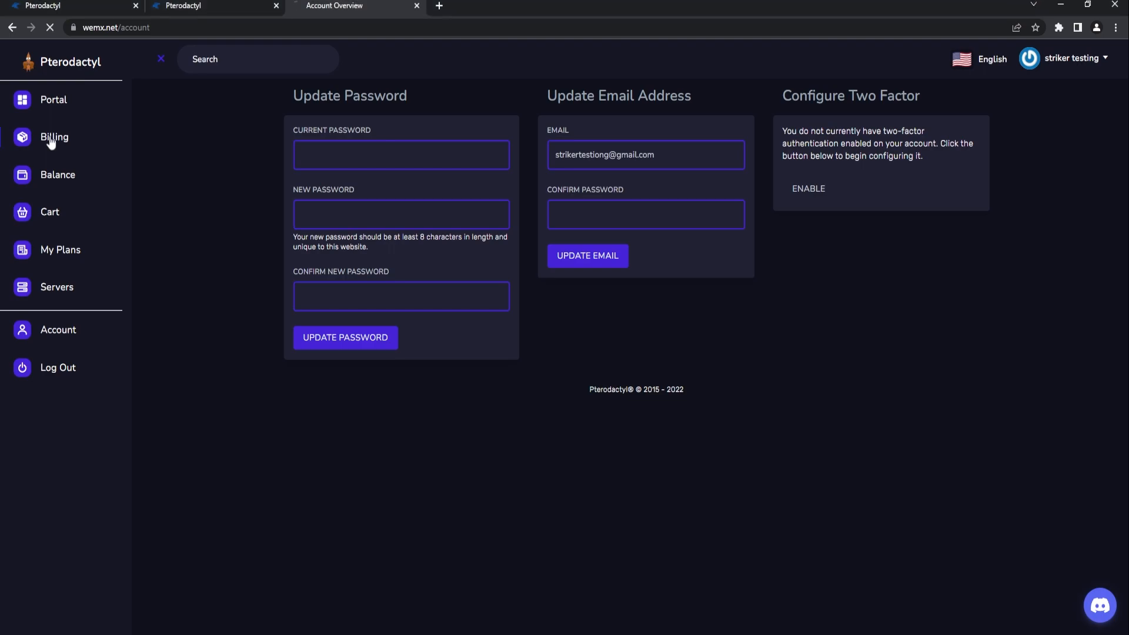
pyautogui.click(54, 137)
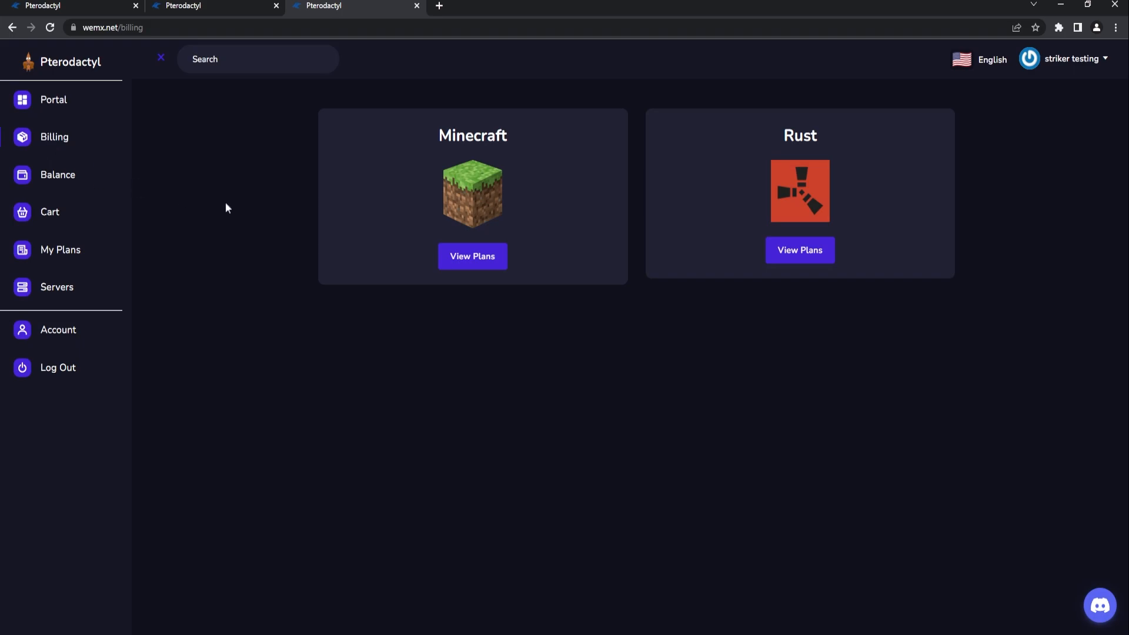
pyautogui.moveTo(254, 178)
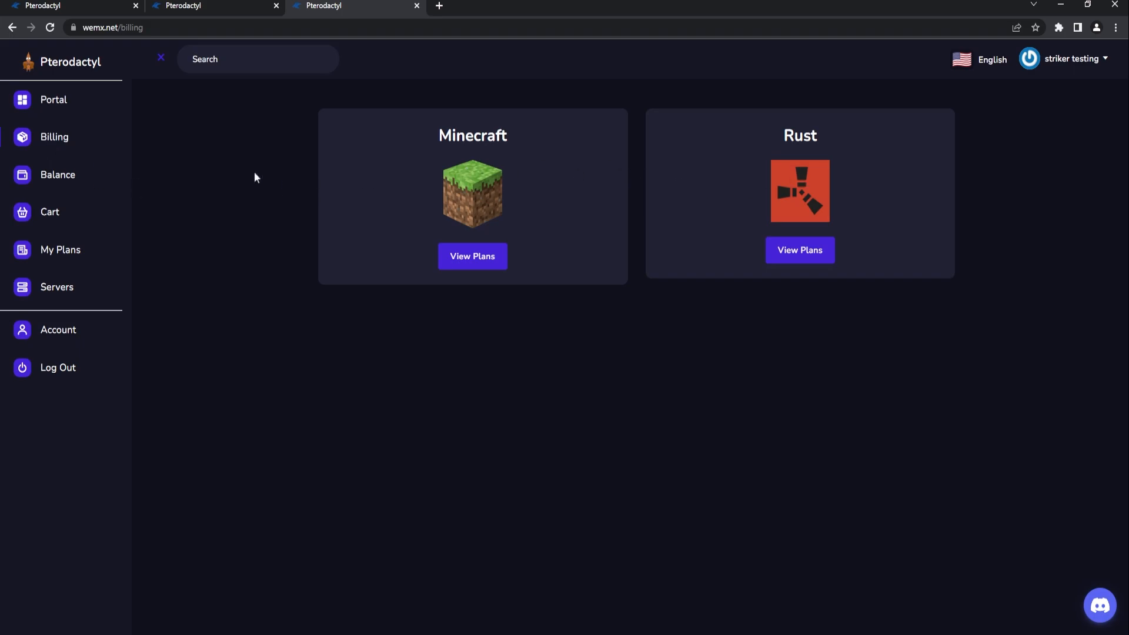
pyautogui.click(57, 175)
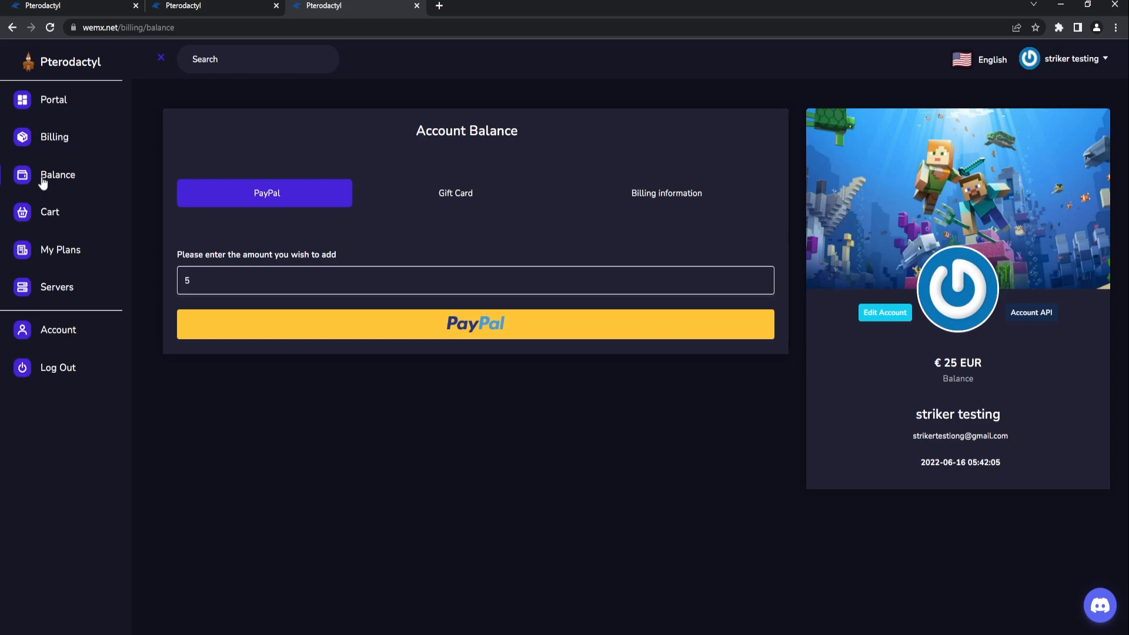
pyautogui.moveTo(983, 372)
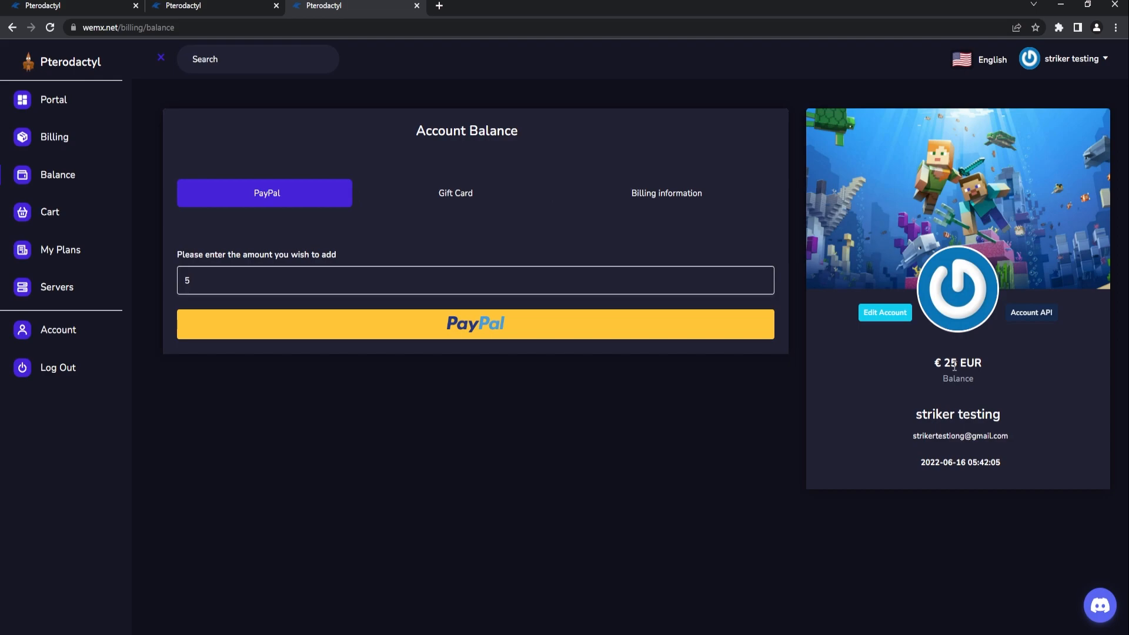
pyautogui.moveTo(293, 196)
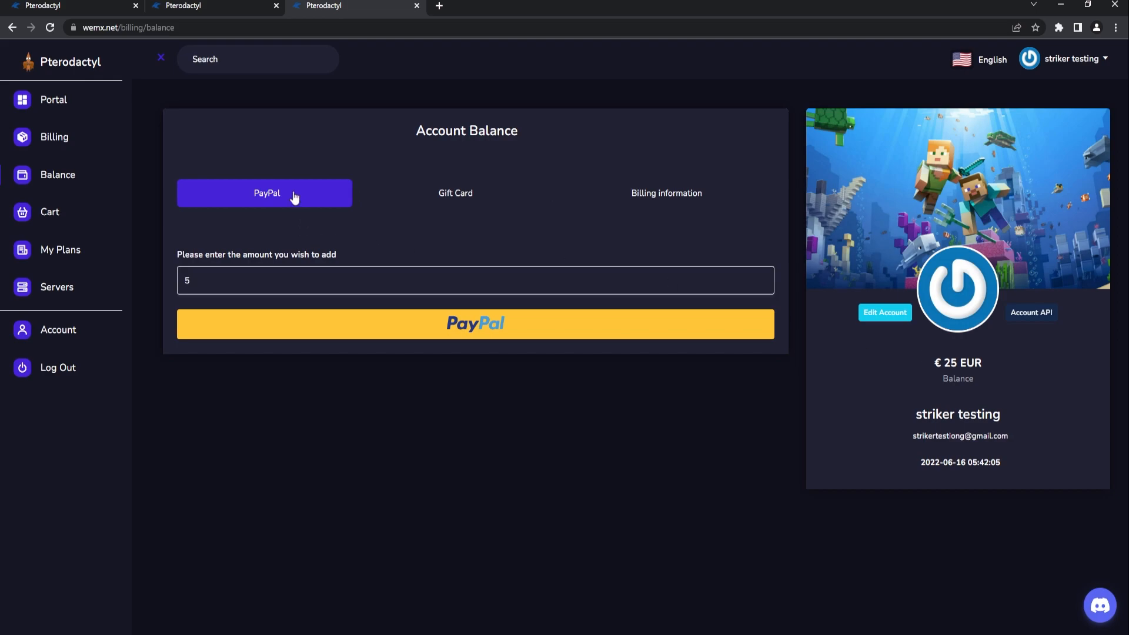
# Submit a 15 EUR balance top-up through PayPal.
pyautogui.click(475, 279)
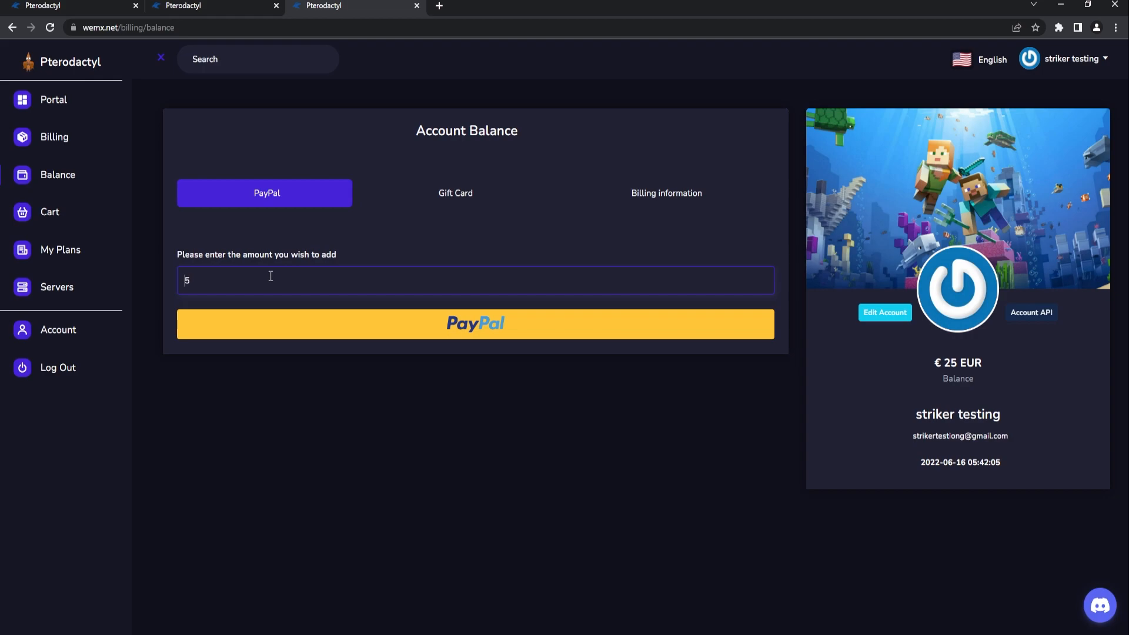
pyautogui.write('15')
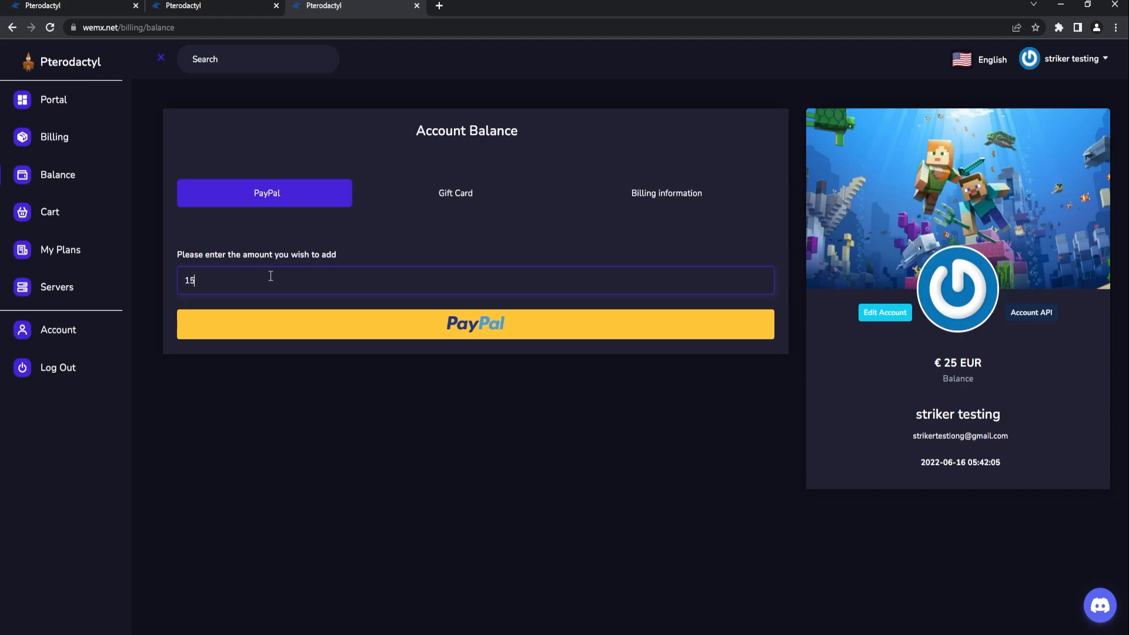
pyautogui.moveTo(502, 333)
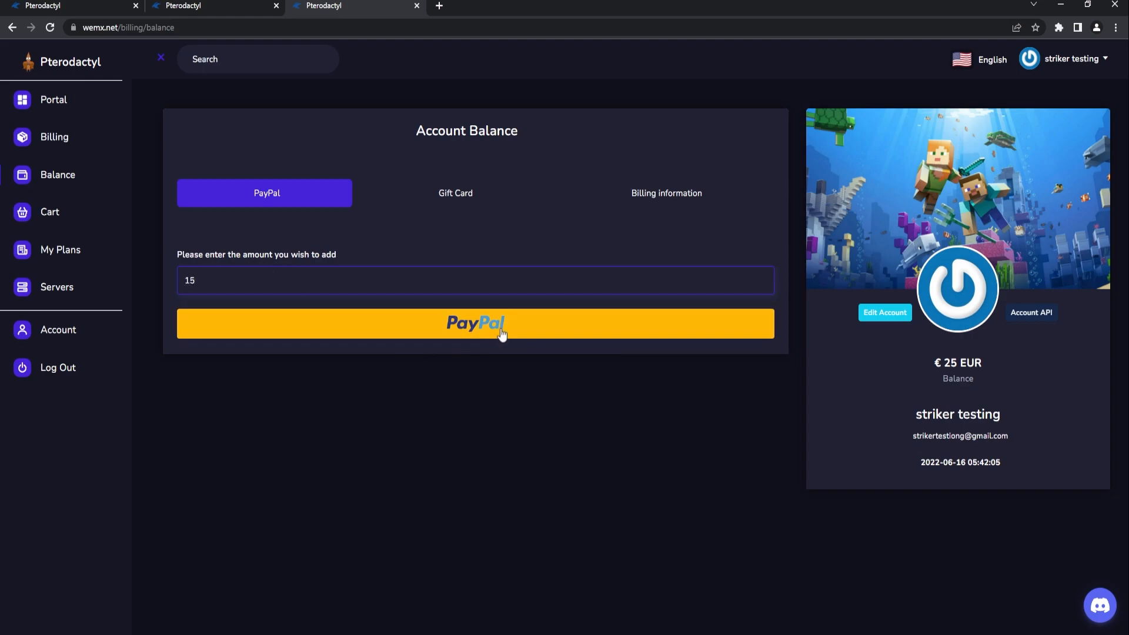
pyautogui.click(474, 323)
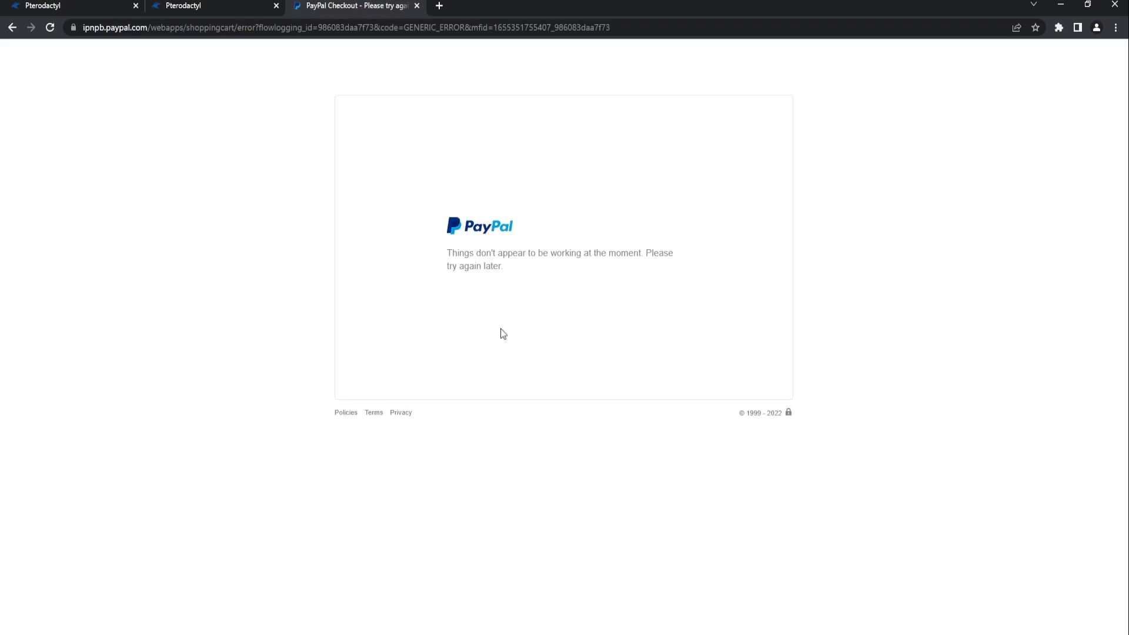
pyautogui.moveTo(506, 262)
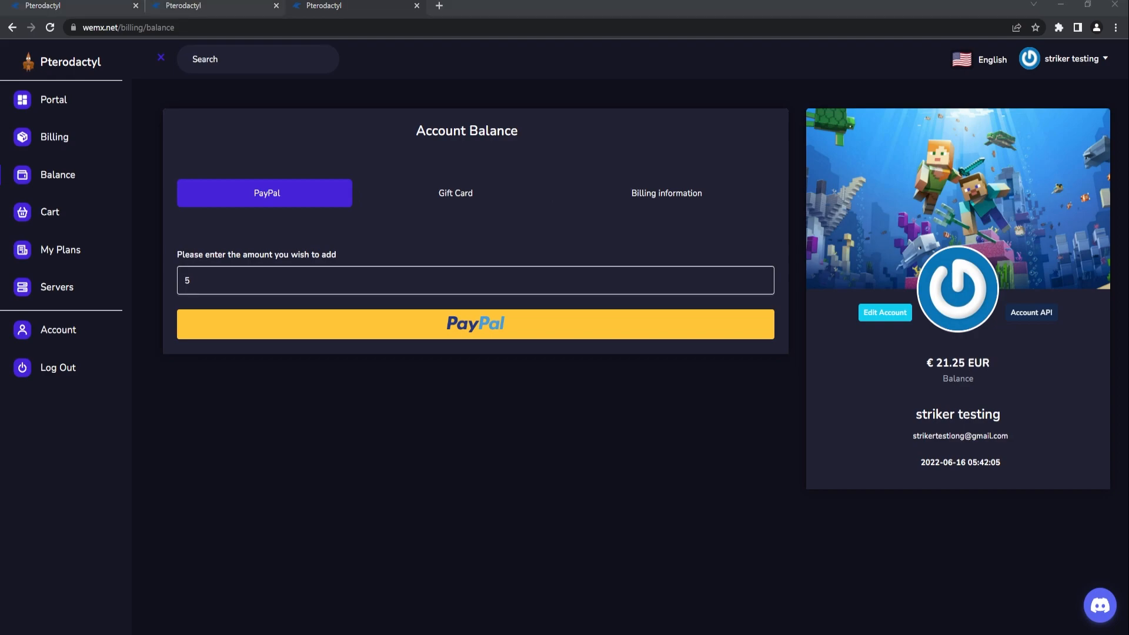
pyautogui.click(455, 193)
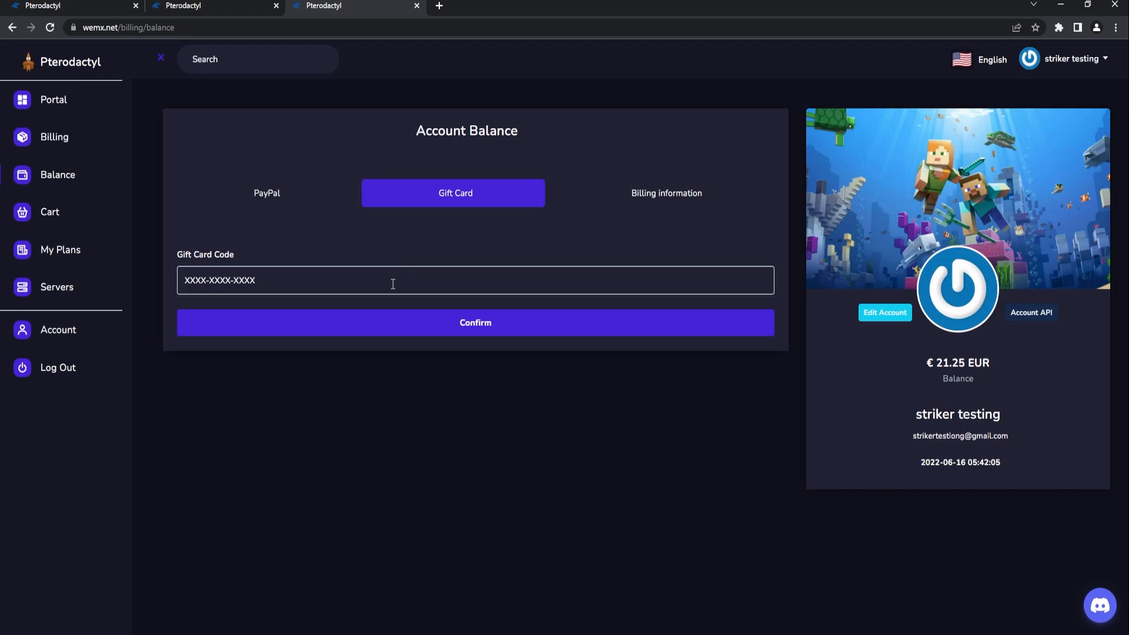
pyautogui.click(475, 280)
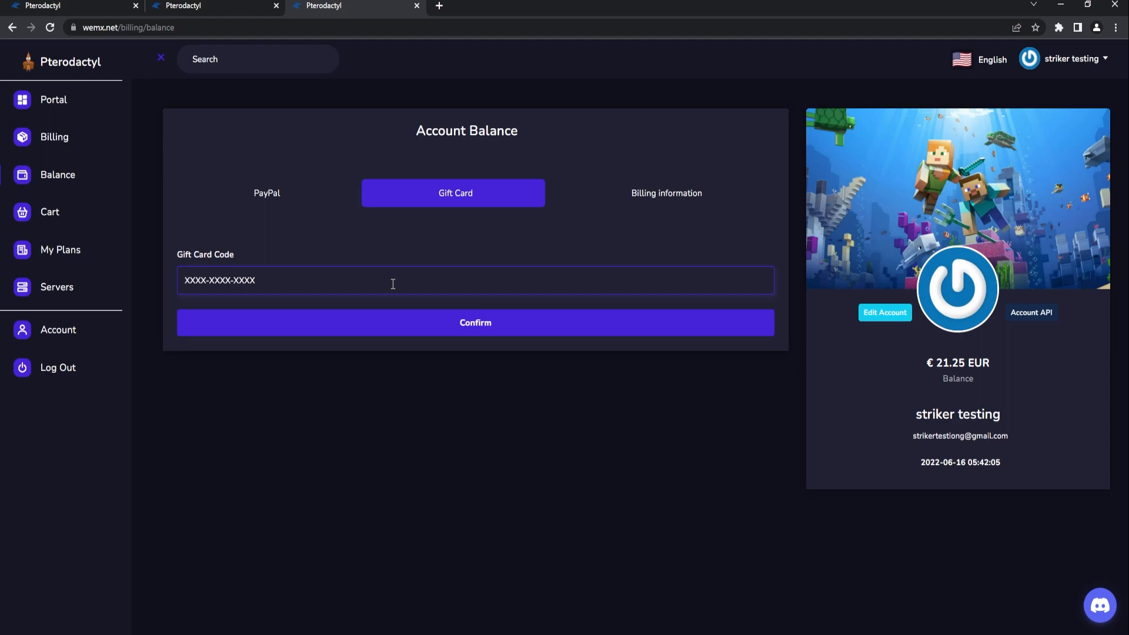
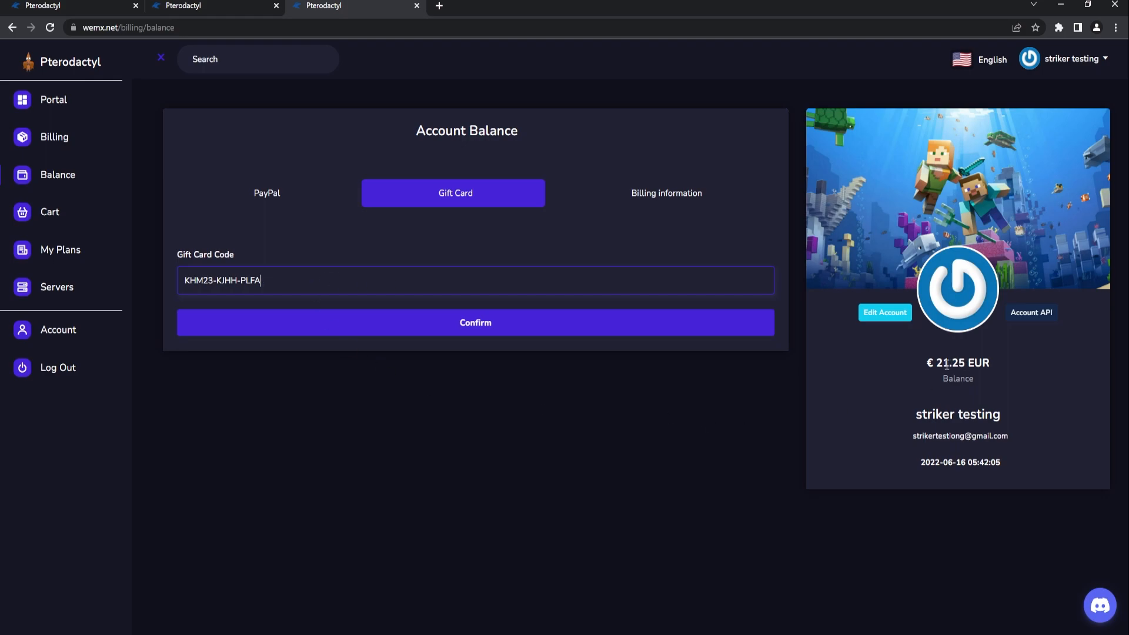
pyautogui.click(475, 322)
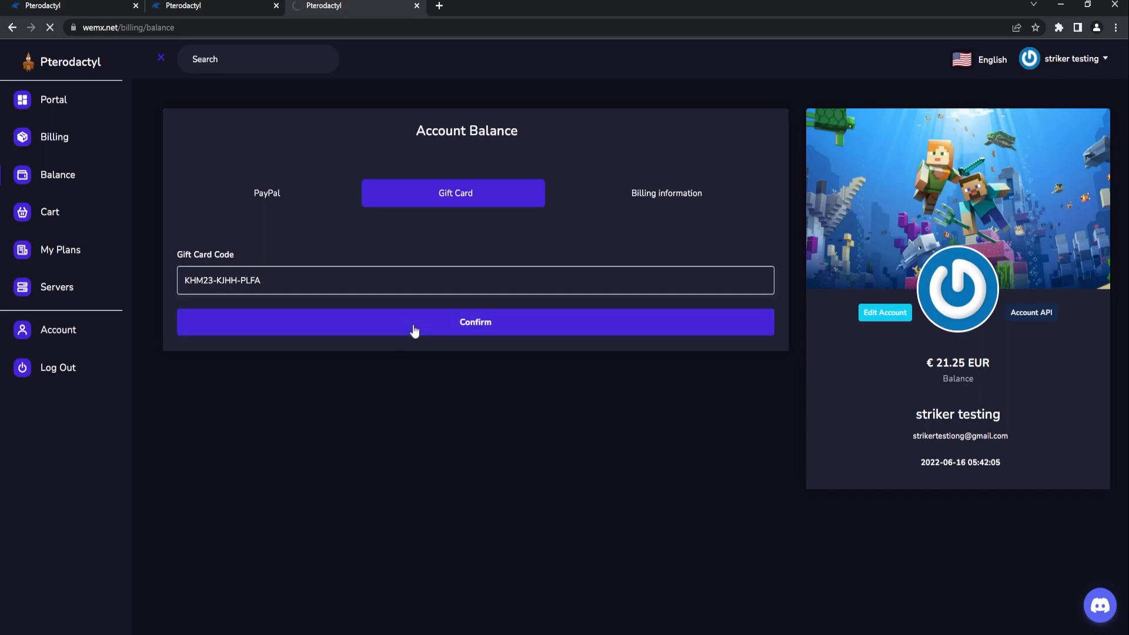
pyautogui.click(475, 322)
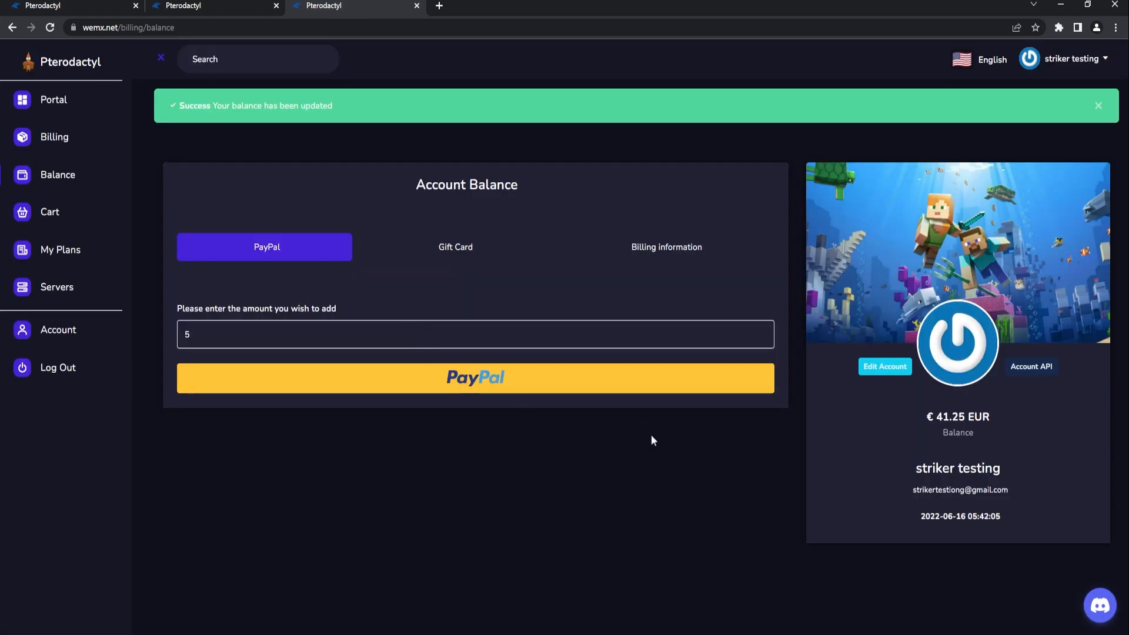
pyautogui.moveTo(942, 430)
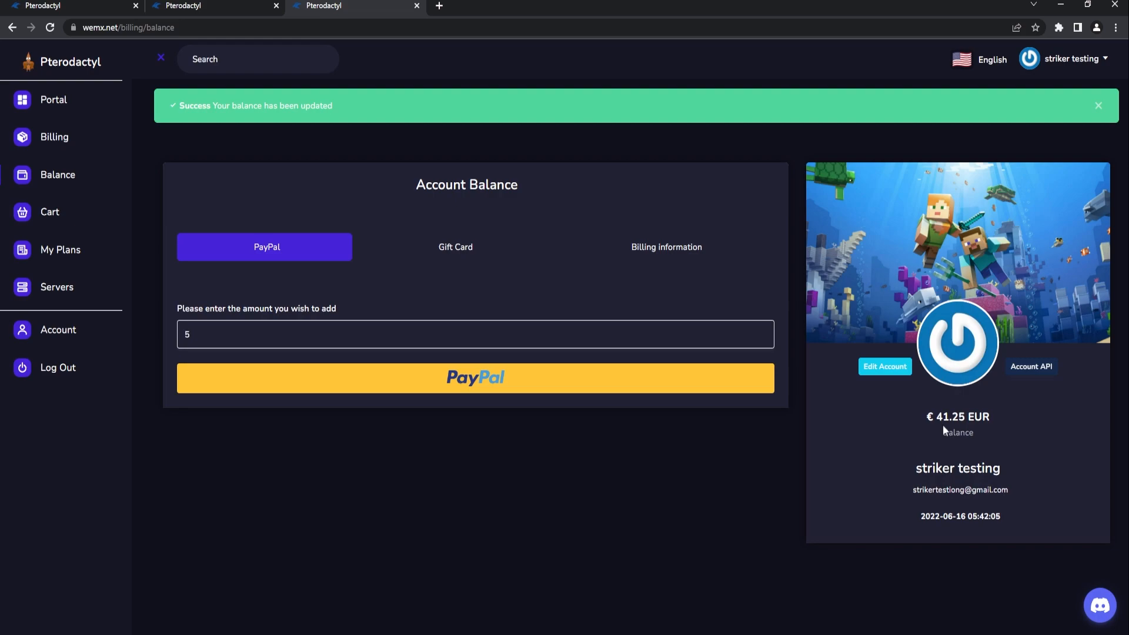
pyautogui.moveTo(675, 259)
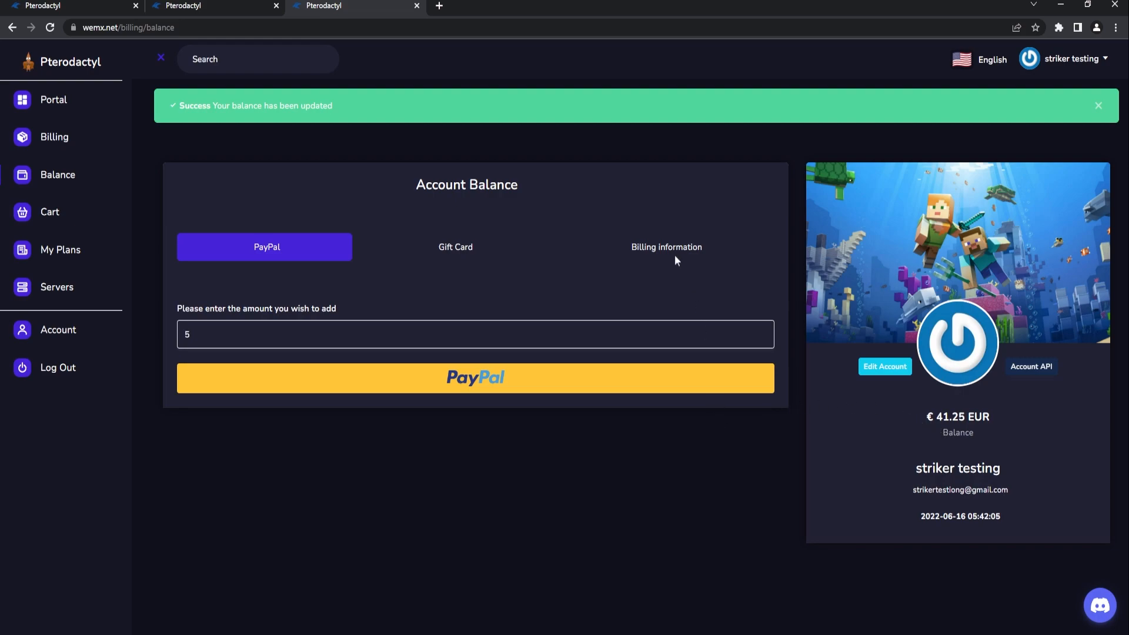
pyautogui.click(666, 247)
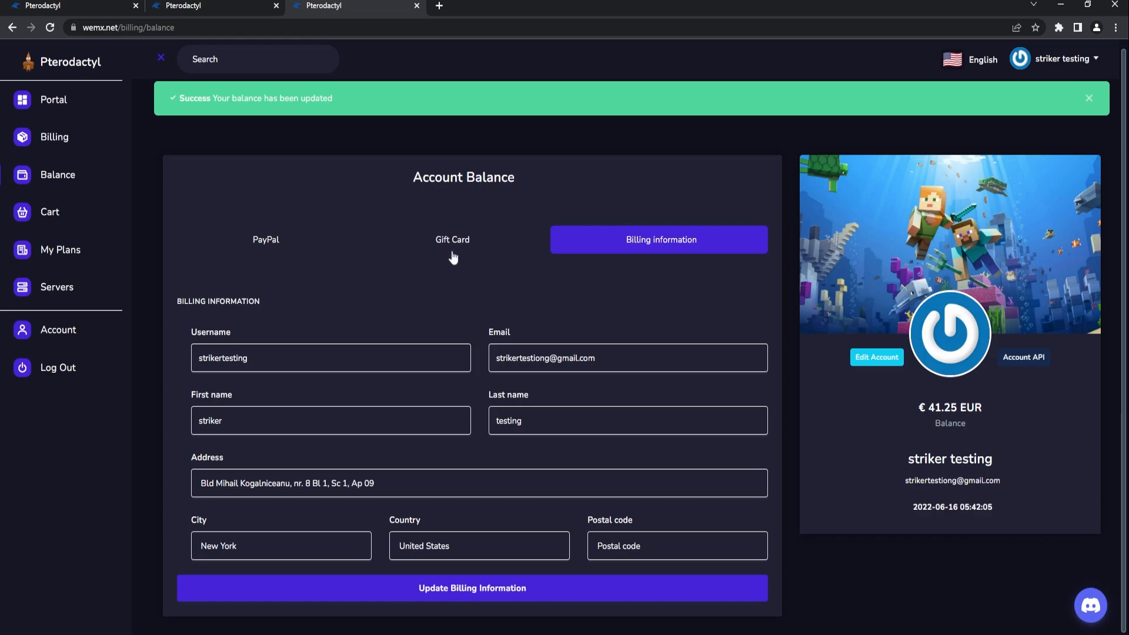
# Review the billing information form, then browse to the Minecraft hosting plans.
pyautogui.click(264, 239)
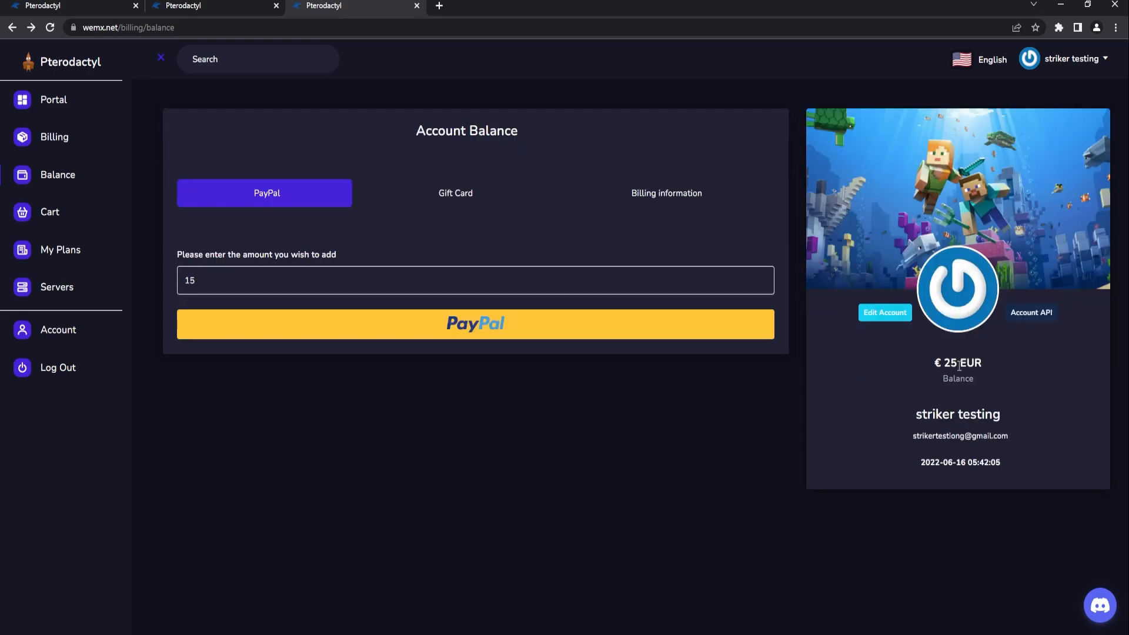
pyautogui.moveTo(53, 136)
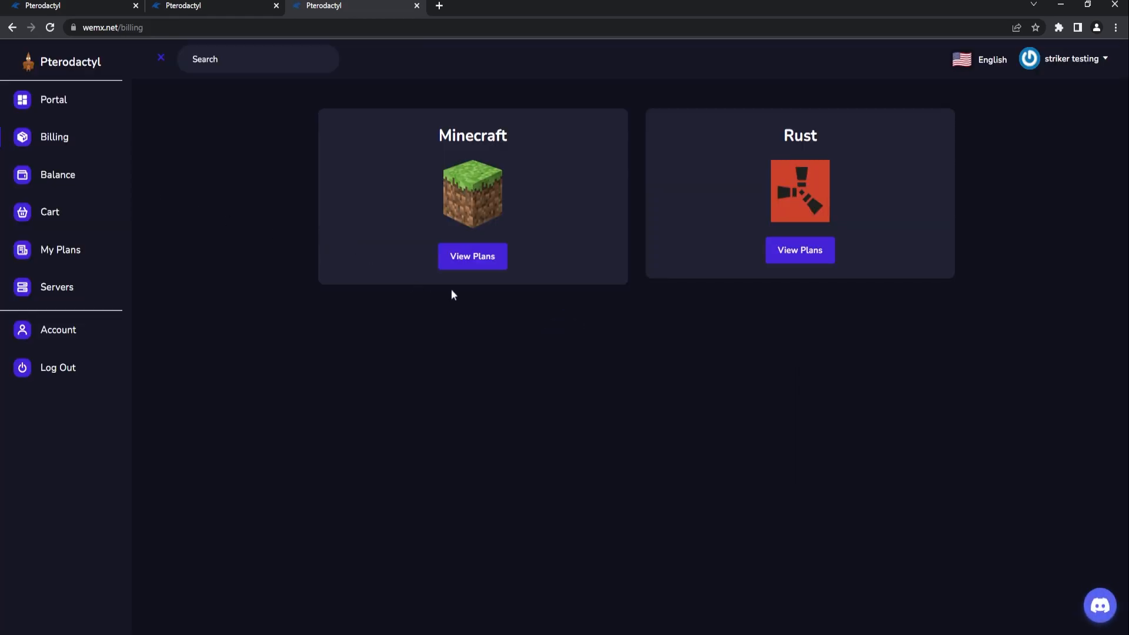
pyautogui.click(473, 255)
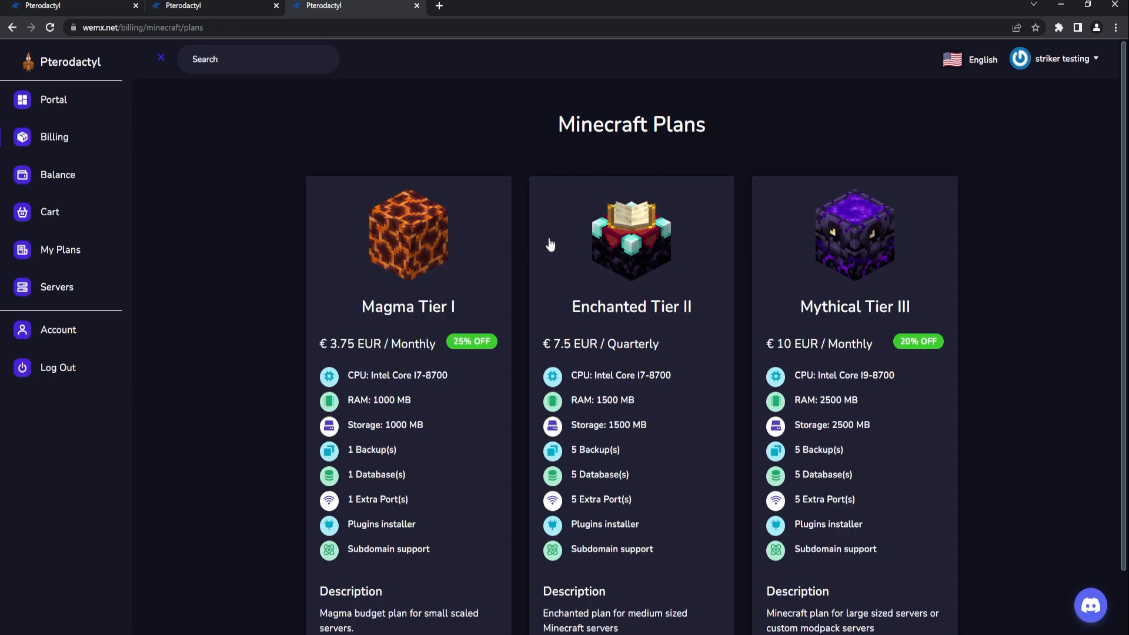
# Scroll through the Magma, Enchanted and Mythical tier cards with their Add to Cart options.
pyautogui.scroll(-3)
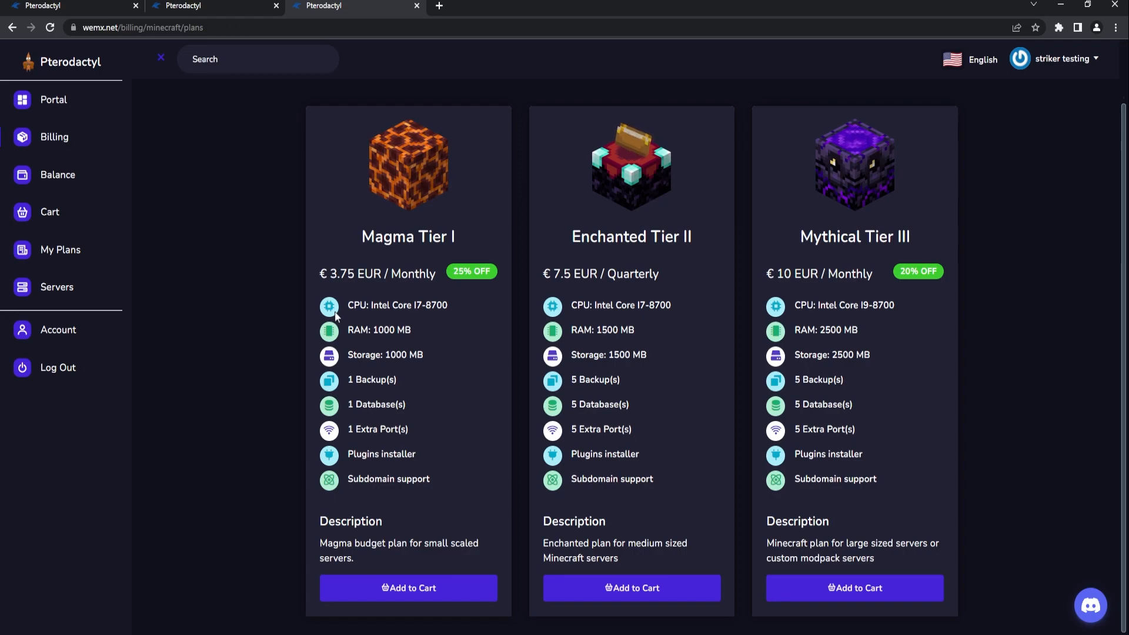
pyautogui.moveTo(377, 478)
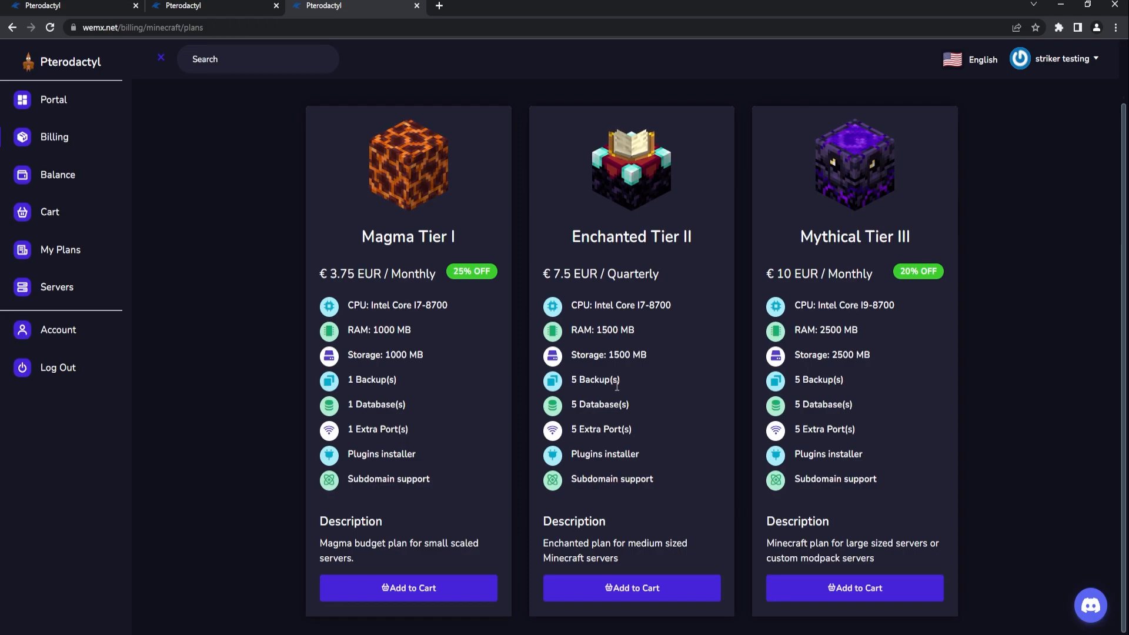
pyautogui.moveTo(721, 437)
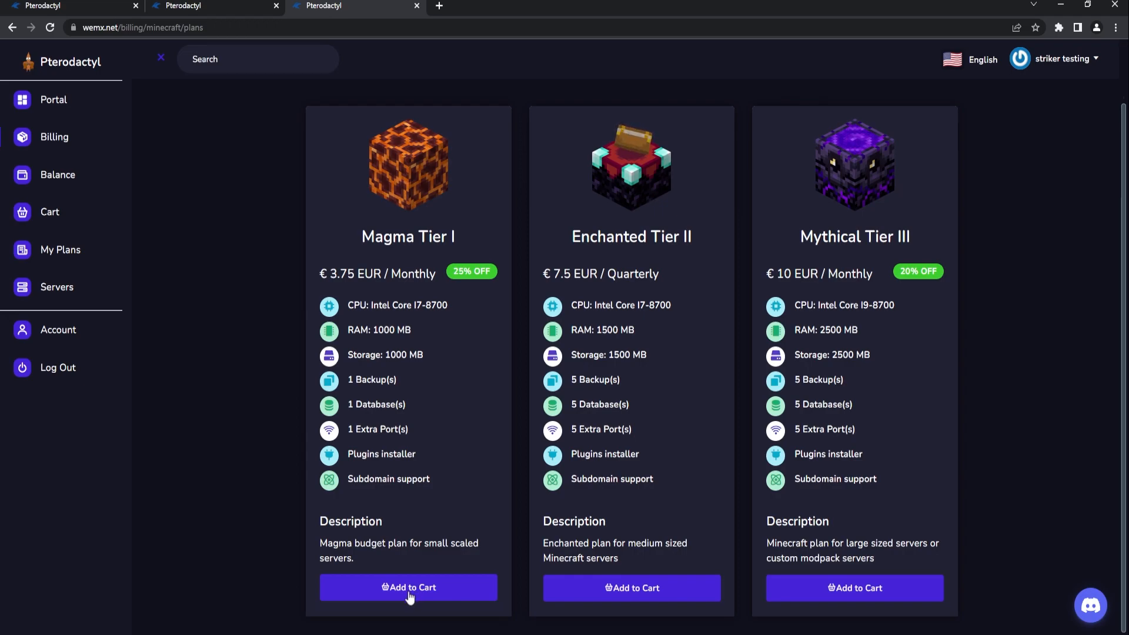
# Order the Magma Tier I plan and pay from balance, leaving €21.25 and the server created.
pyautogui.click(408, 588)
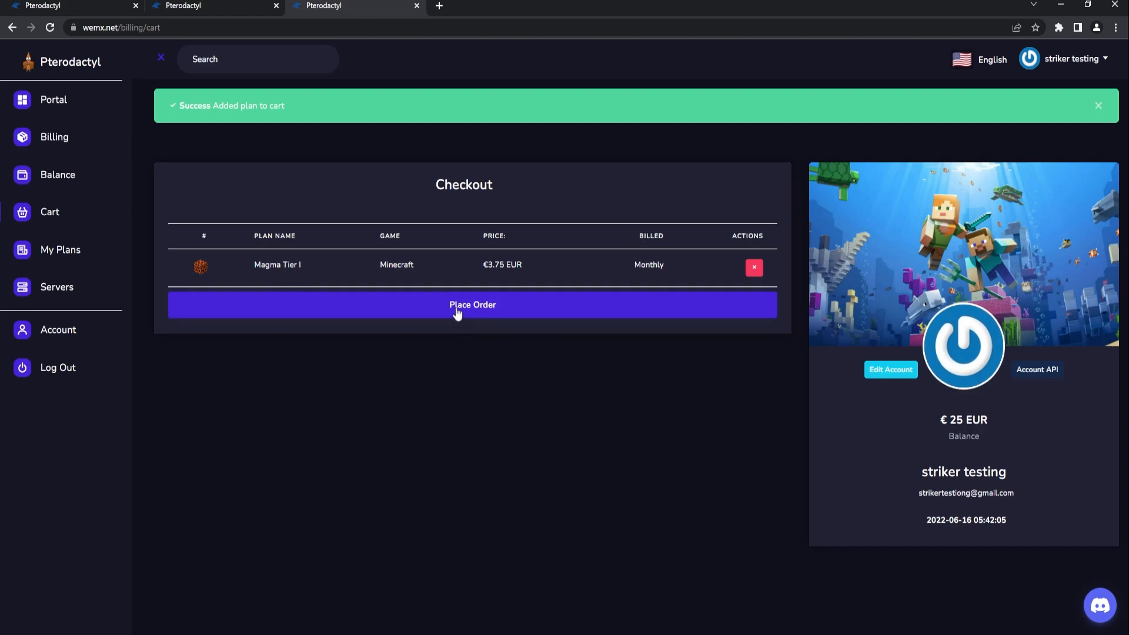
pyautogui.click(472, 304)
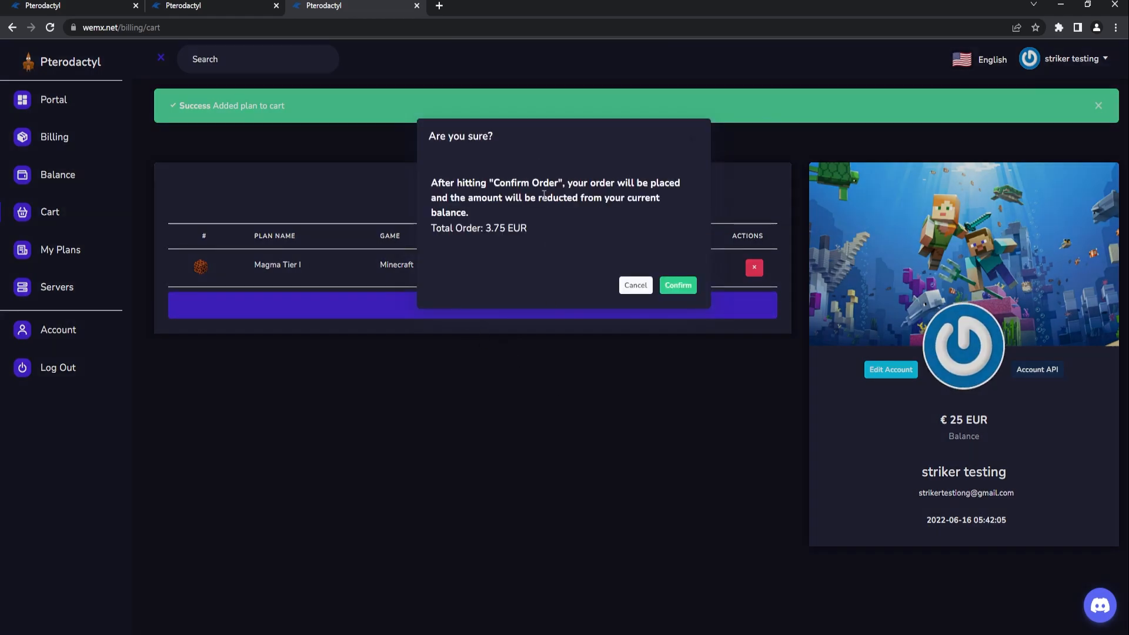
pyautogui.click(676, 285)
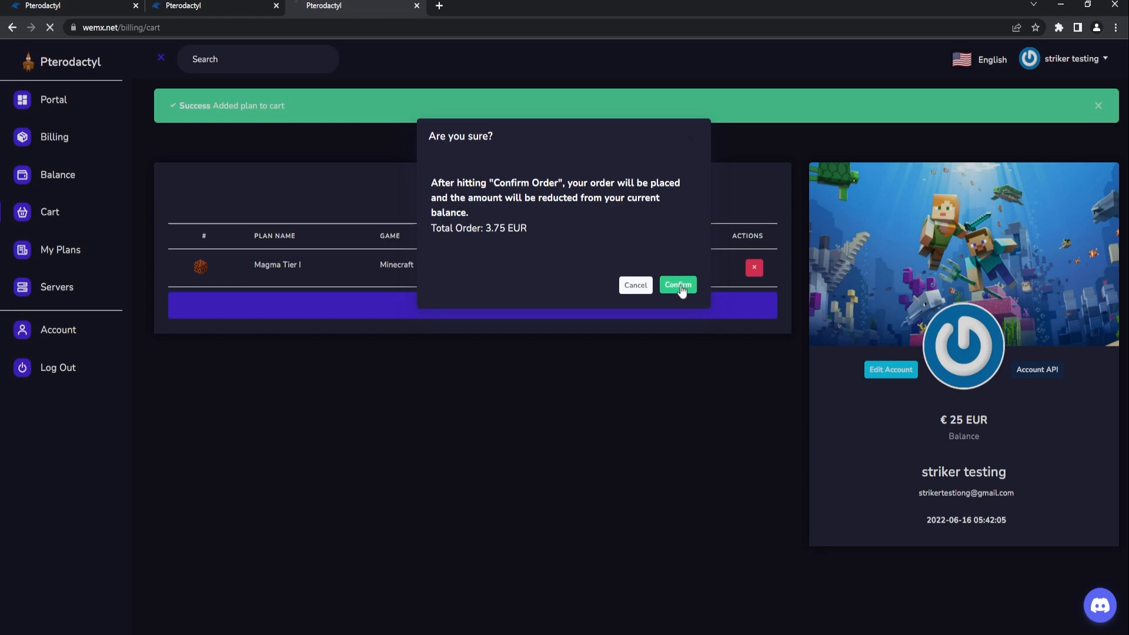
pyautogui.click(676, 284)
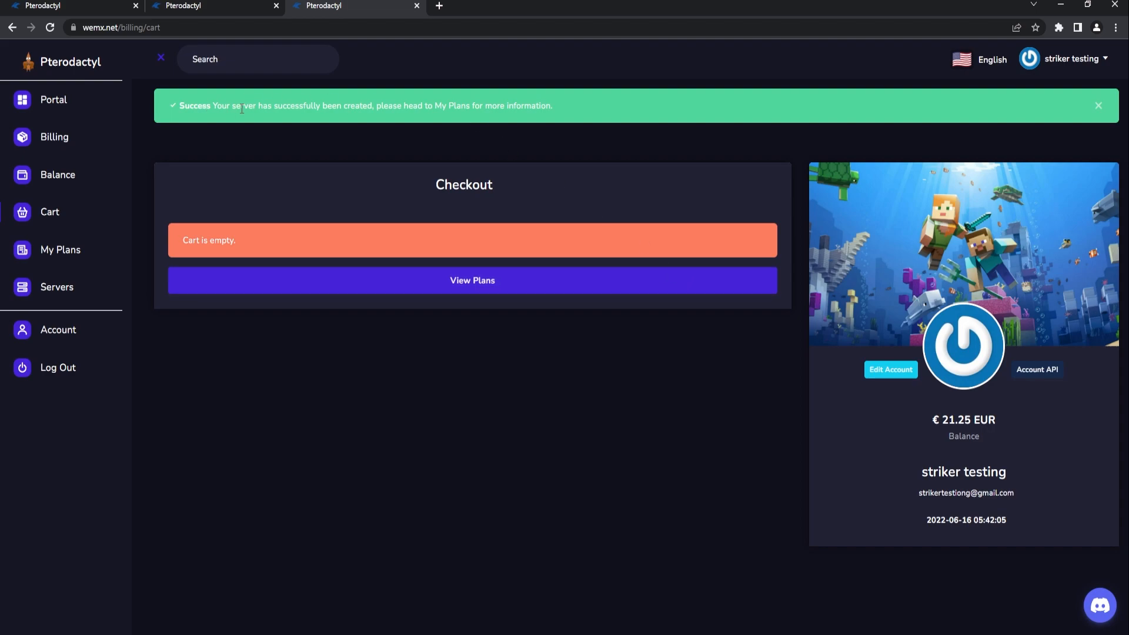
pyautogui.moveTo(161, 225)
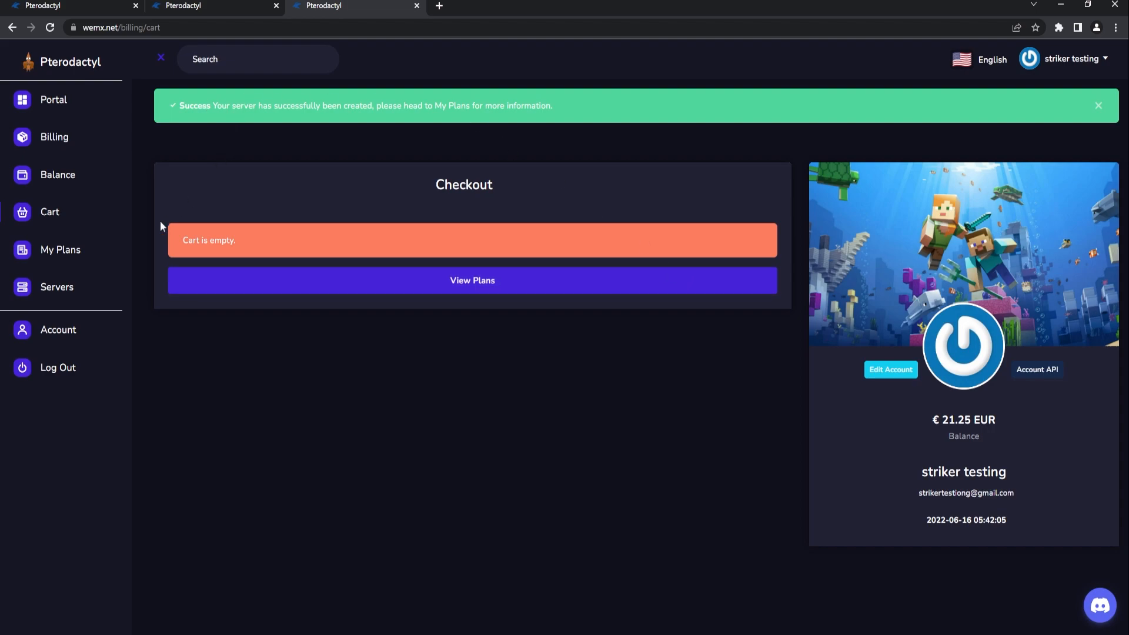
# From My Plans, review the Magma Tier I plan's price, server ID, due date 2022-07-16 and resources.
pyautogui.click(60, 250)
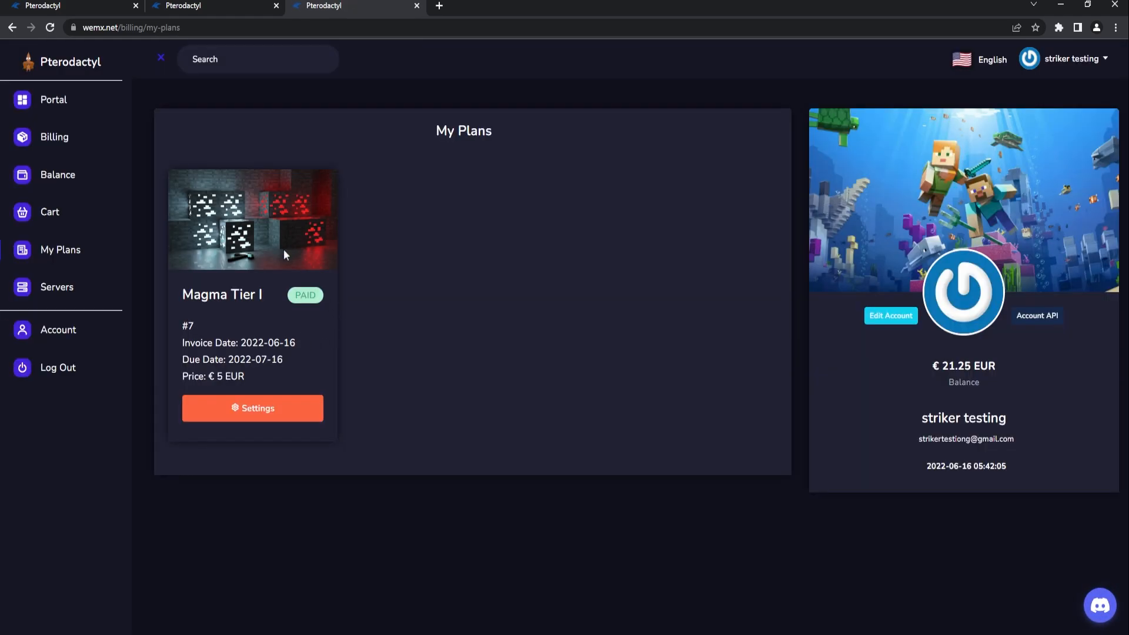
pyautogui.moveTo(255, 237)
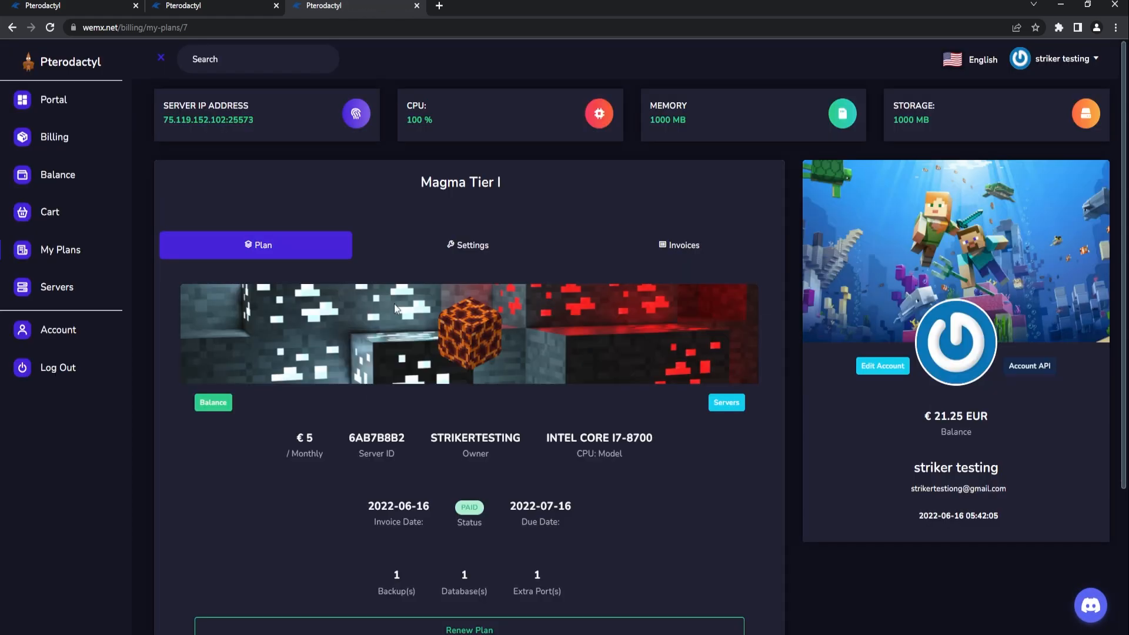
pyautogui.moveTo(339, 186)
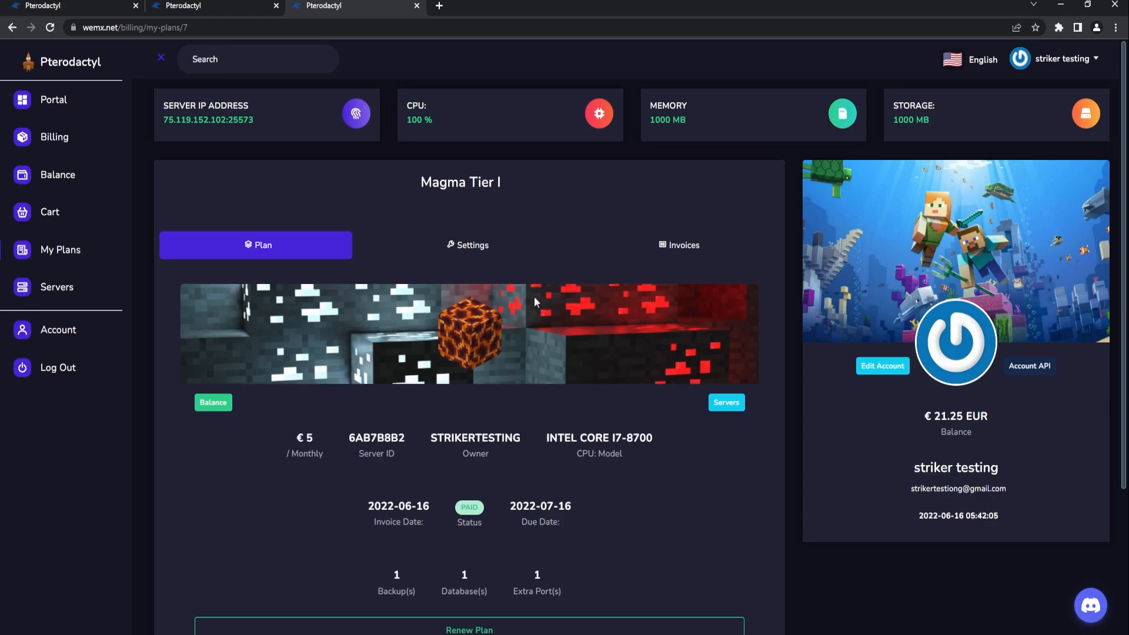
pyautogui.scroll(-3)
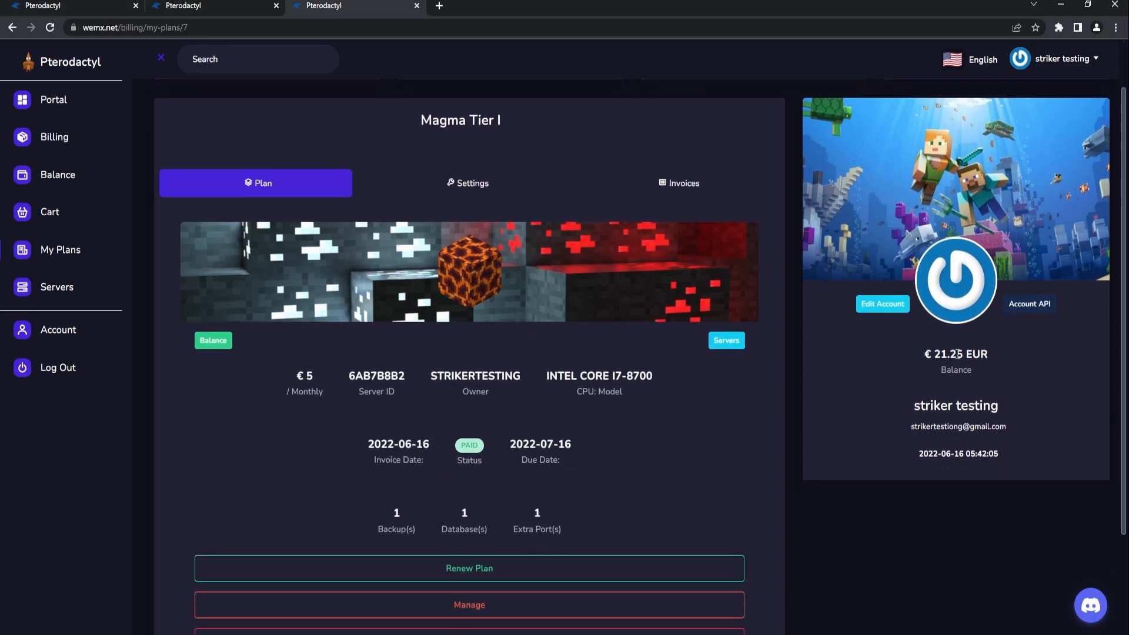
pyautogui.scroll(-3)
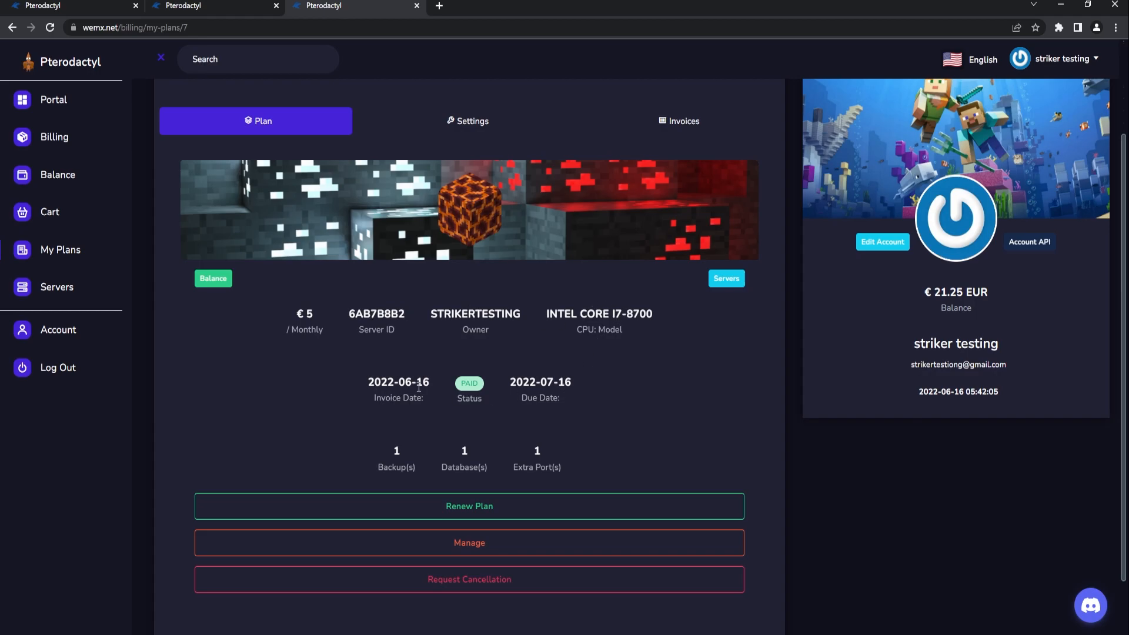
pyautogui.moveTo(486, 465)
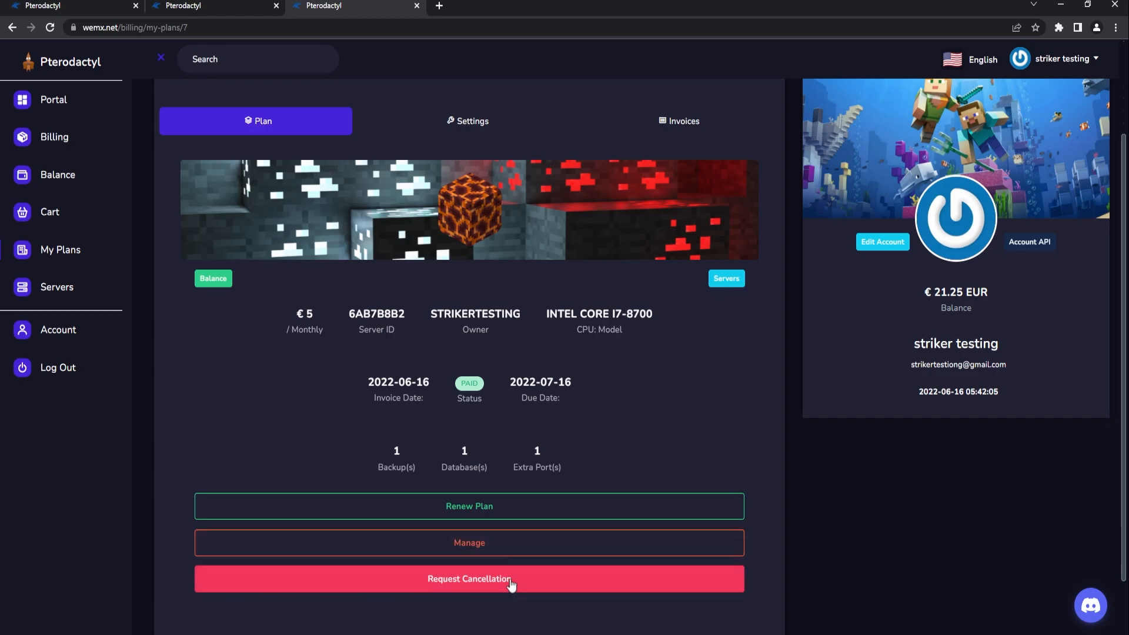
pyautogui.scroll(-3)
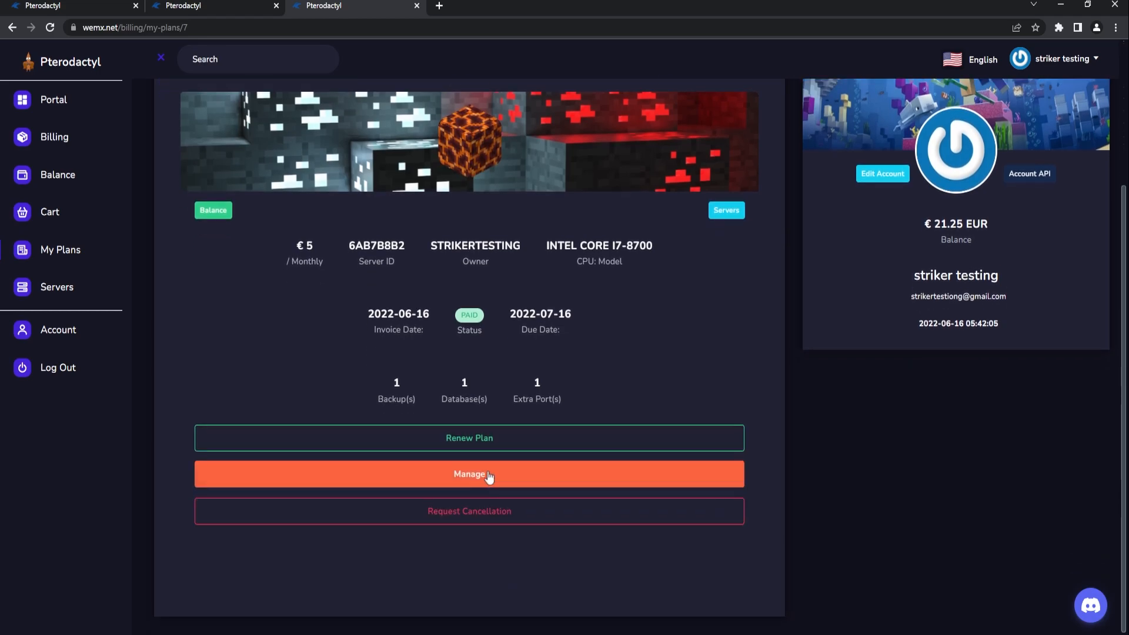
pyautogui.click(469, 473)
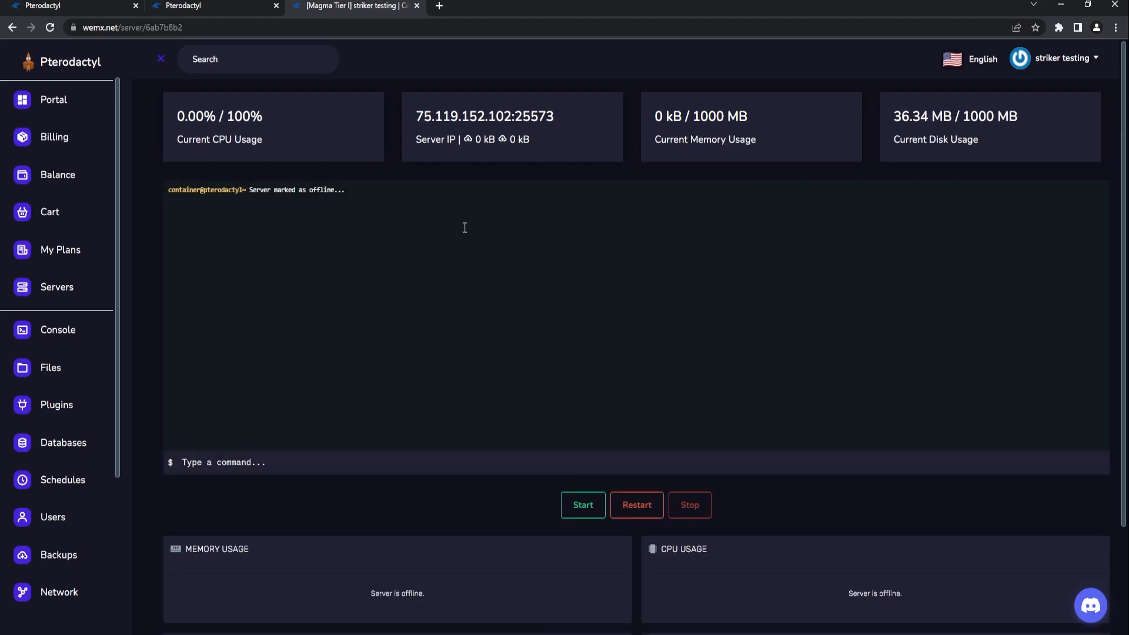
pyautogui.click(60, 249)
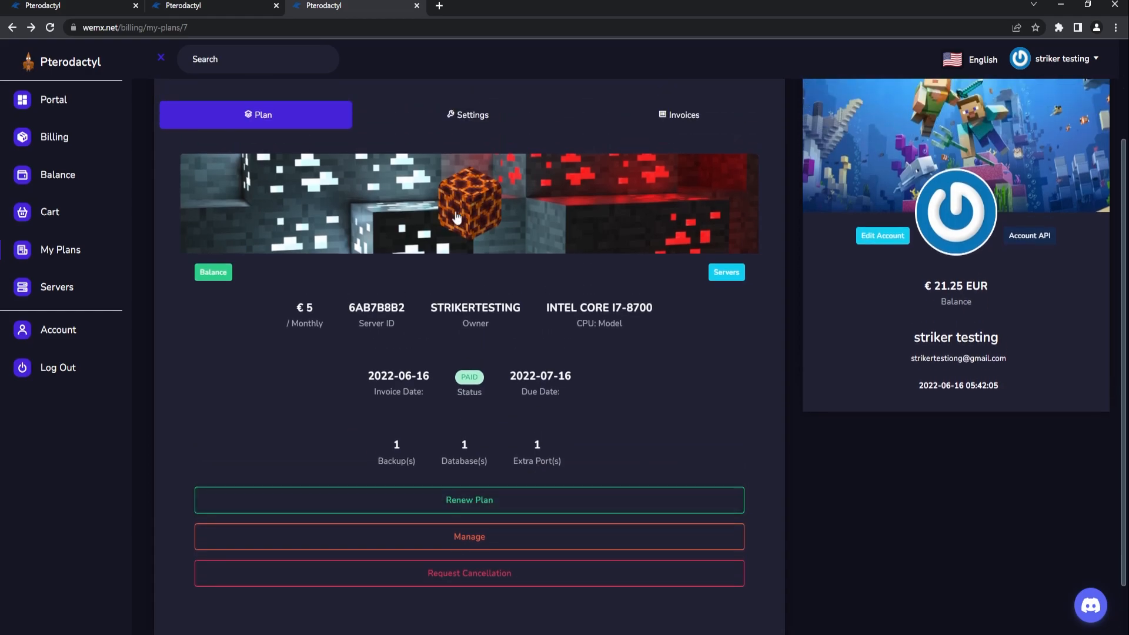
# Create the plan subdomain 'striker' on zone wemx.net, confirm it, and check the saved value.
pyautogui.click(466, 114)
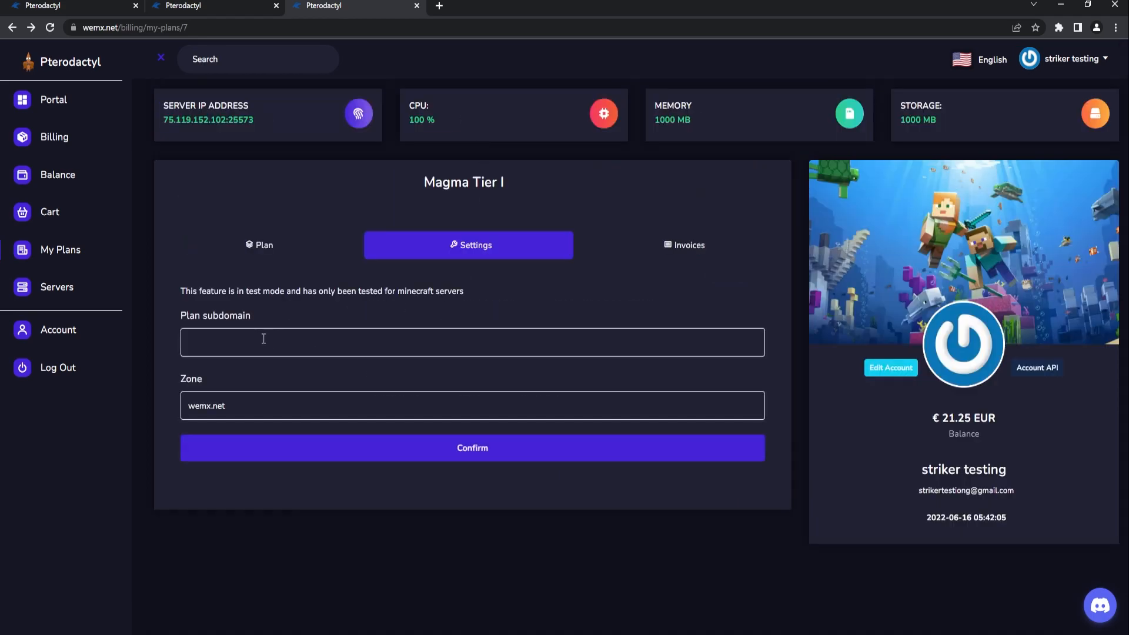
pyautogui.moveTo(289, 339)
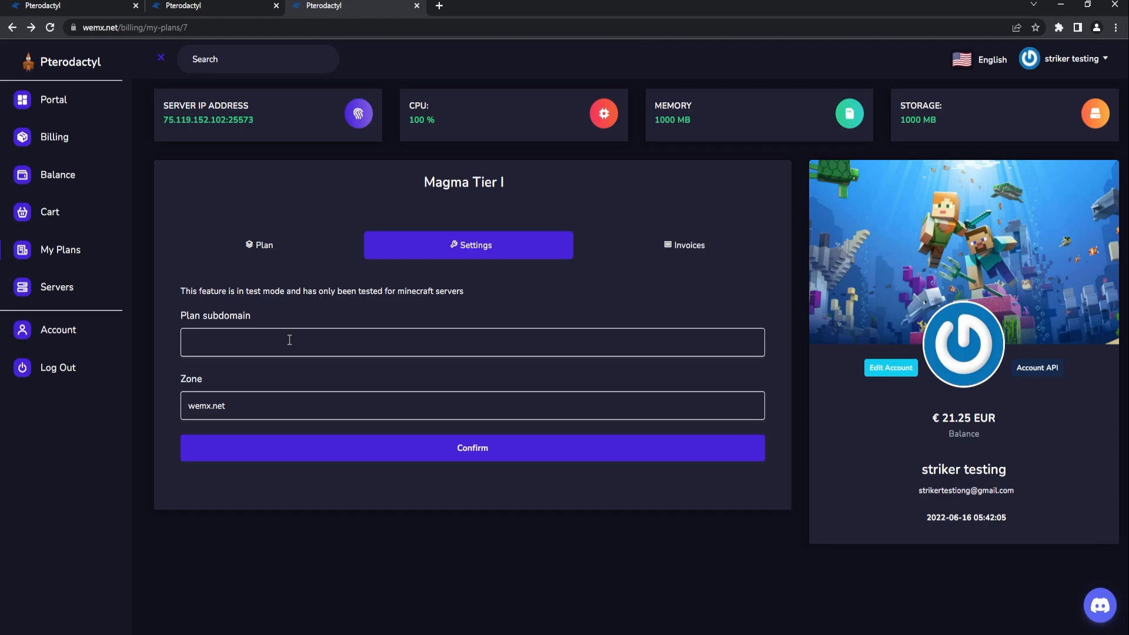
pyautogui.click(472, 342)
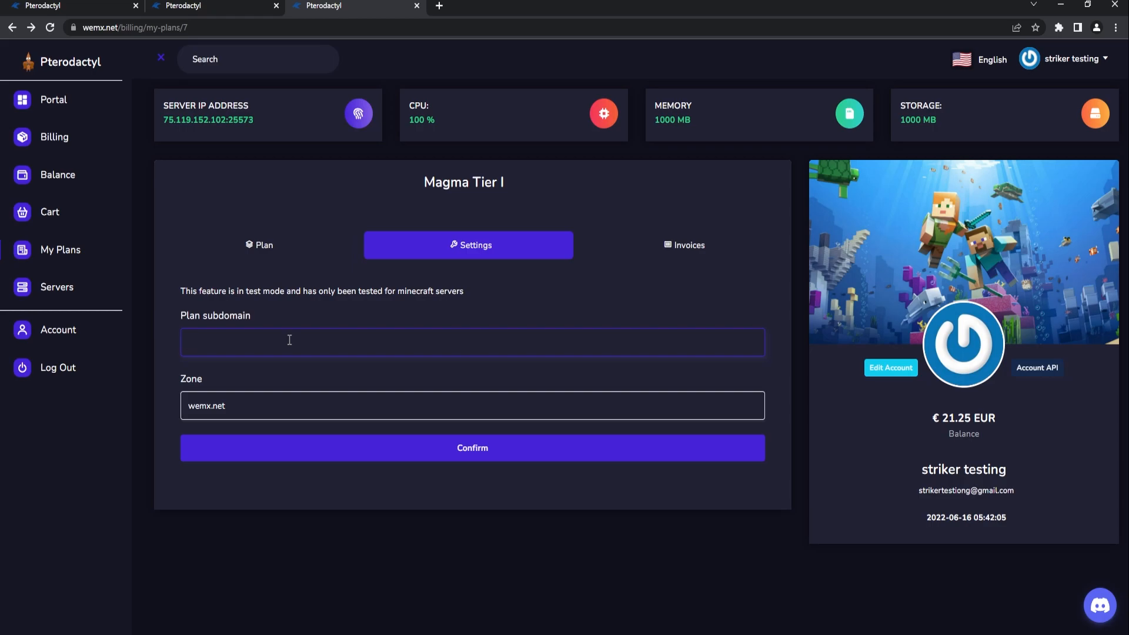
pyautogui.write('striker')
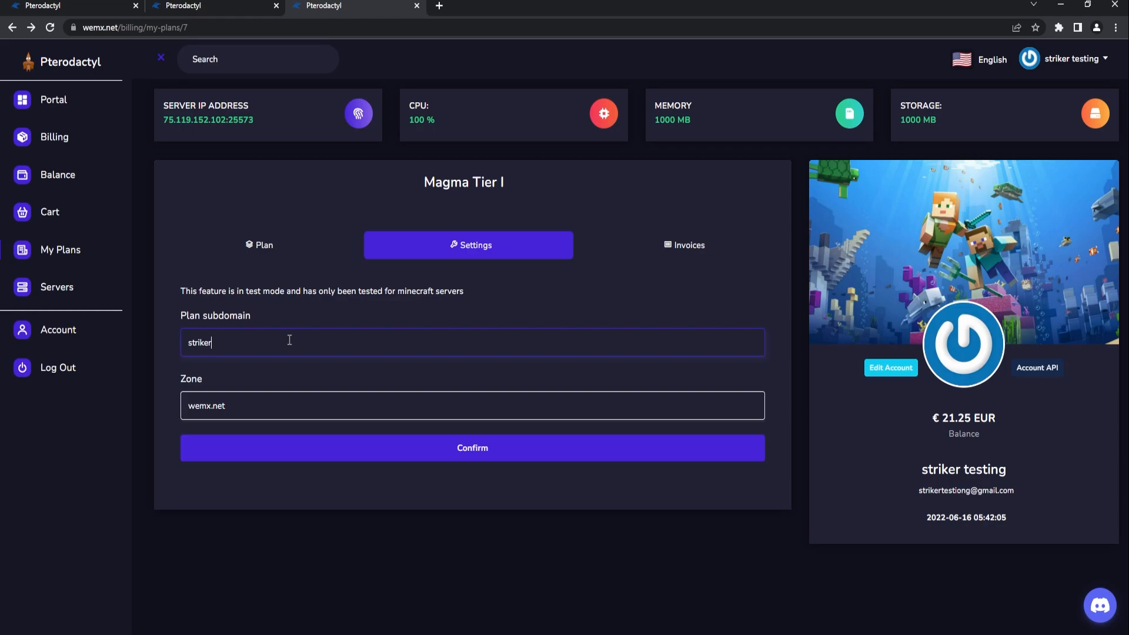
pyautogui.click(471, 447)
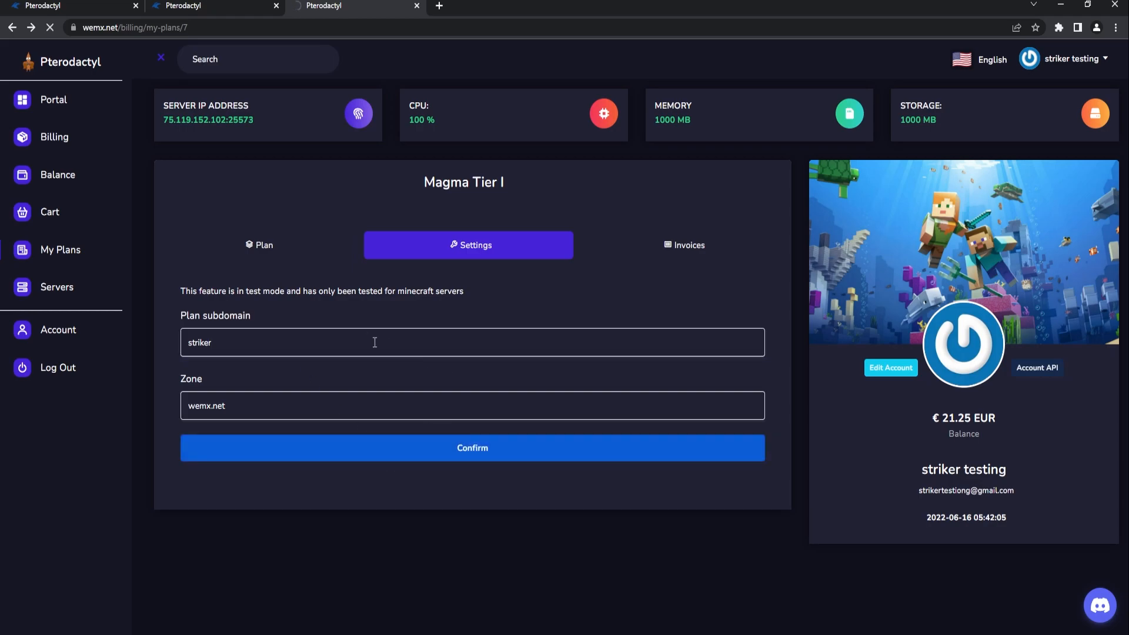
pyautogui.click(471, 447)
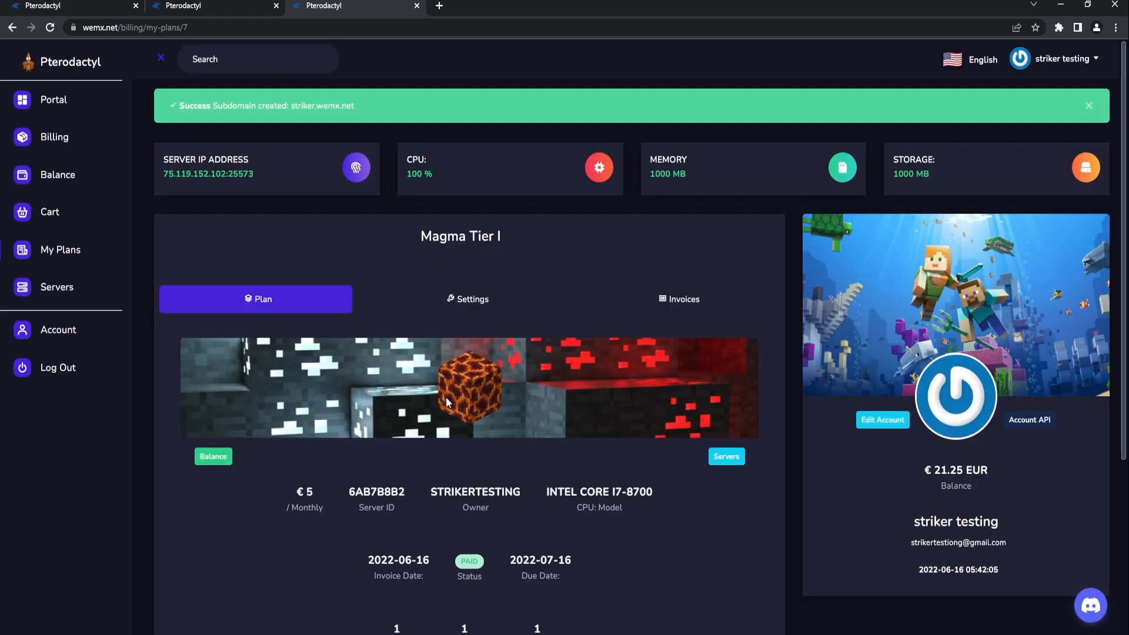
pyautogui.click(466, 299)
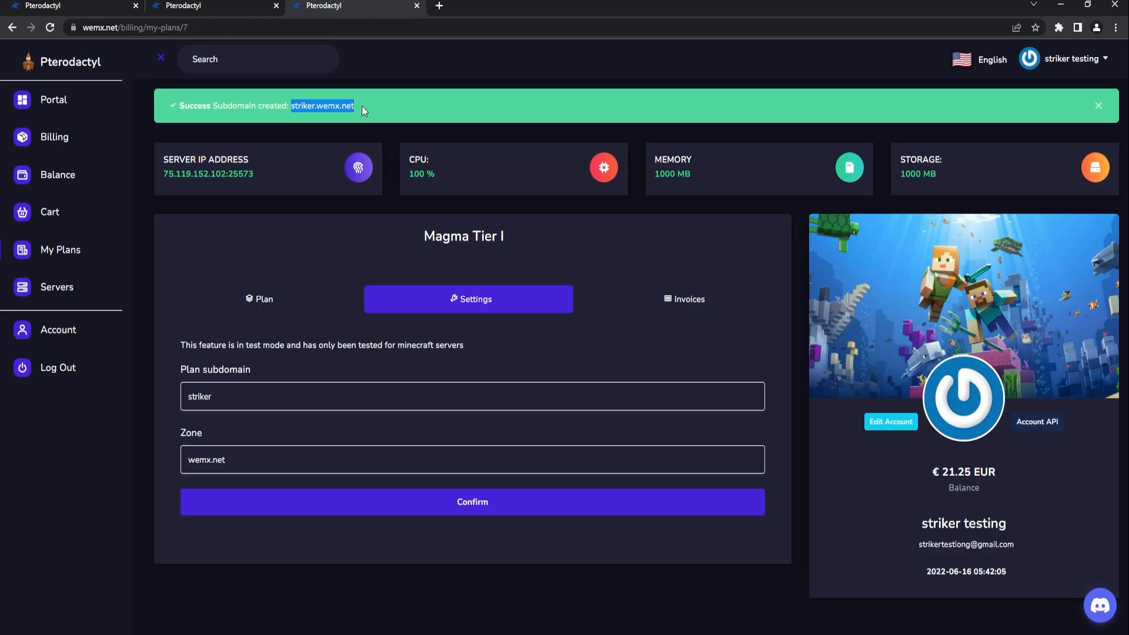
pyautogui.moveTo(688, 307)
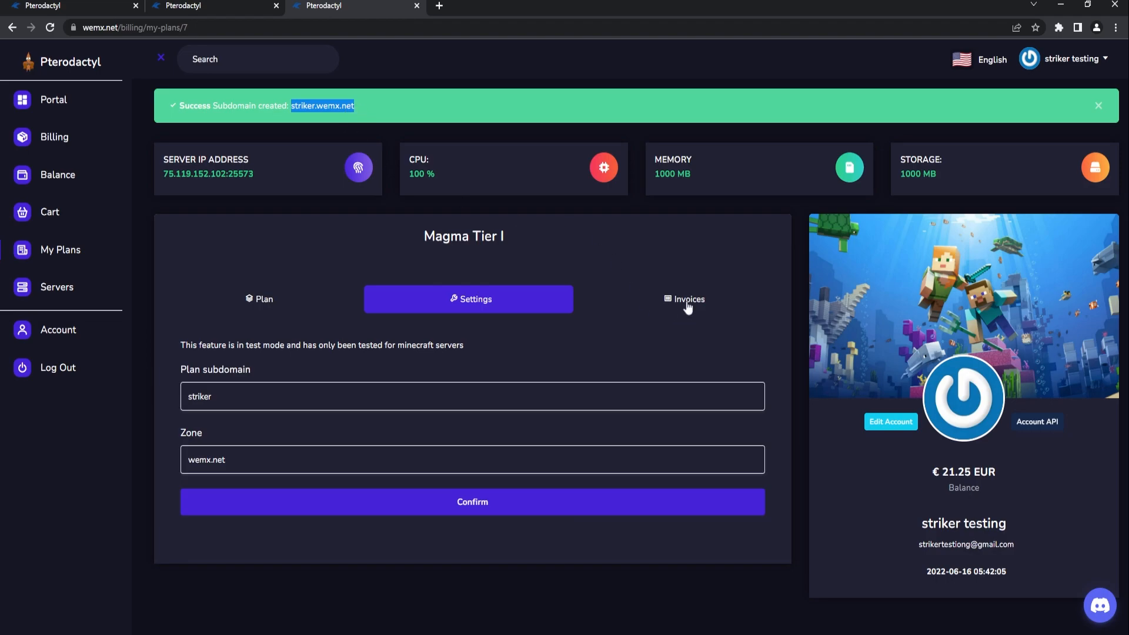
# View the plan's Invoices list showing invoice #10 for 5 EUR.
pyautogui.click(682, 299)
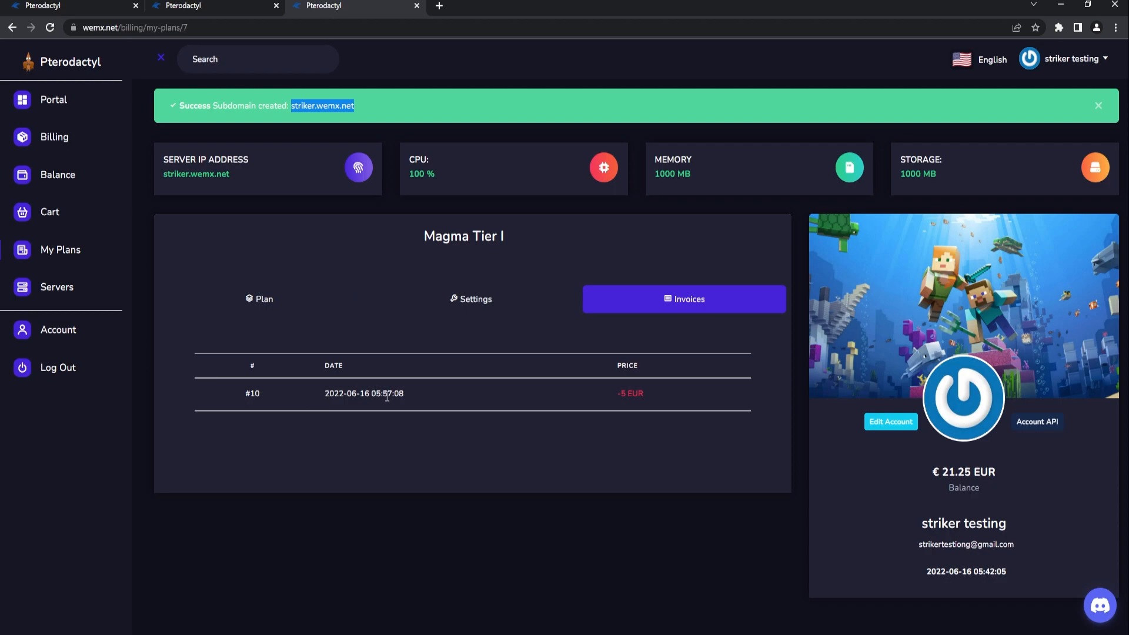
pyautogui.moveTo(219, 177)
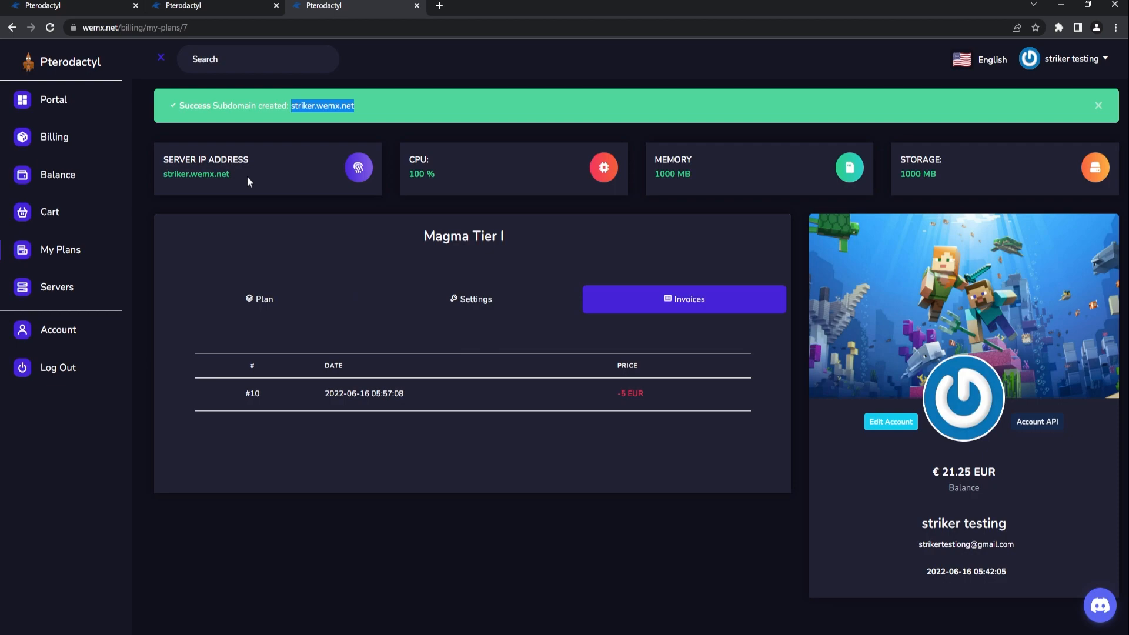
pyautogui.moveTo(463, 395)
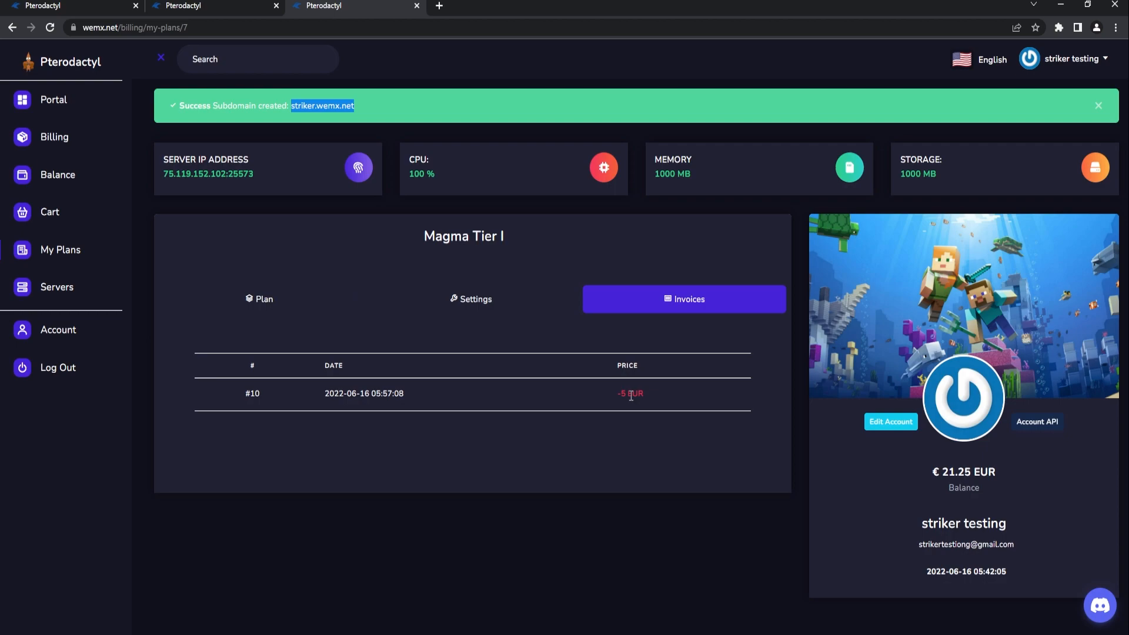
pyautogui.moveTo(282, 328)
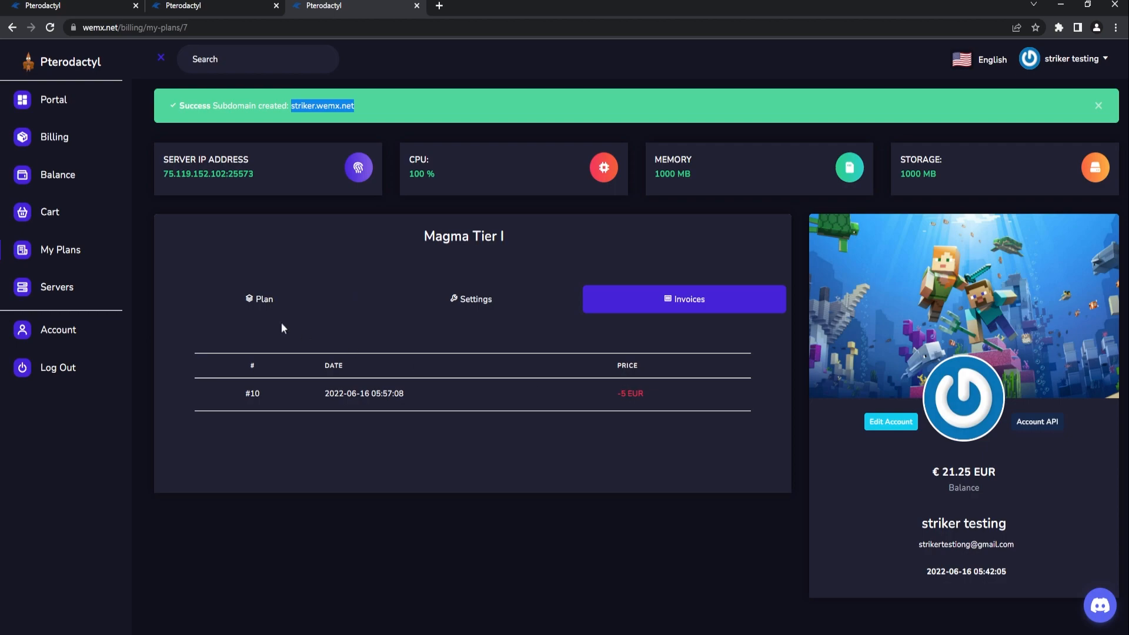
# Bring up the Renew Plan prompt from the Plan overview and cancel it without paying.
pyautogui.click(264, 299)
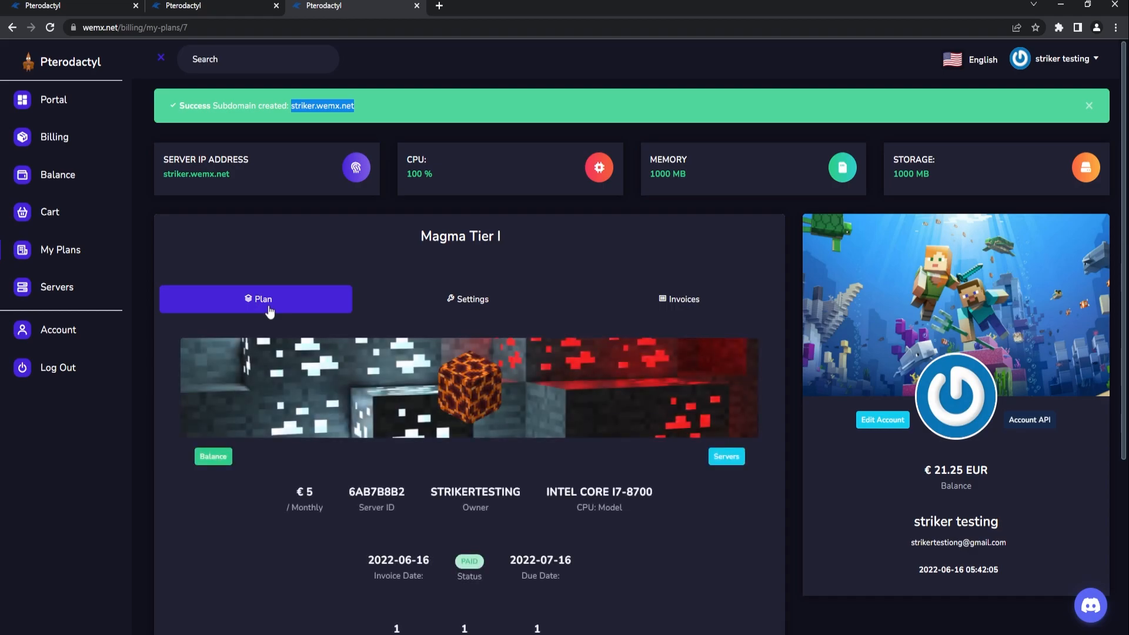
pyautogui.scroll(-3)
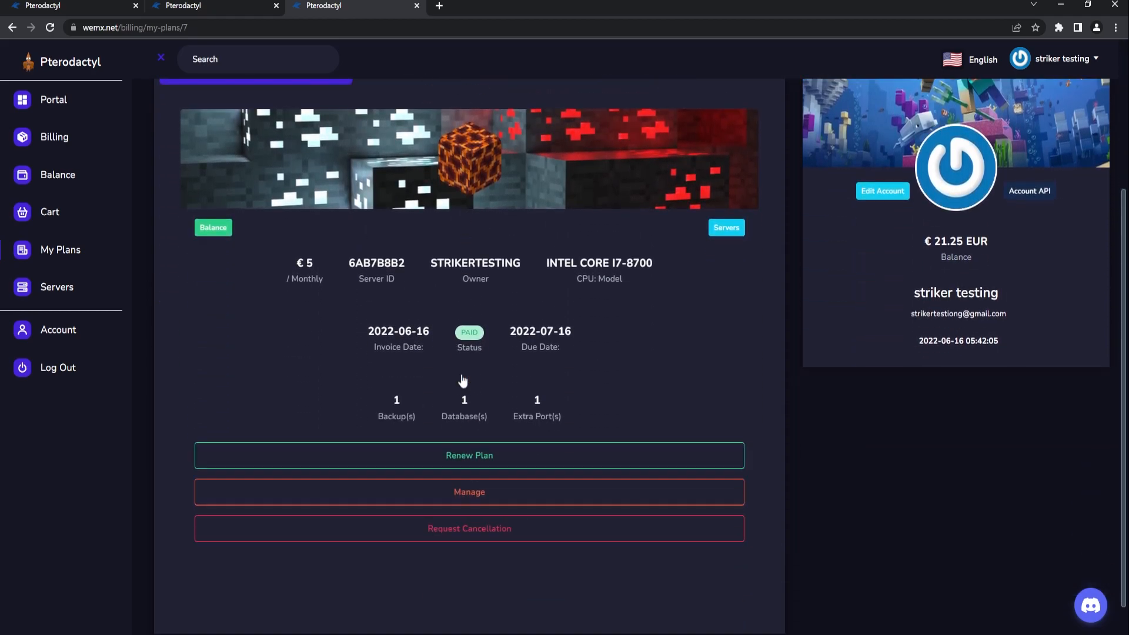
pyautogui.click(469, 455)
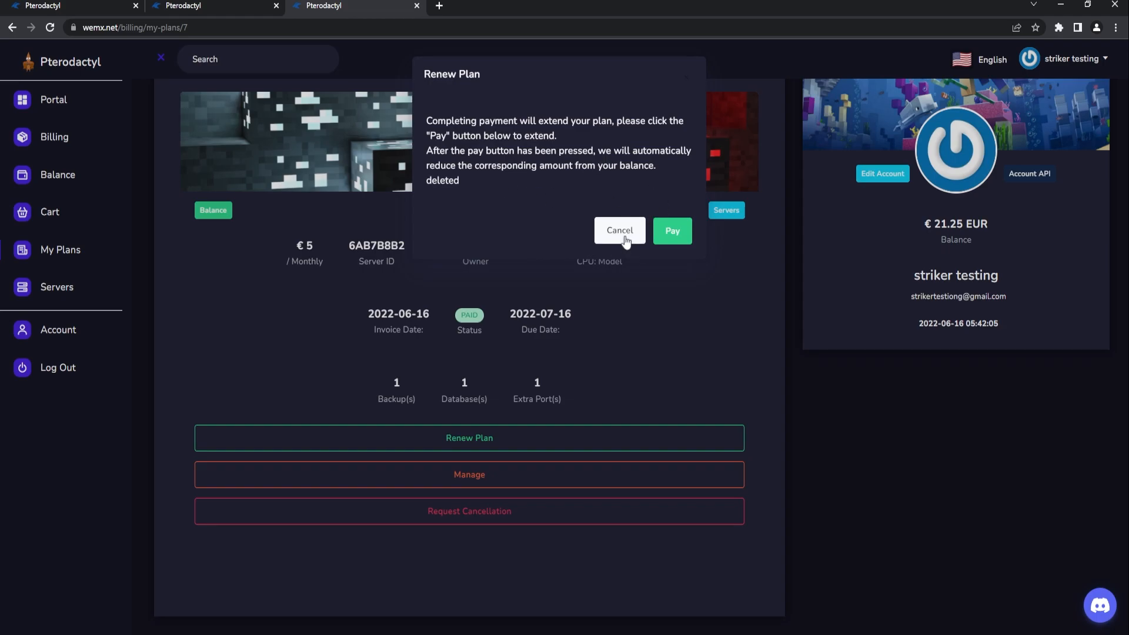
pyautogui.click(619, 231)
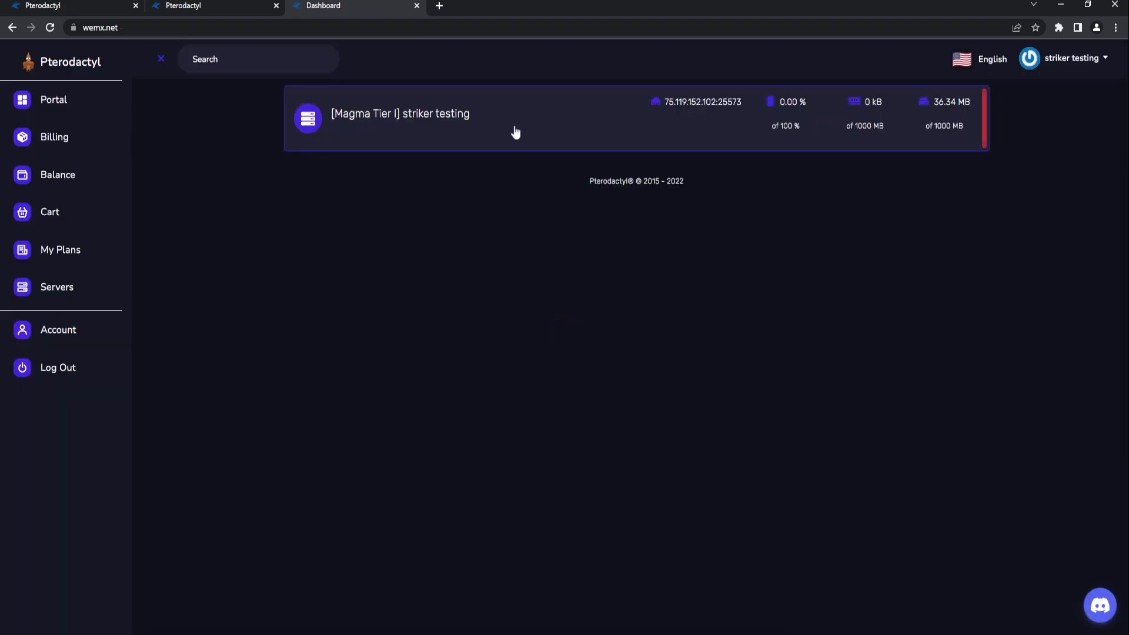
# Start the Magma Tier I server from its console and accept the Minecraft EULA so it boots.
pyautogui.click(400, 118)
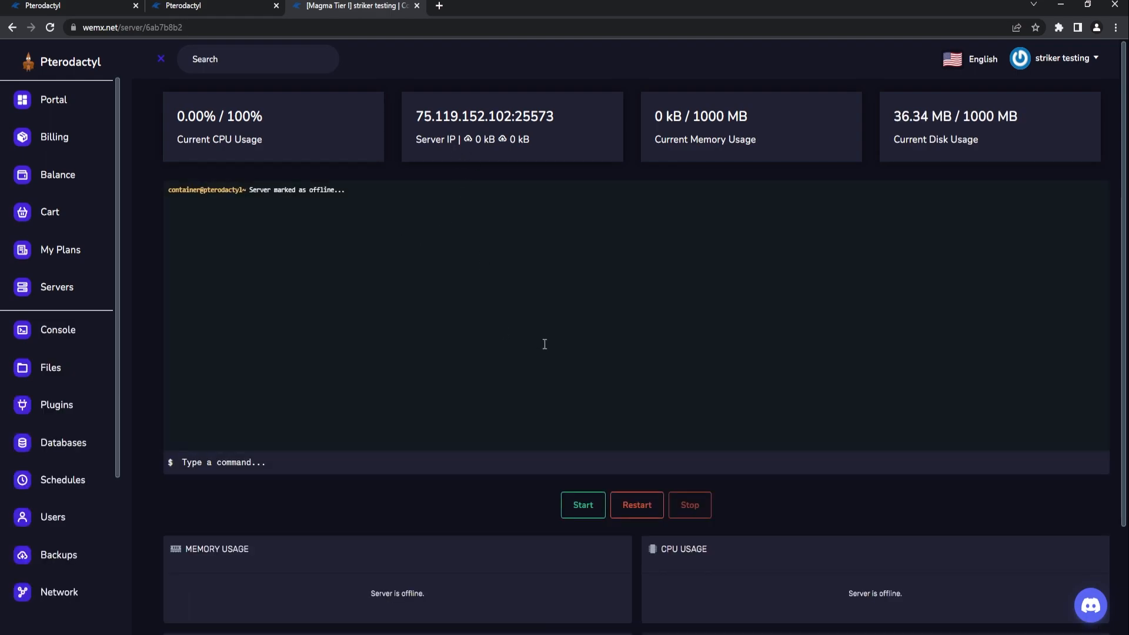
pyautogui.click(582, 504)
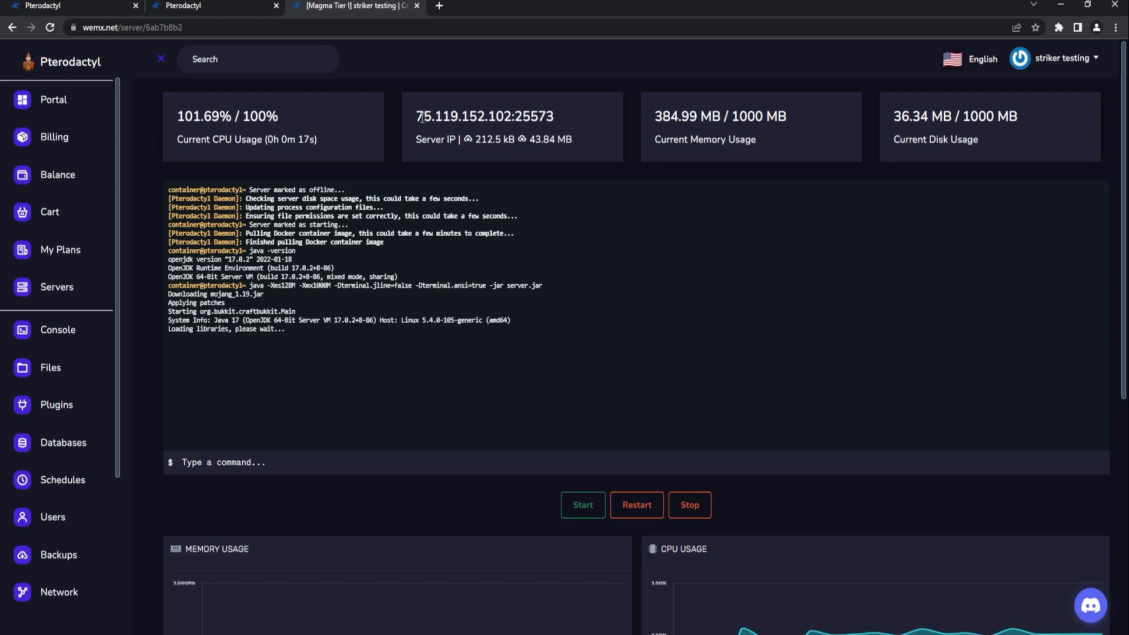
pyautogui.scroll(-3)
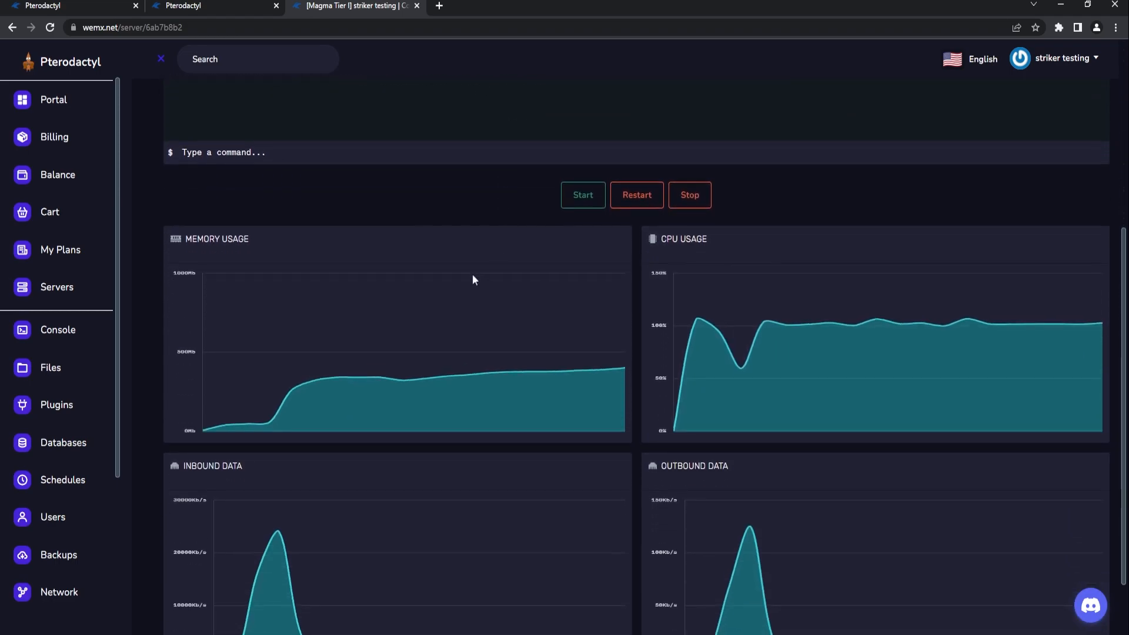
pyautogui.click(582, 194)
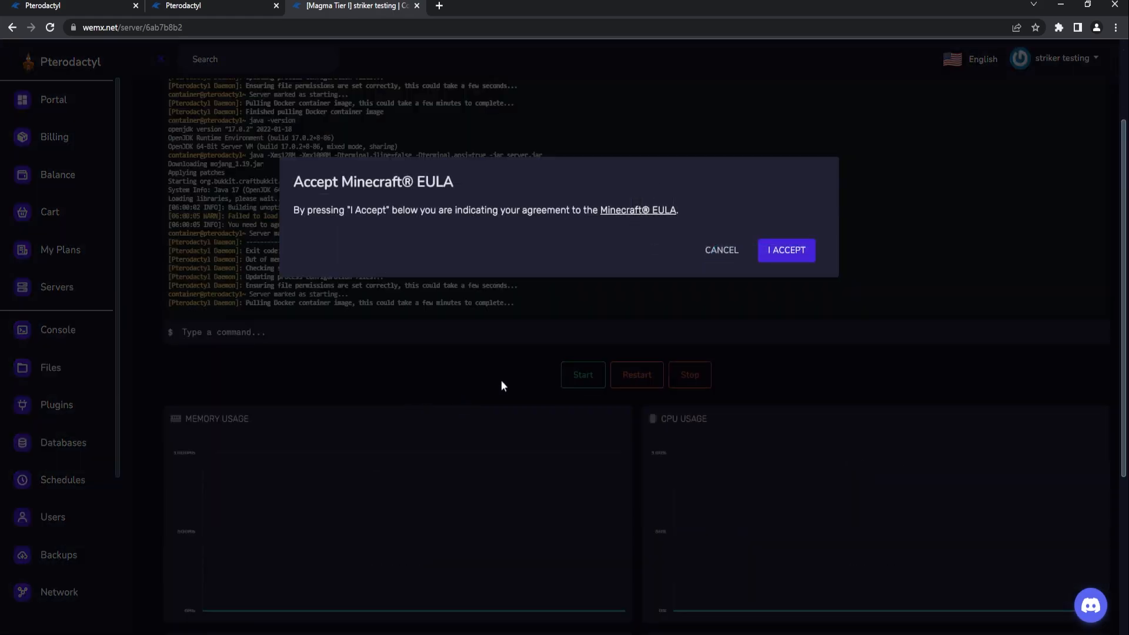
pyautogui.click(786, 249)
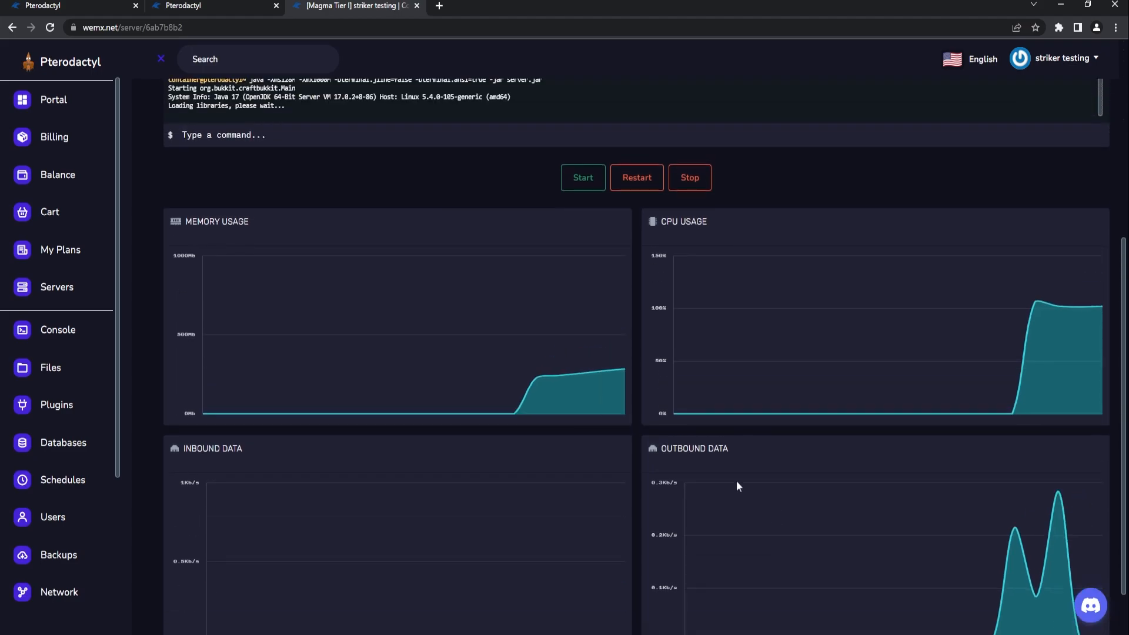
pyautogui.scroll(3)
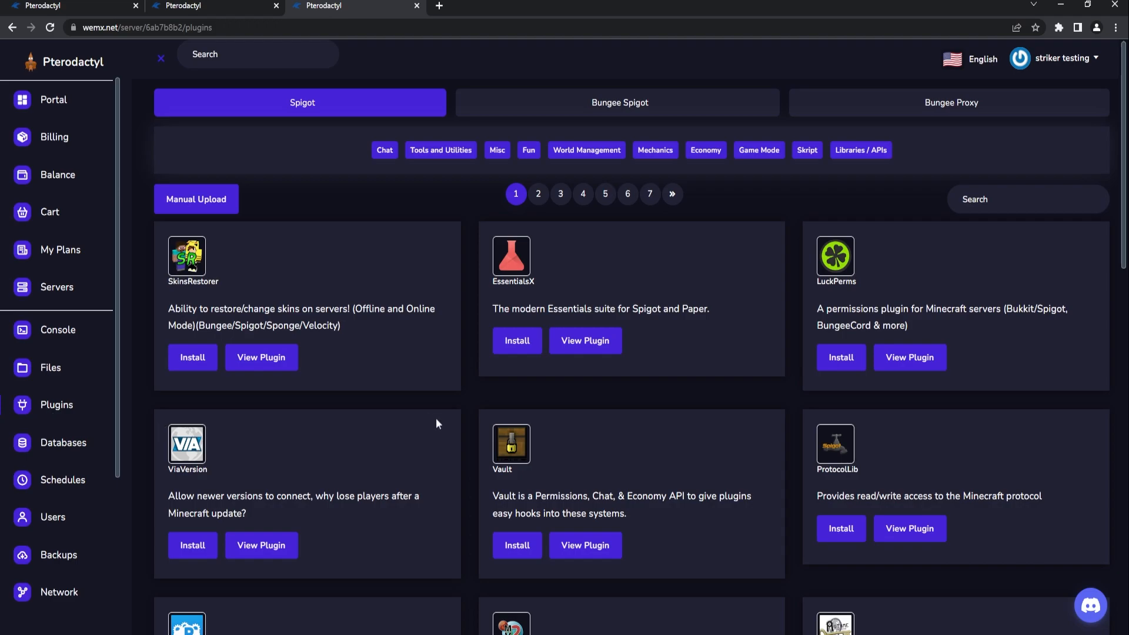
# Install LuckPerms and Multiverse-Core from the catalogue, then go to Files to verify the jars.
pyautogui.scroll(-3)
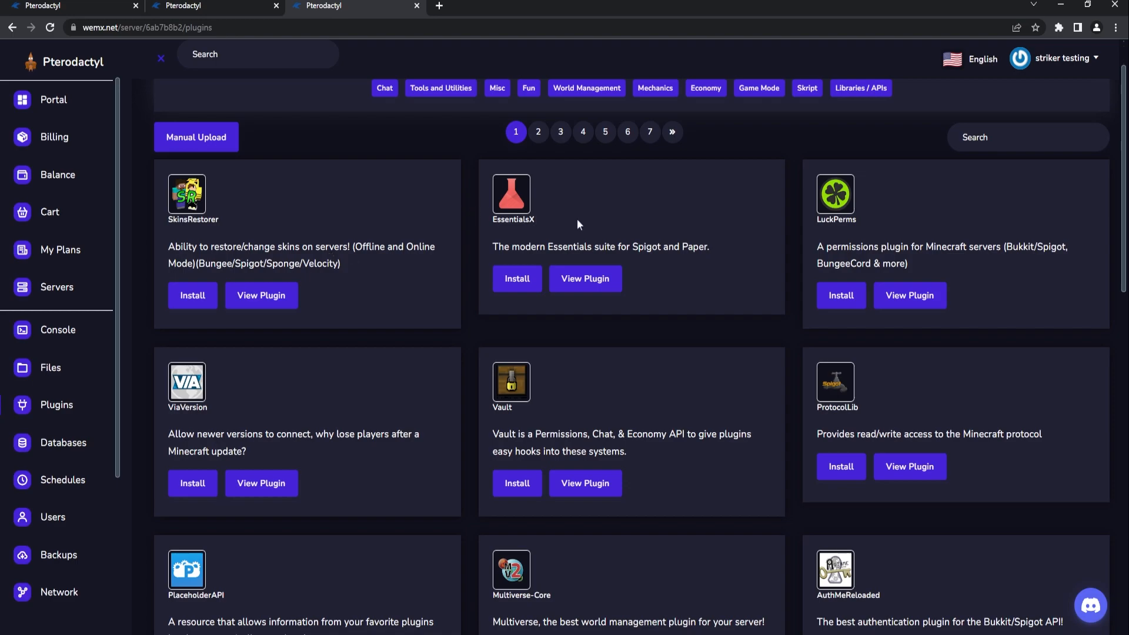
pyautogui.moveTo(457, 354)
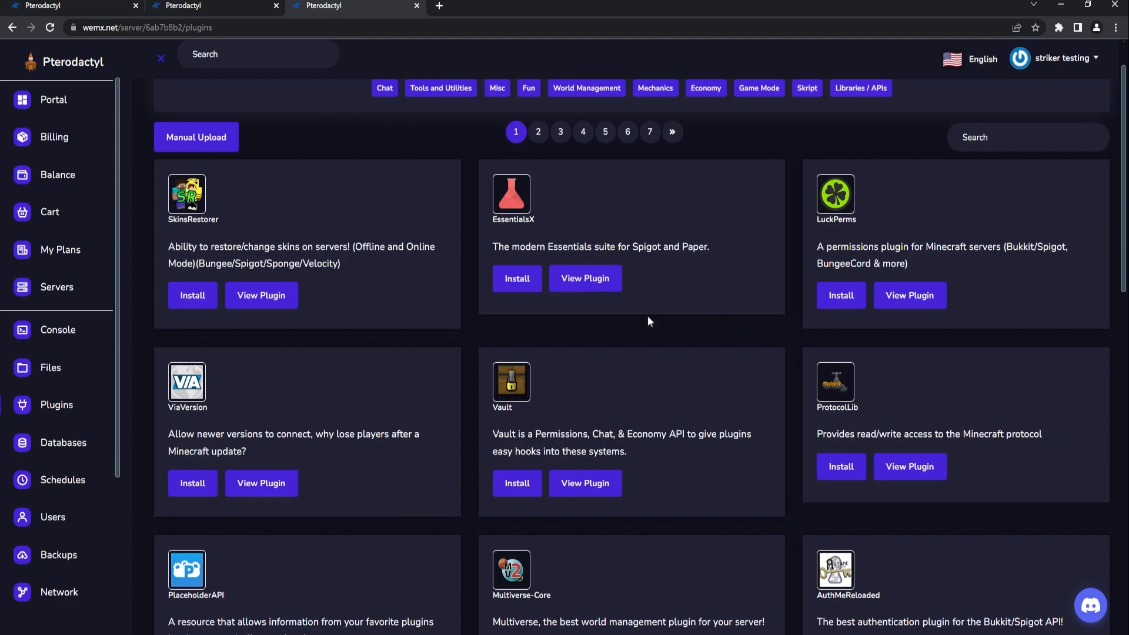
pyautogui.click(839, 295)
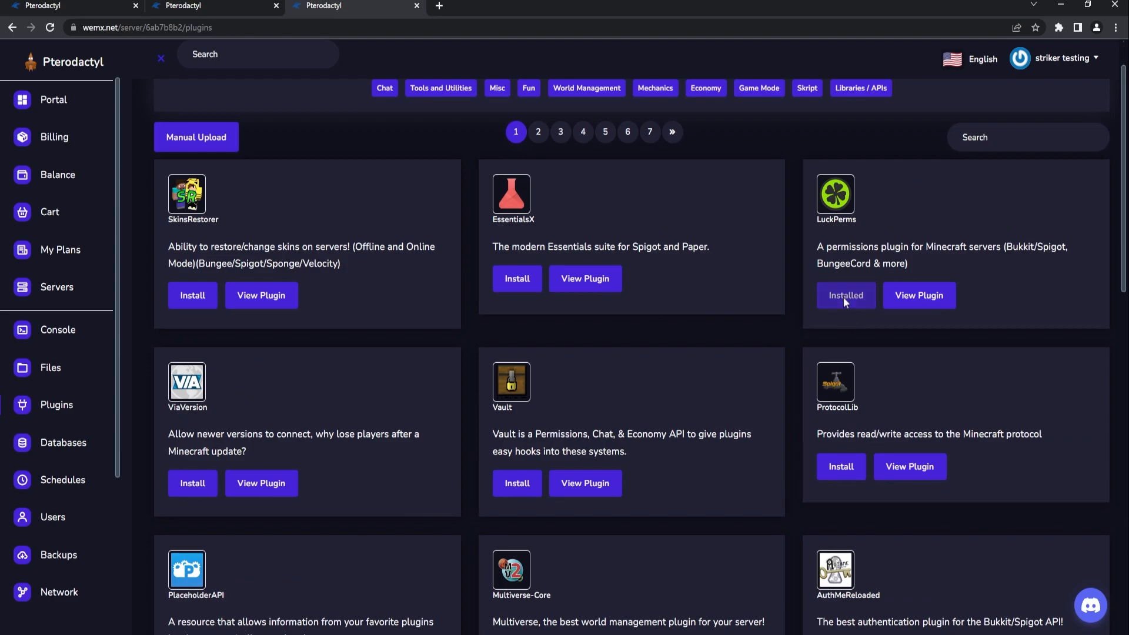
pyautogui.scroll(-3)
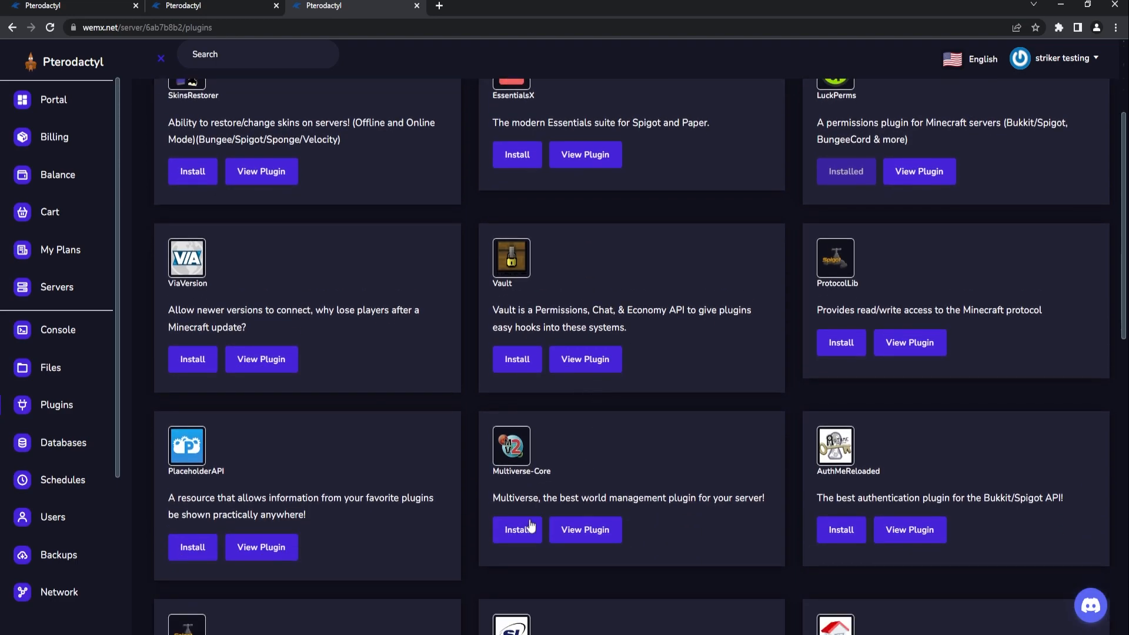
pyautogui.click(516, 529)
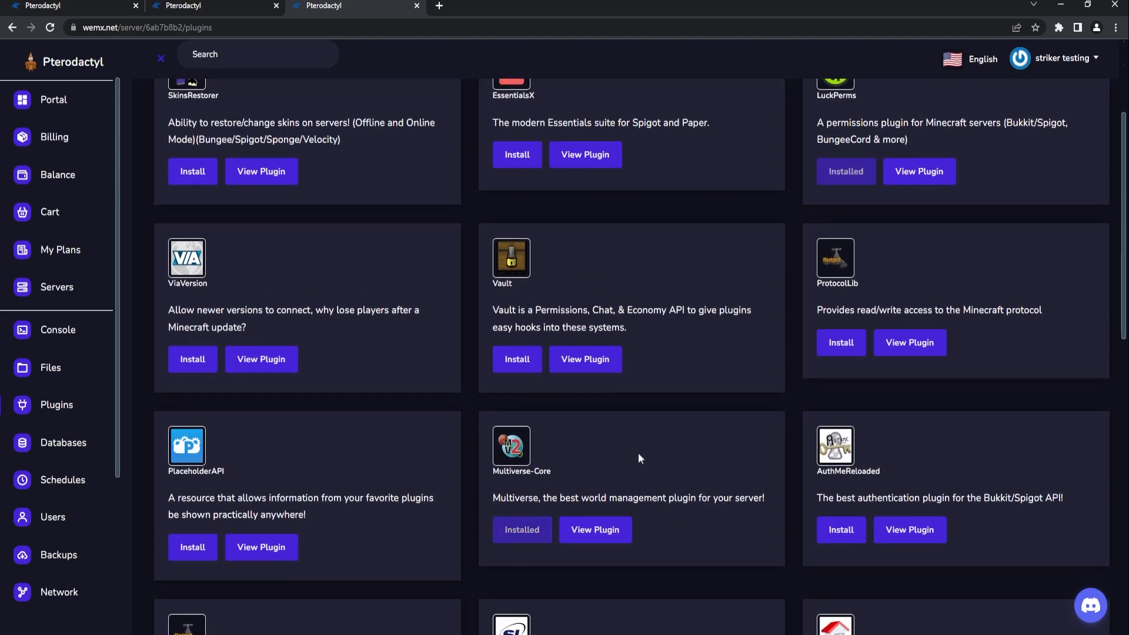
pyautogui.click(51, 368)
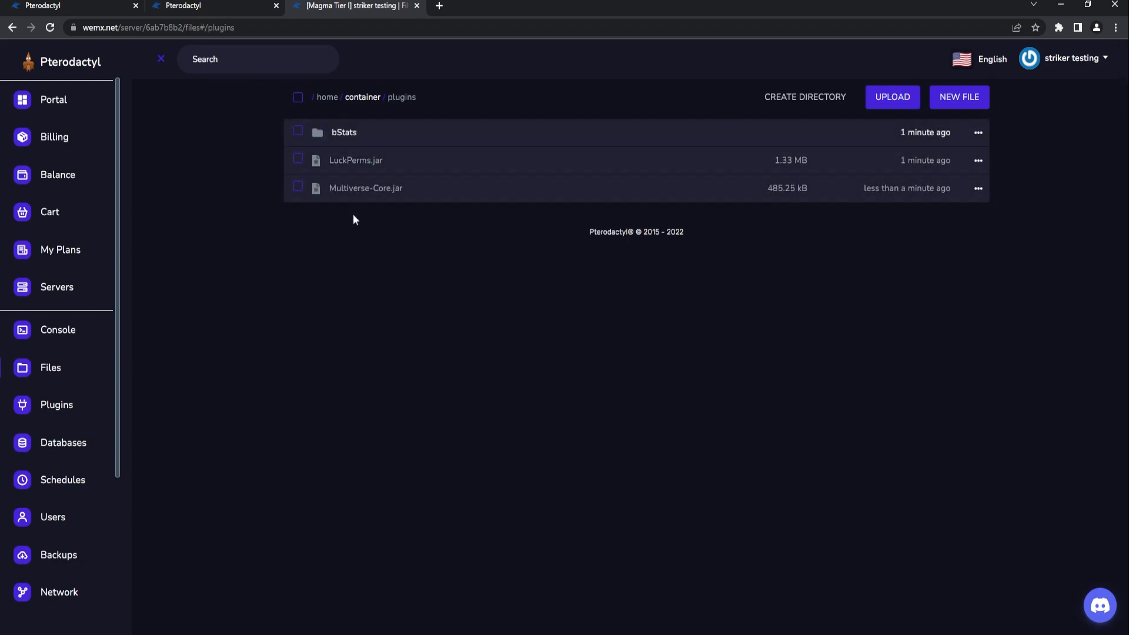
# Check the plugins folder contents and return to the Spigot plugin catalogue.
pyautogui.click(977, 188)
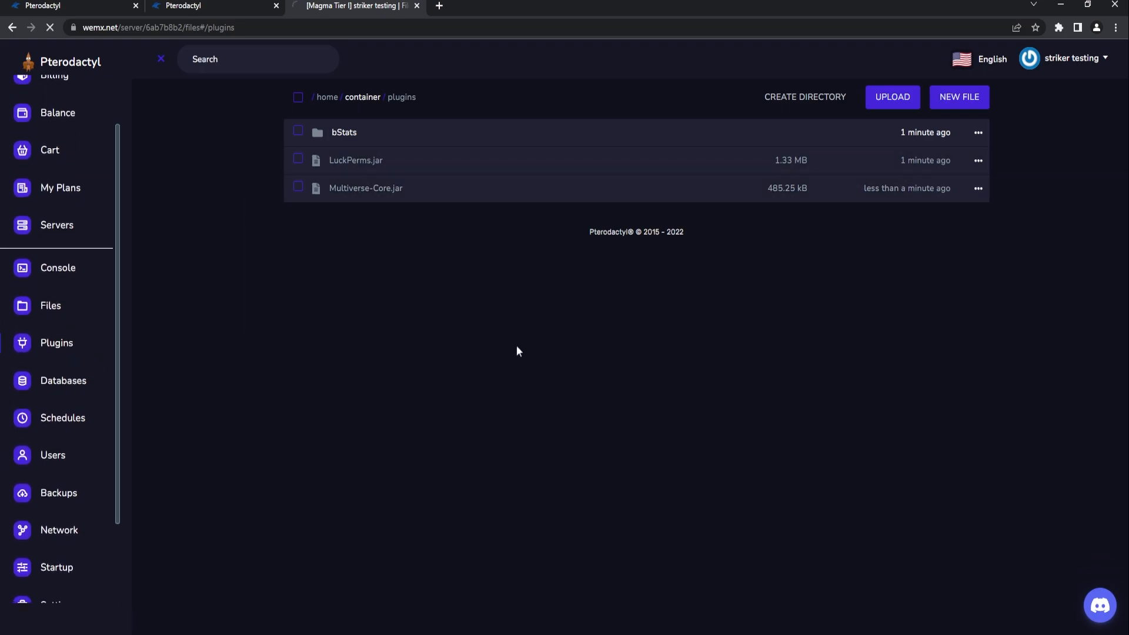
pyautogui.click(56, 342)
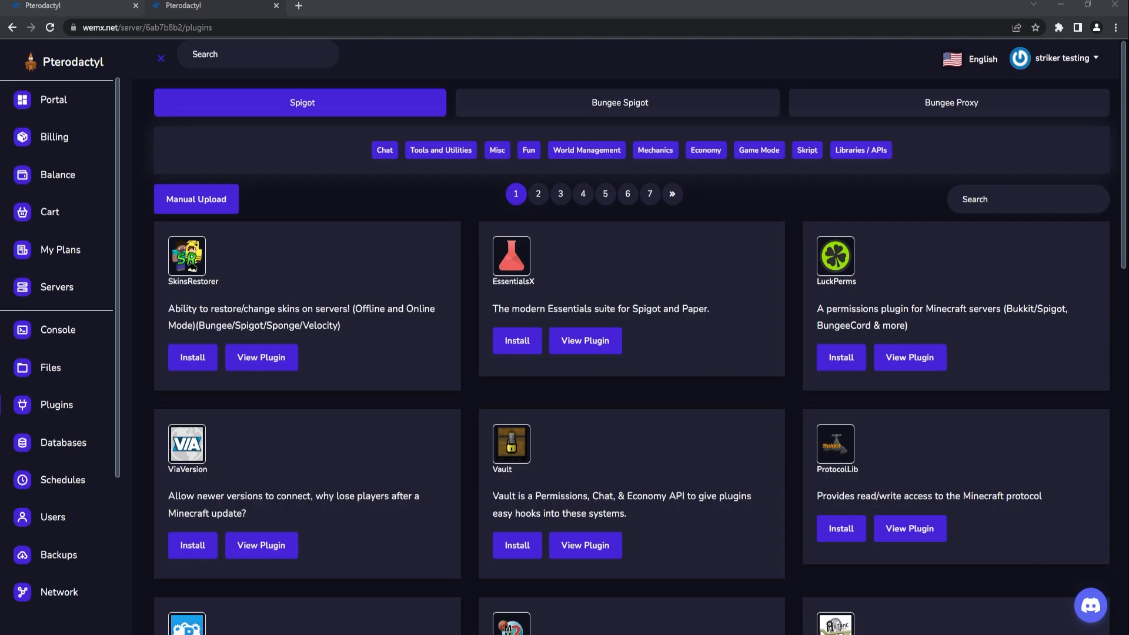
pyautogui.moveTo(196, 198)
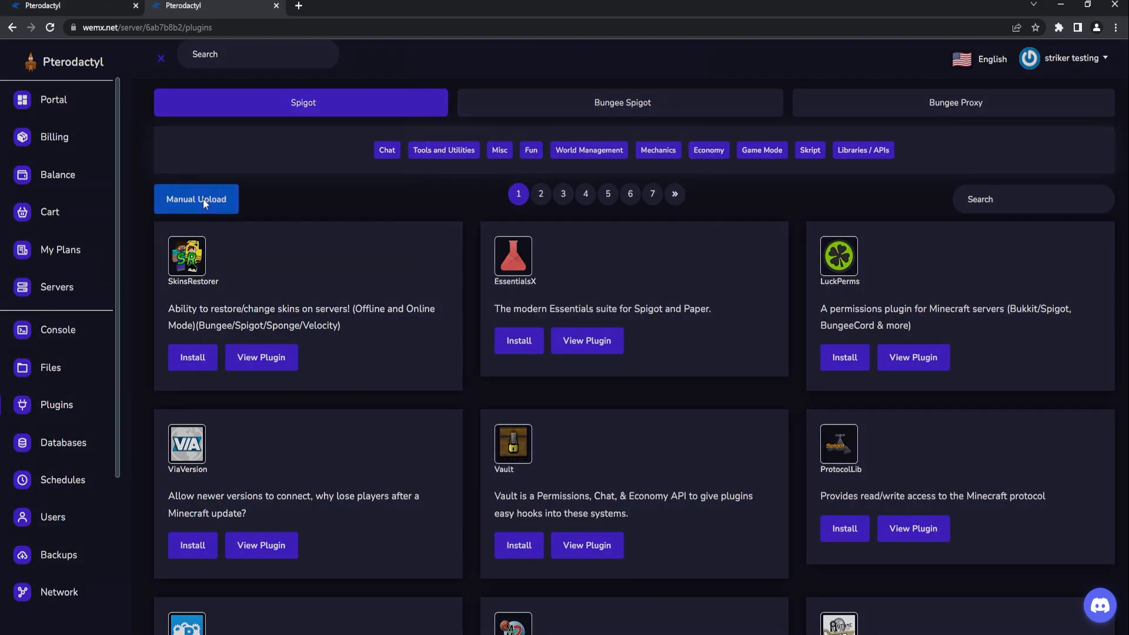
# Peek at Manual Upload, then browse Bungee Spigot and Bungee Proxy plugins filtered to Tools and Utilities.
pyautogui.click(197, 198)
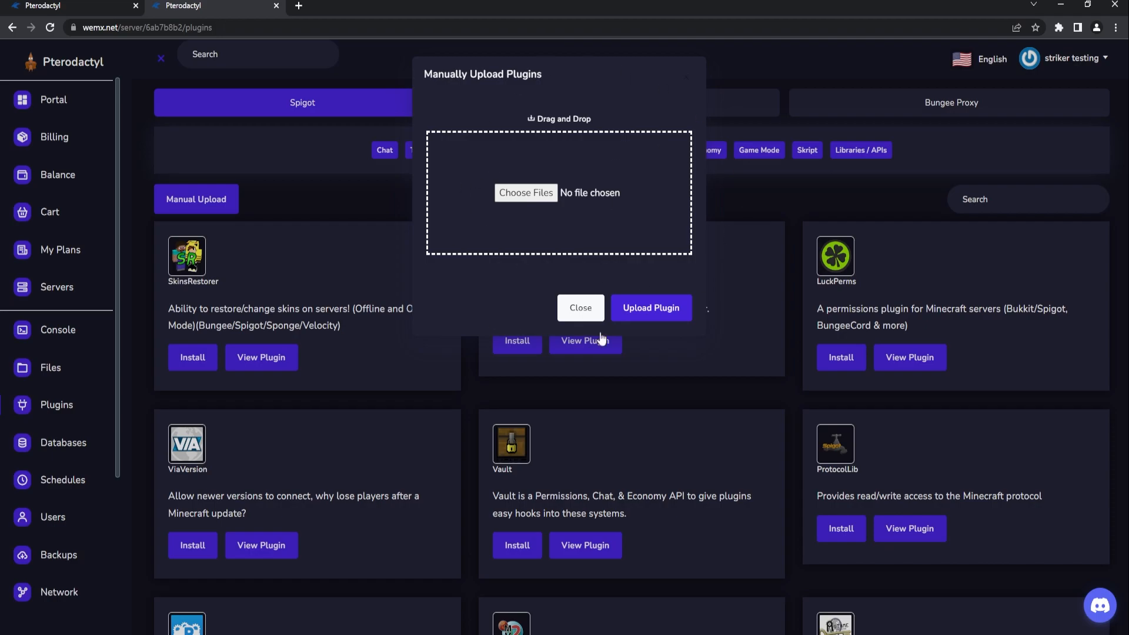
pyautogui.click(580, 307)
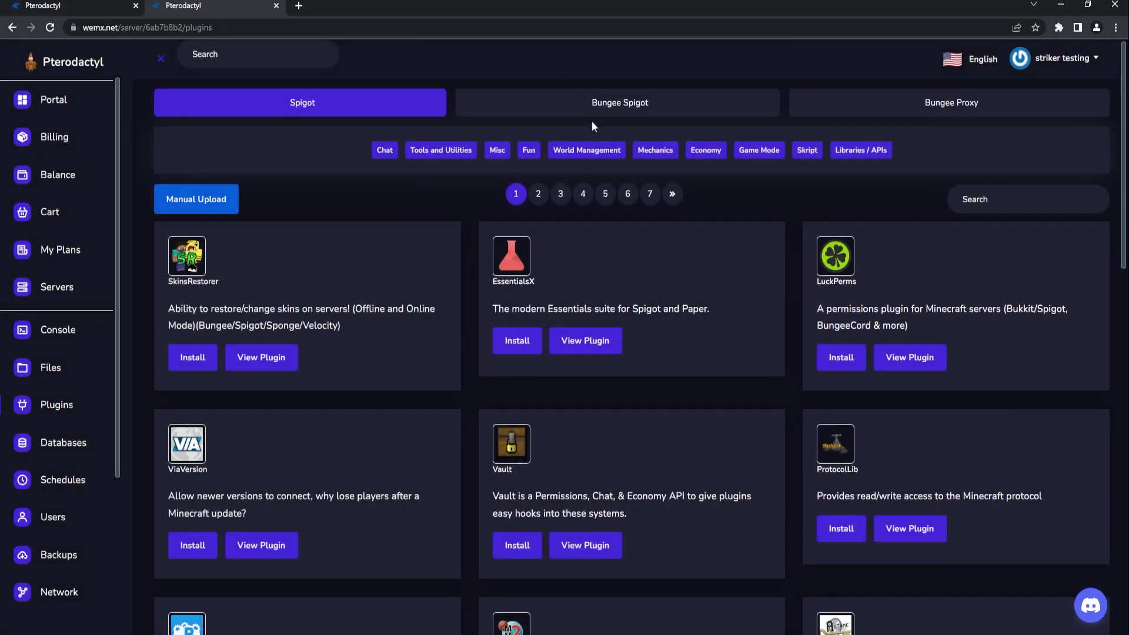
pyautogui.click(617, 102)
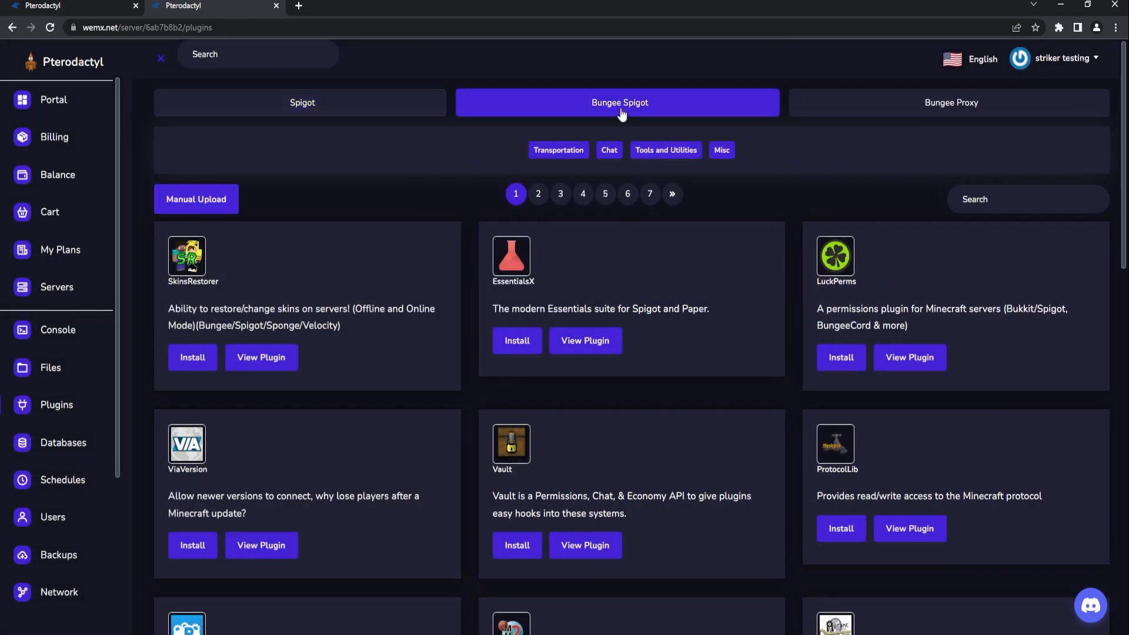
pyautogui.click(950, 102)
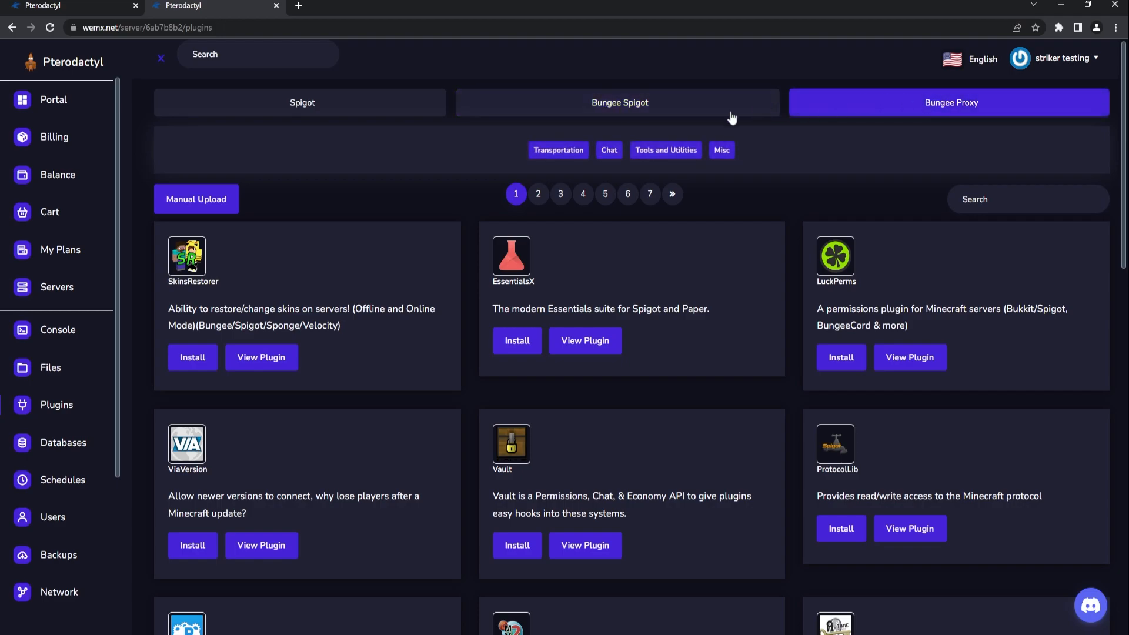
pyautogui.click(666, 150)
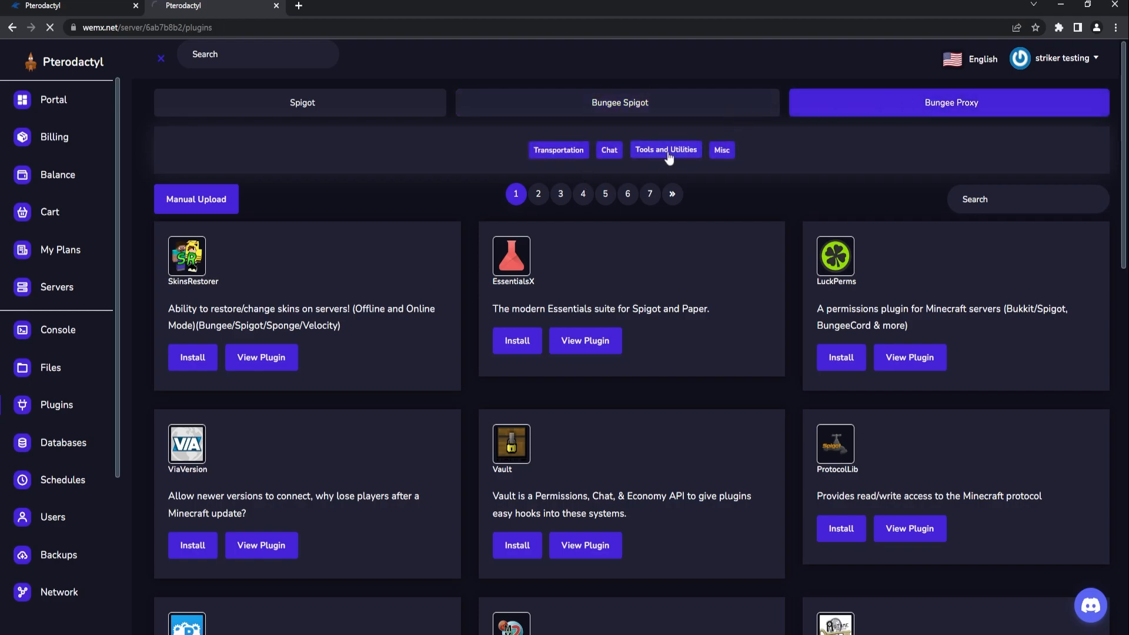
pyautogui.click(665, 149)
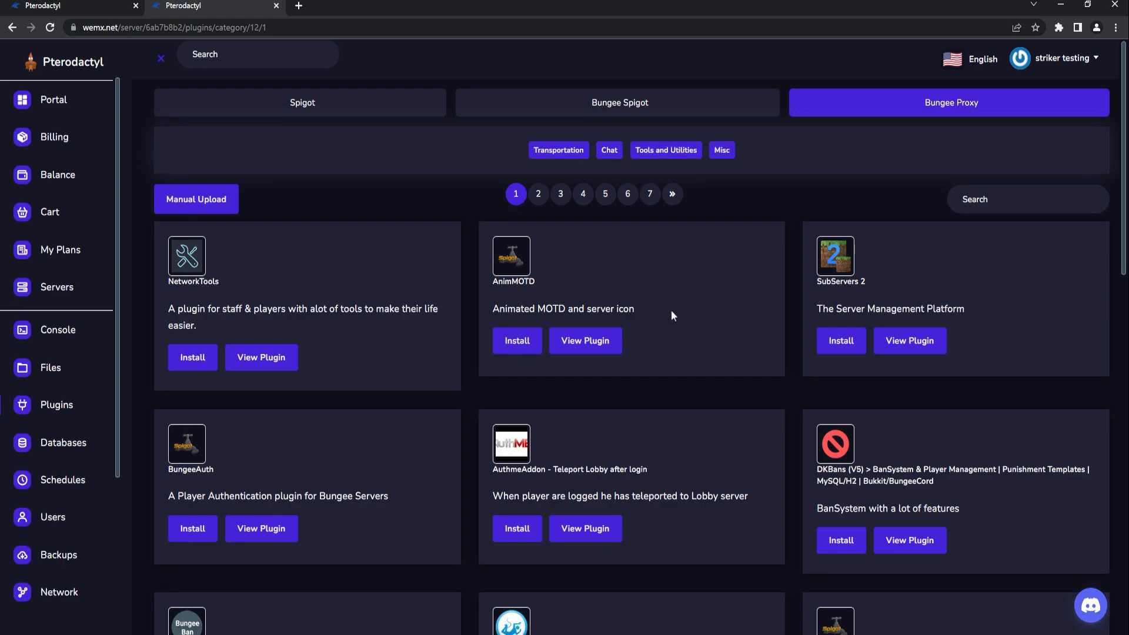
pyautogui.scroll(-3)
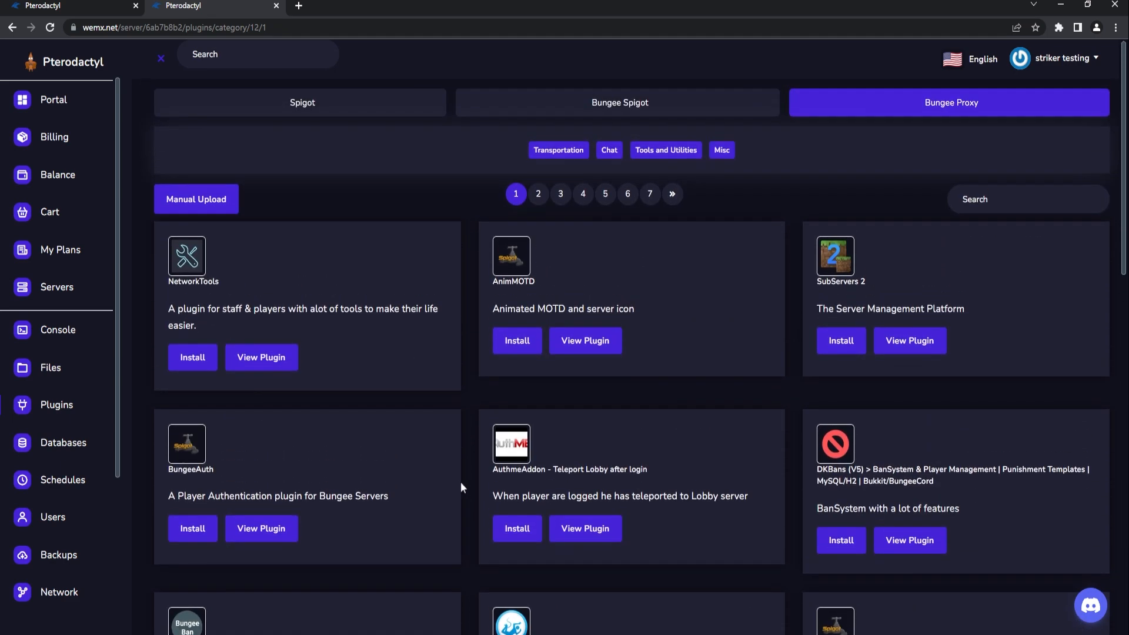
pyautogui.moveTo(159, 138)
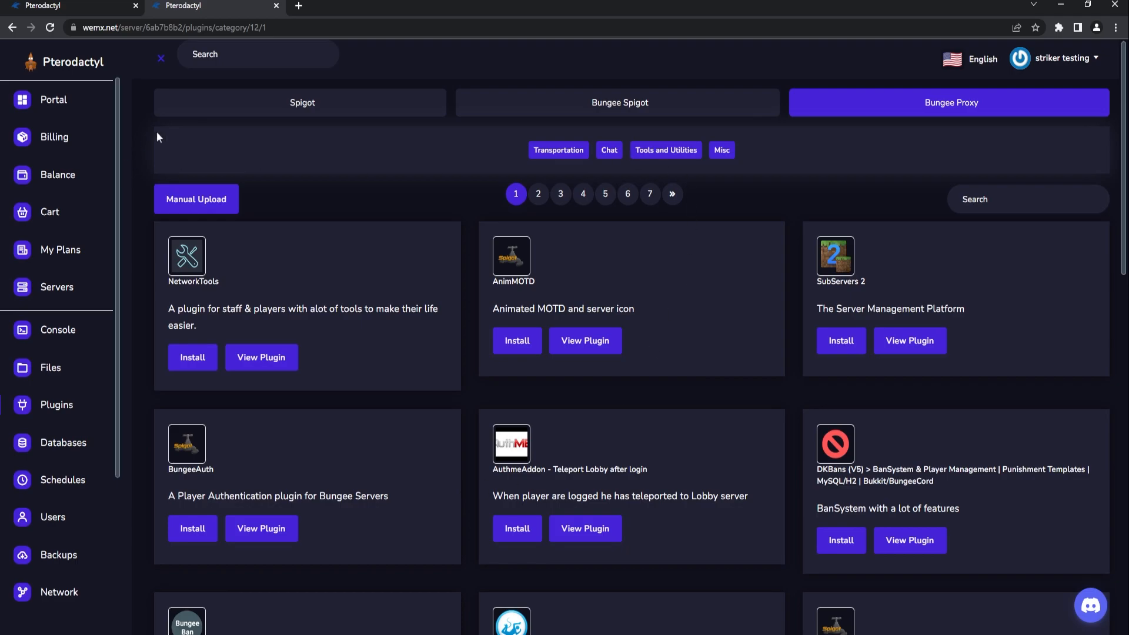
pyautogui.moveTo(62, 222)
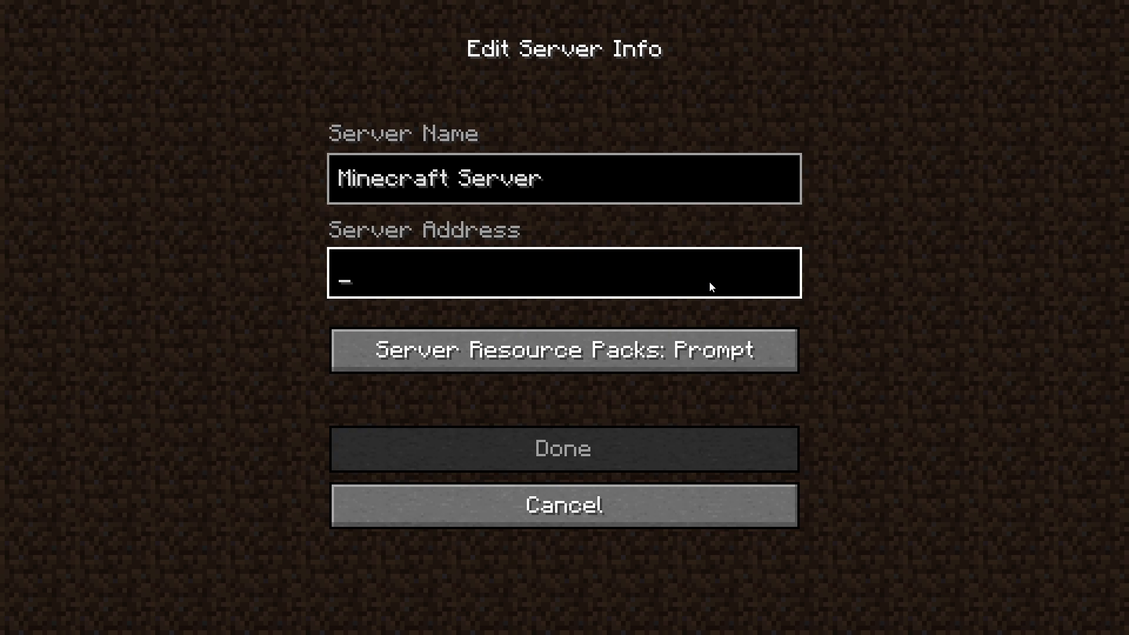
# Enter server address striker.wemx.net and save the new multiplayer server entry.
pyautogui.write('striker.')
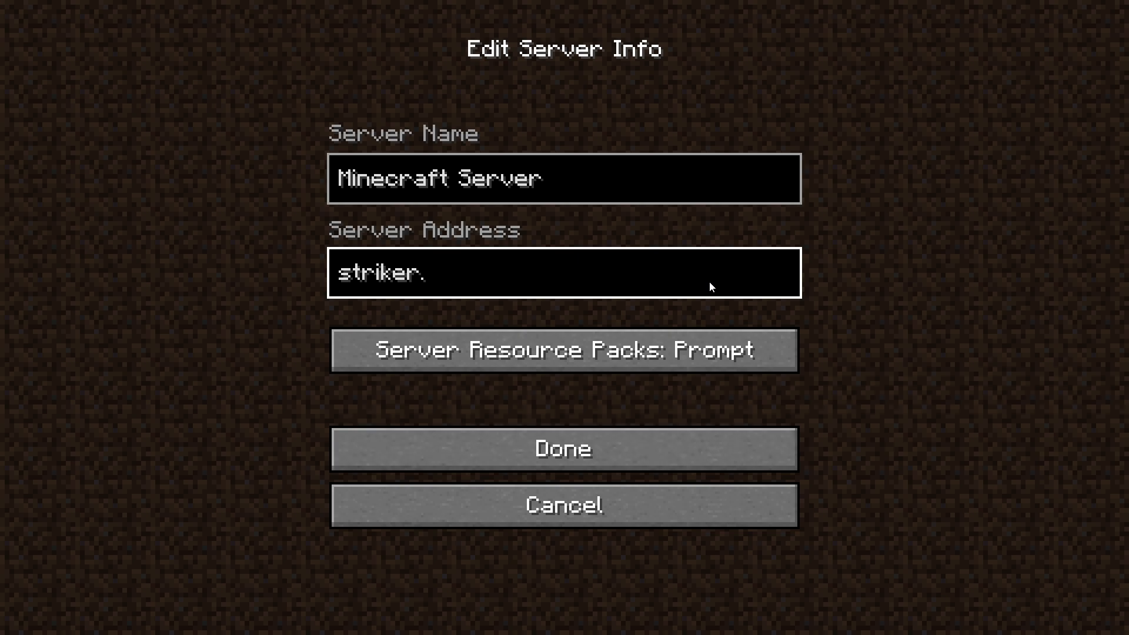
pyautogui.write('wemx.net')
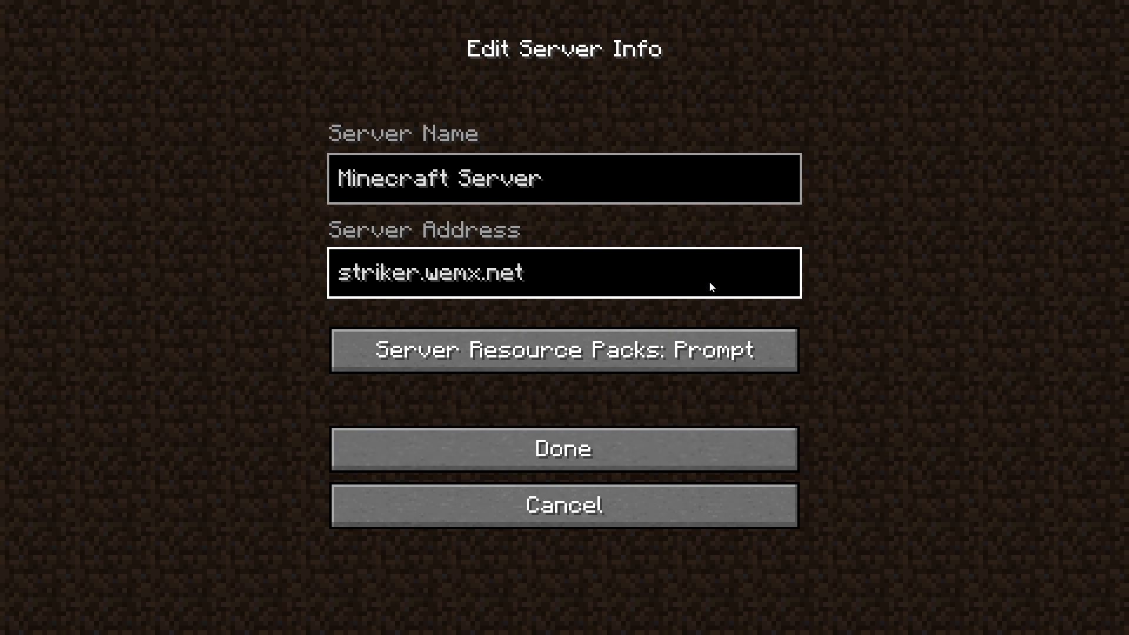
pyautogui.click(564, 448)
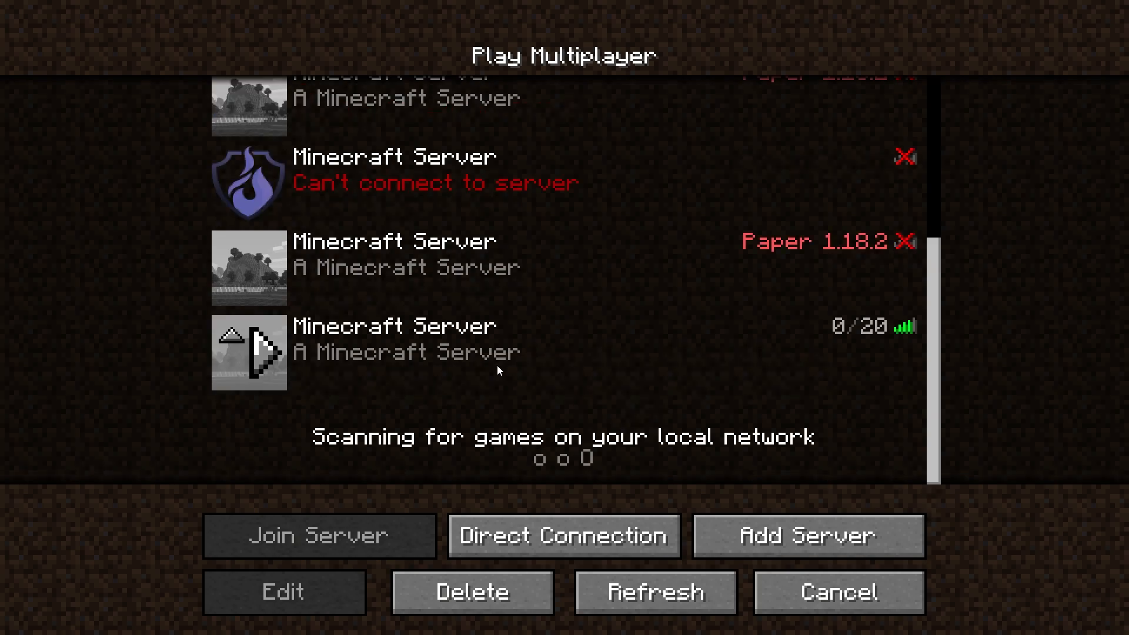